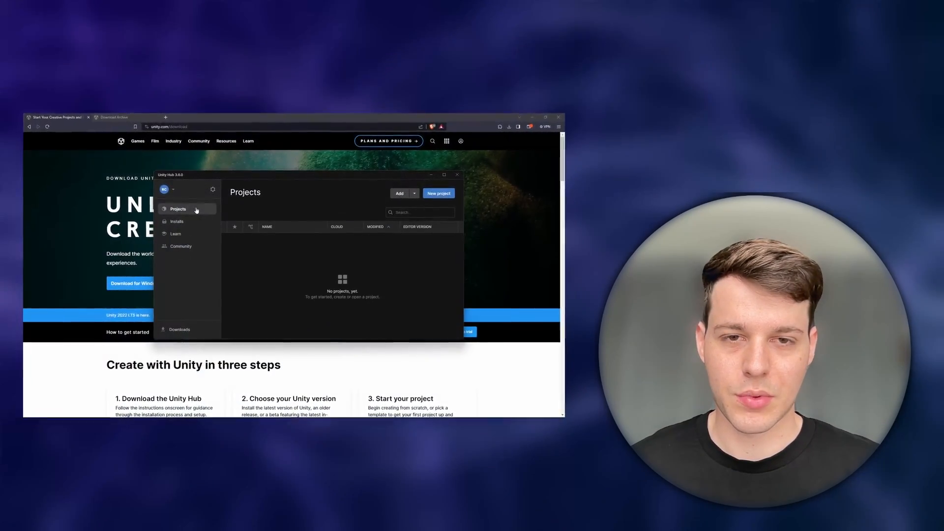
# - Scroll down through the page being viewed before switching to Unity Hub
pyautogui.click(439, 192)
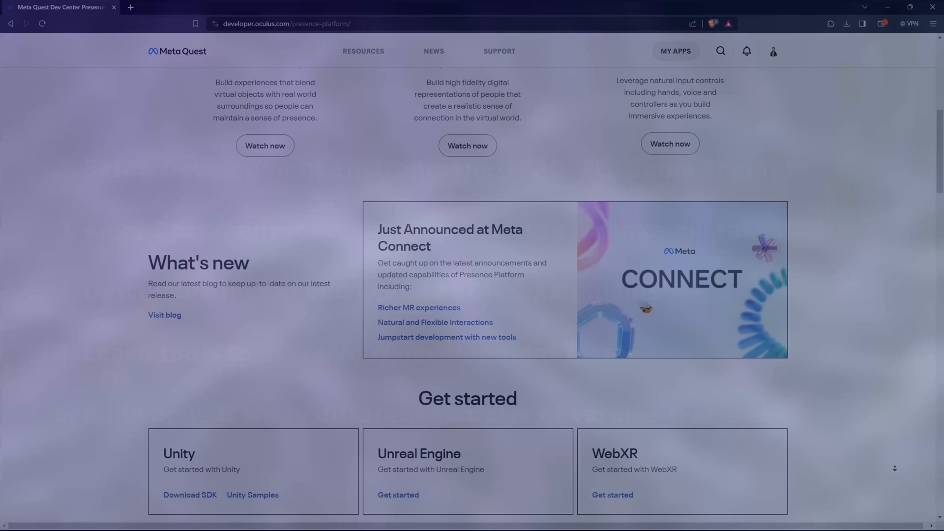
pyautogui.scroll(-3)
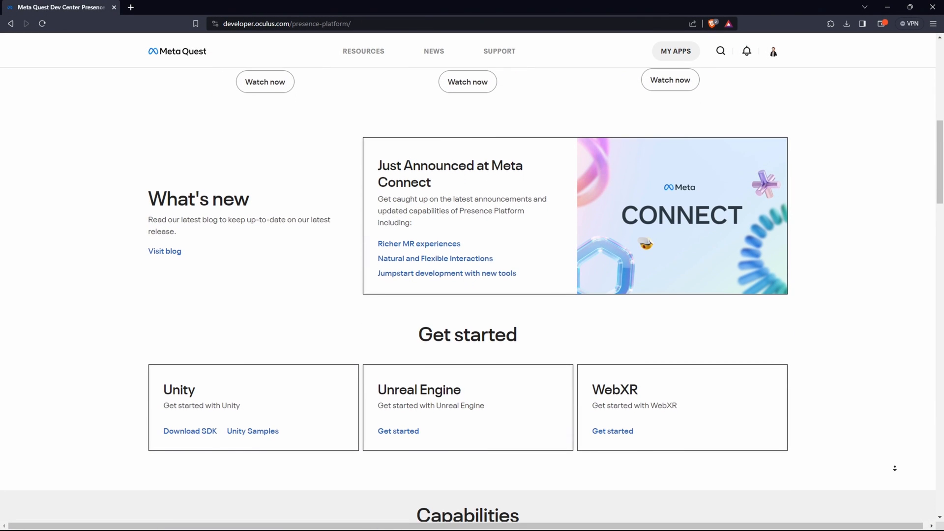
pyautogui.scroll(-3)
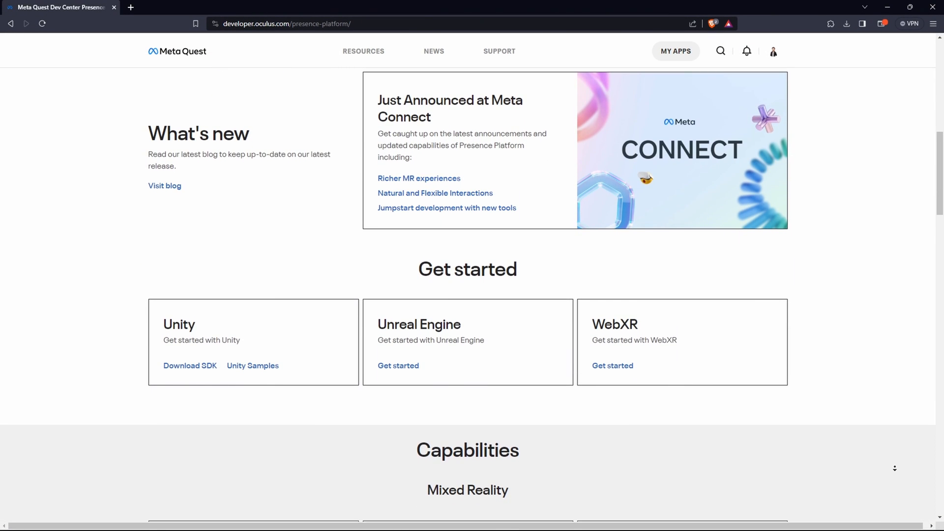
pyautogui.scroll(-3)
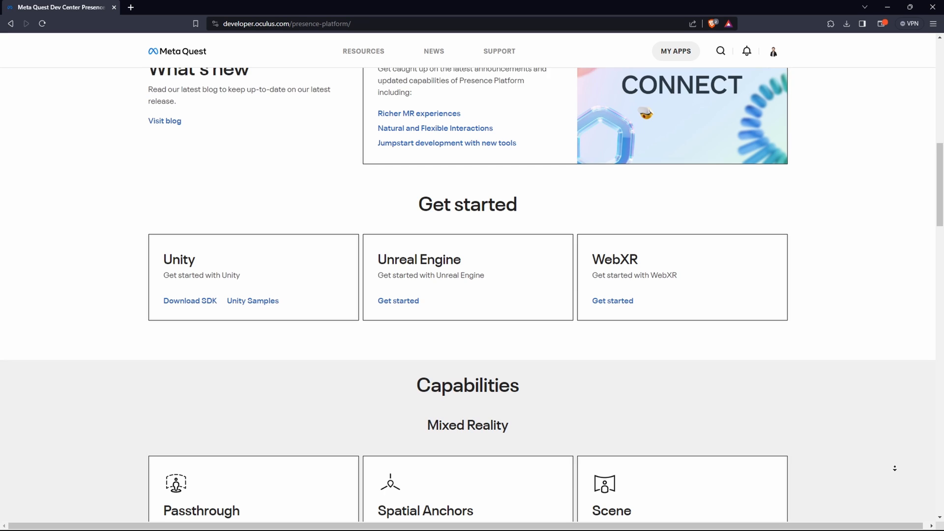
pyautogui.scroll(-3)
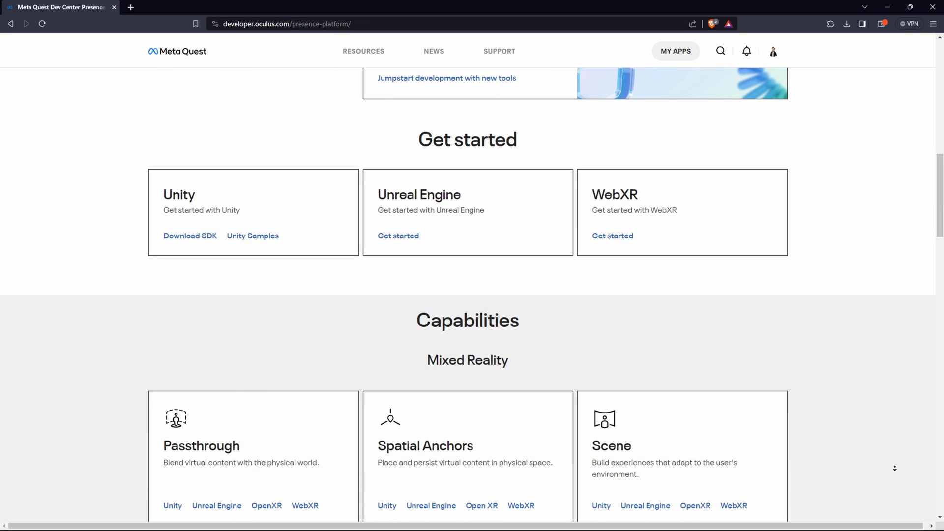
pyautogui.scroll(-3)
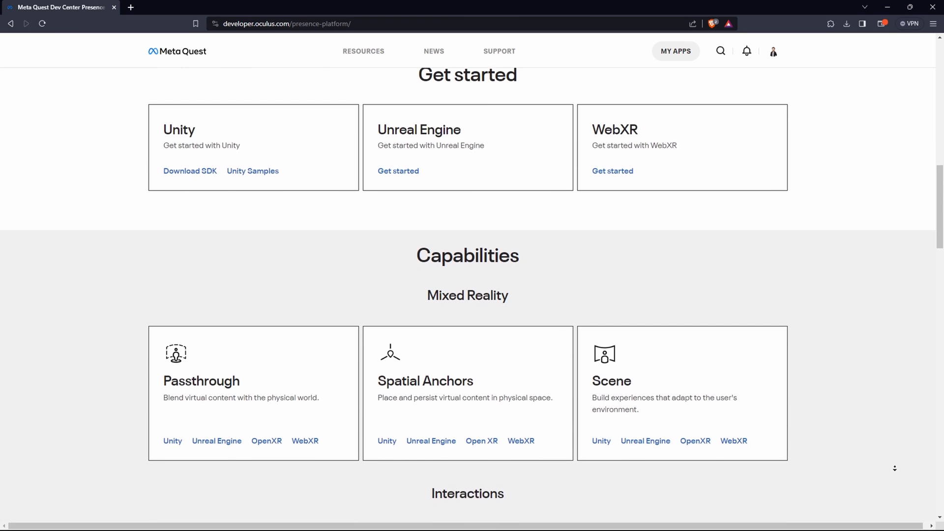
pyautogui.scroll(-3)
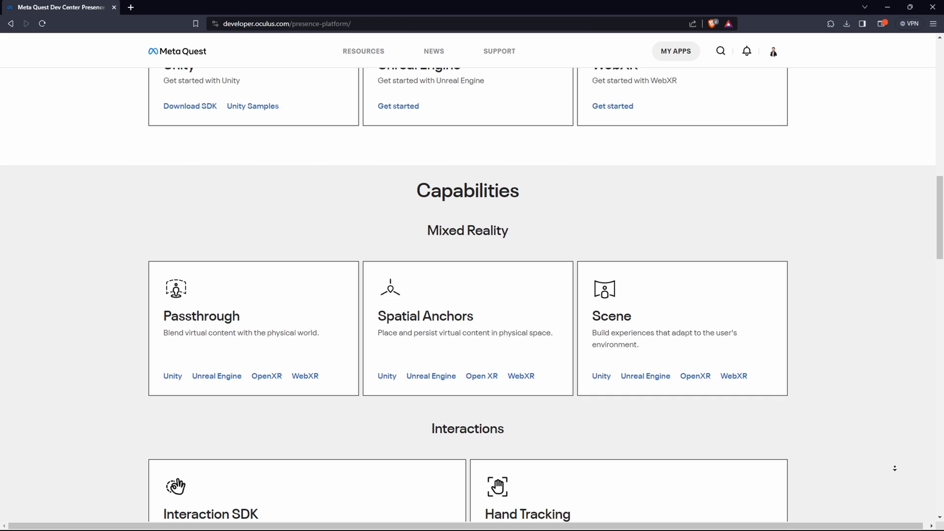
pyautogui.scroll(-3)
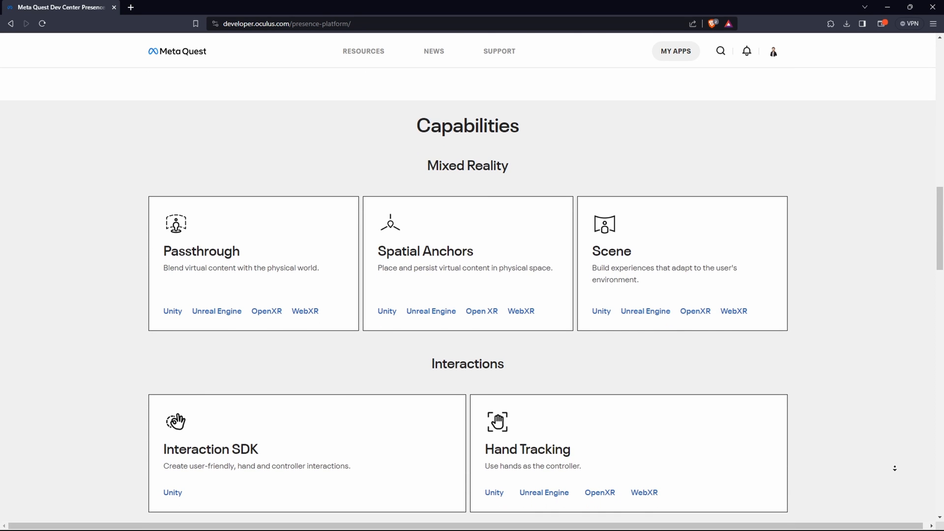
pyautogui.scroll(-3)
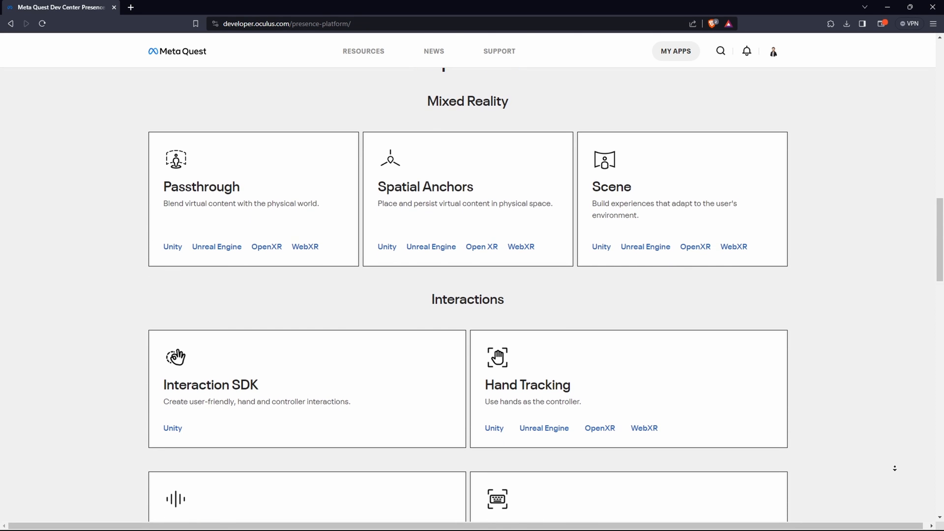
pyautogui.scroll(-3)
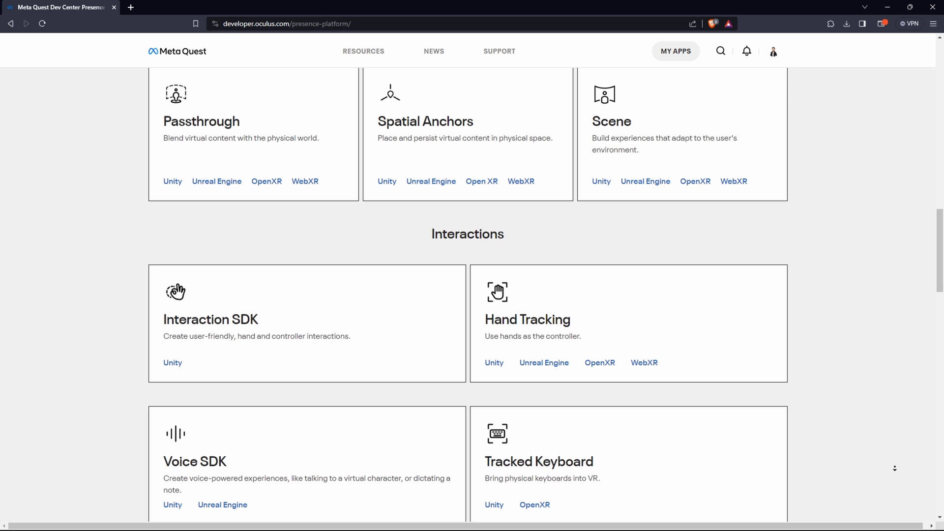
pyautogui.scroll(-3)
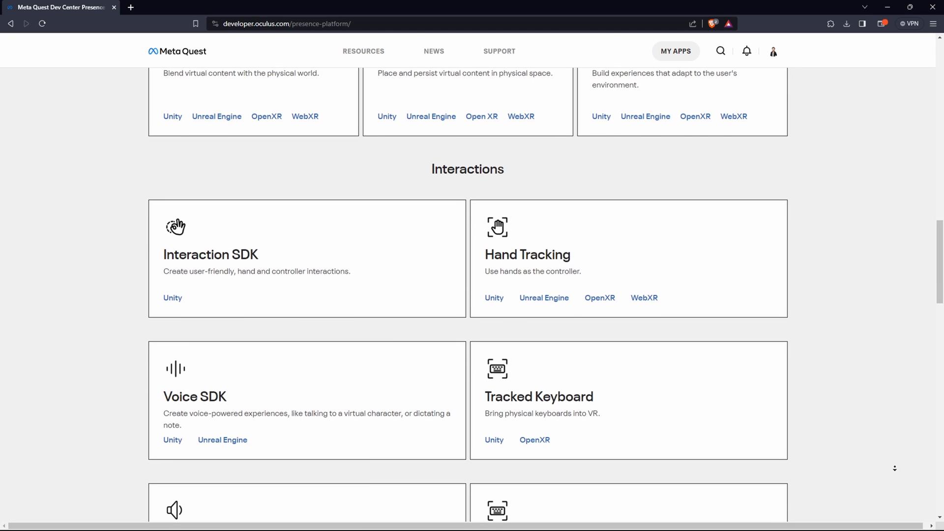
pyautogui.scroll(-3)
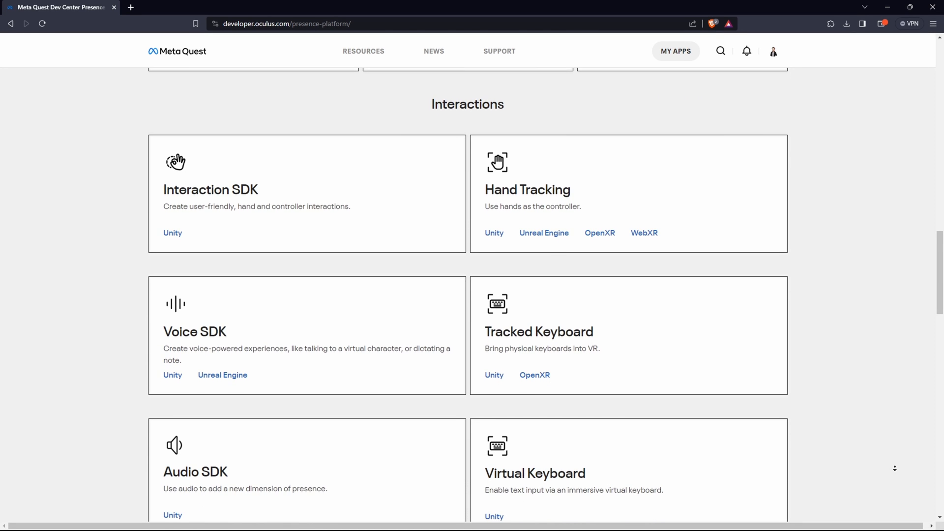
pyautogui.scroll(-3)
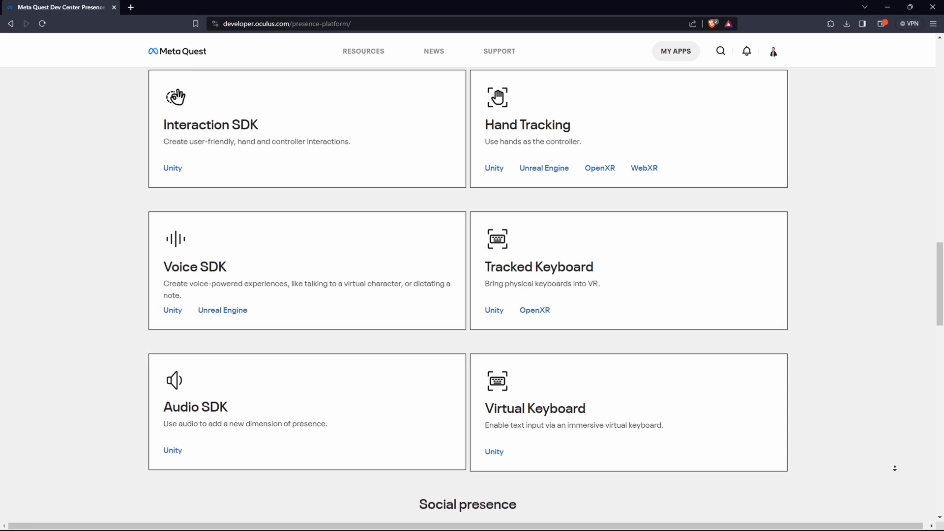
pyautogui.scroll(-3)
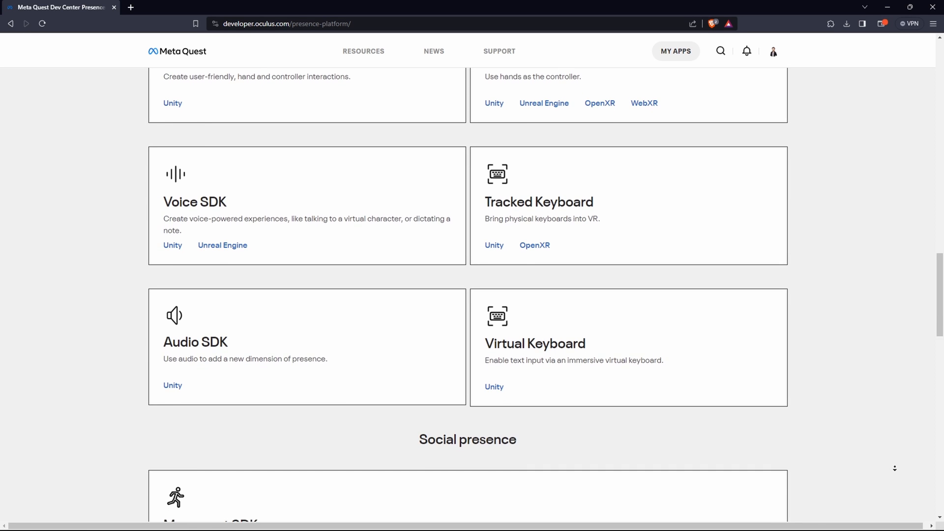
pyautogui.scroll(-3)
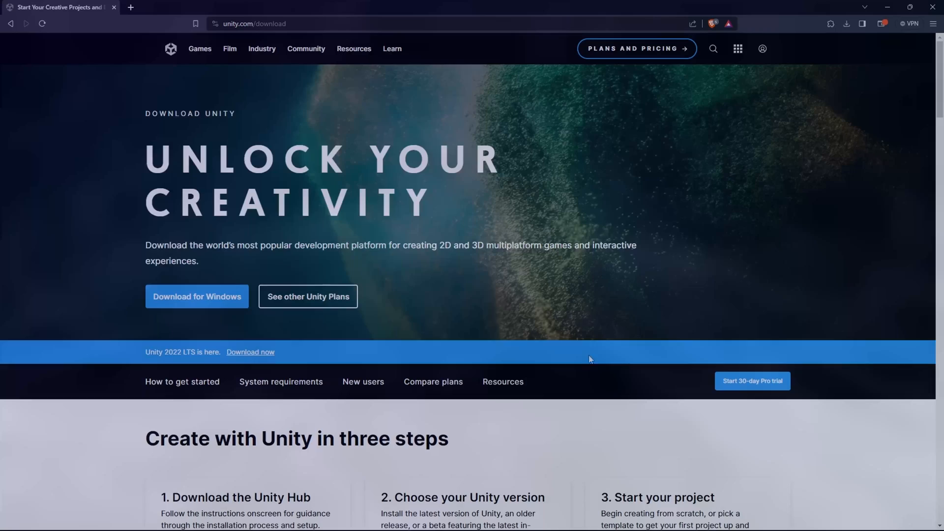
# - In Unity Hub, review the active Personal license under Manage licenses and close Preferences
pyautogui.click(196, 297)
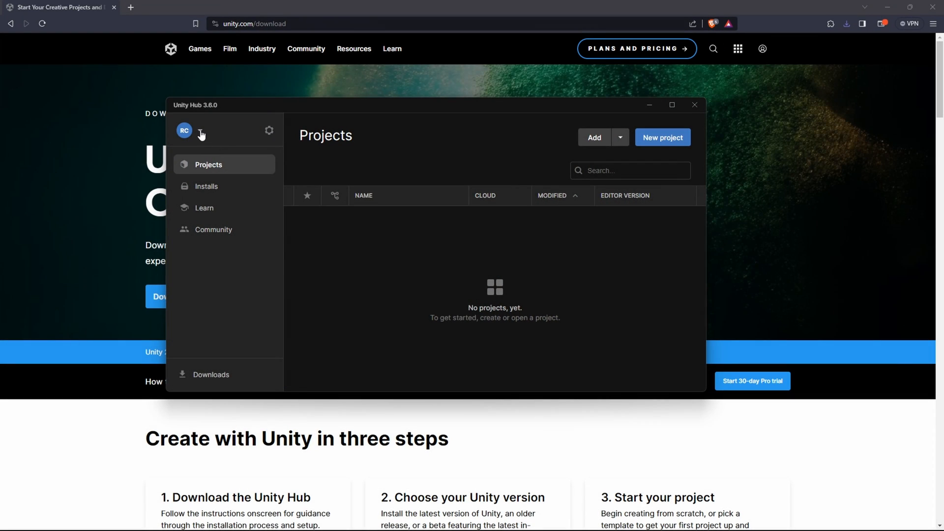
pyautogui.click(196, 131)
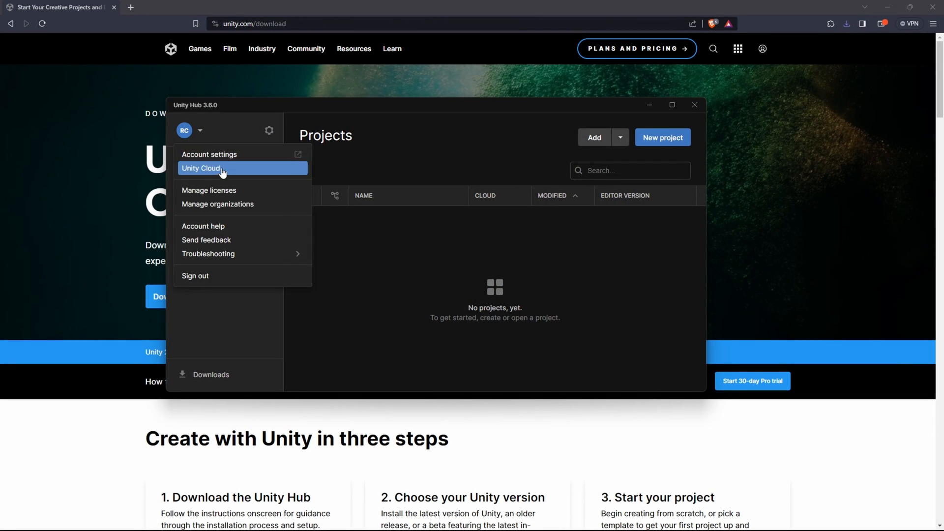
pyautogui.click(209, 191)
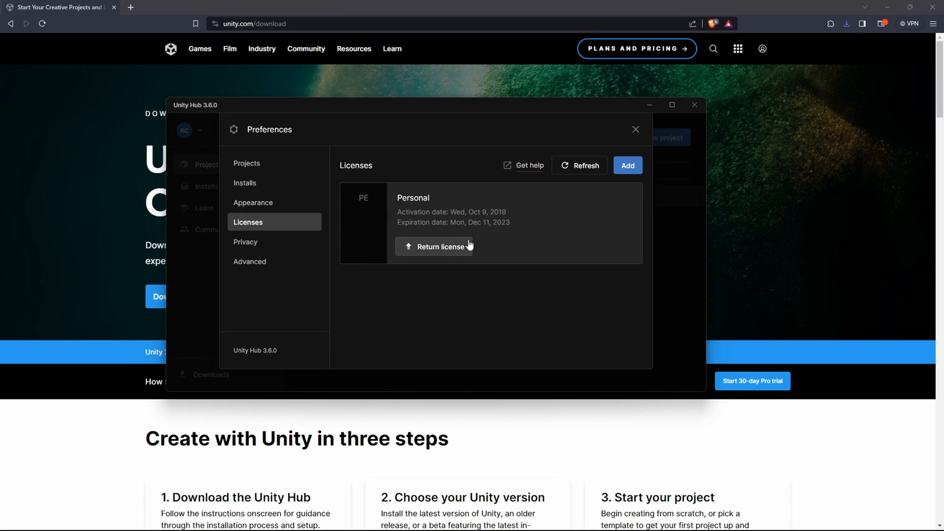
pyautogui.moveTo(616, 133)
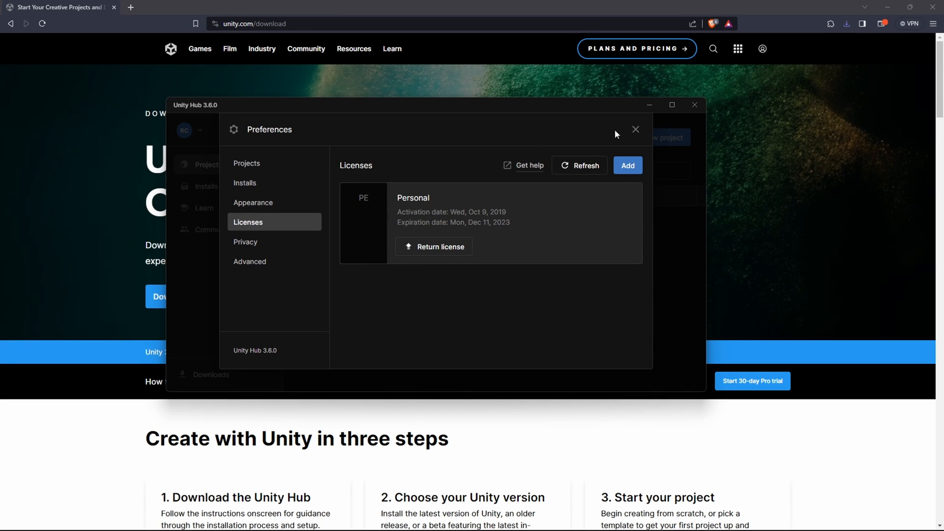
pyautogui.click(636, 130)
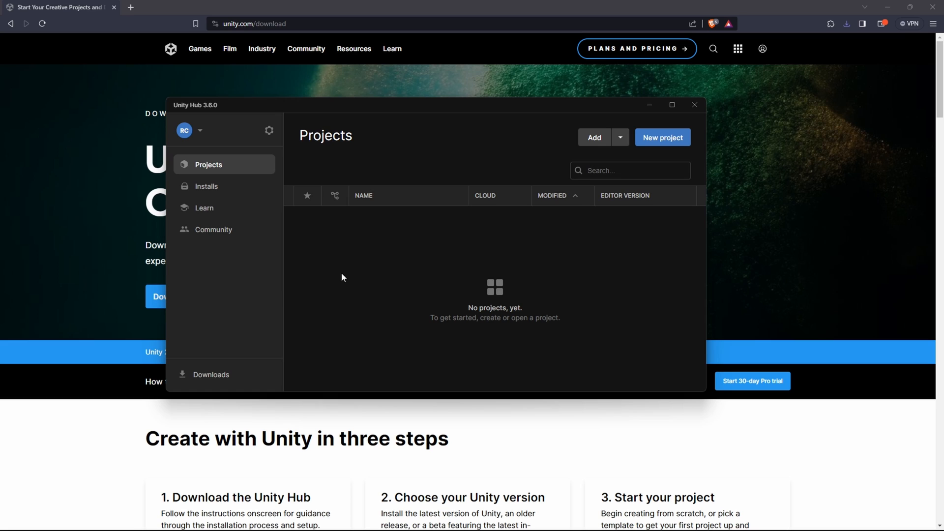
# - From Installs, check the version archive and start installing the Unity 2021.3.32f1 LTS editor
pyautogui.click(206, 187)
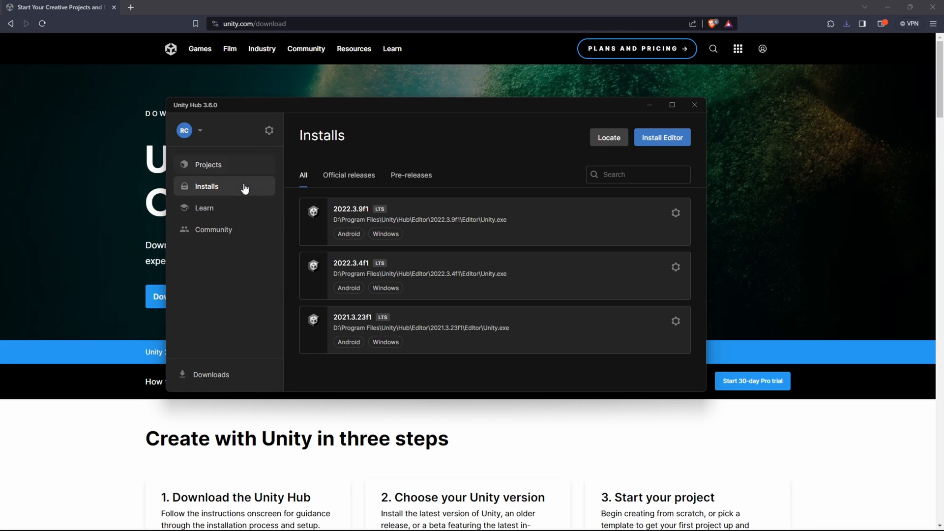
pyautogui.click(663, 137)
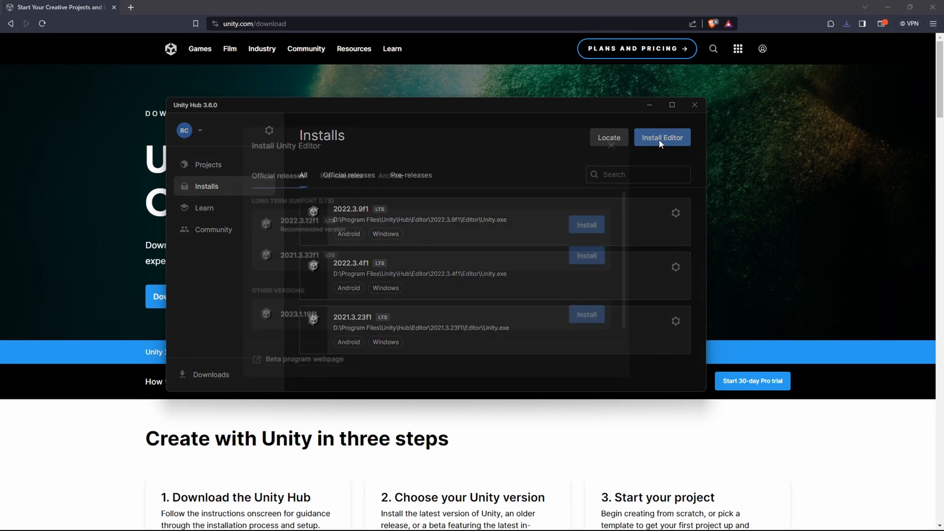
pyautogui.click(663, 137)
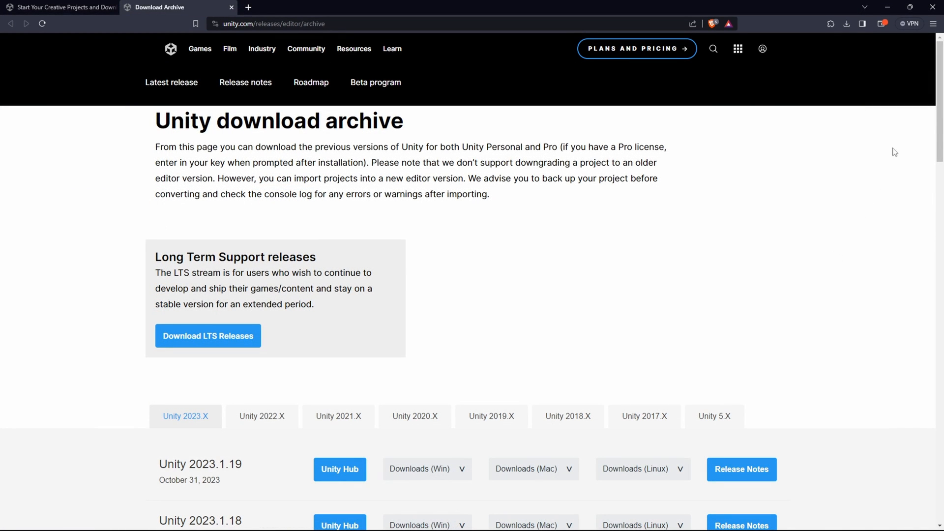
pyautogui.moveTo(894, 485)
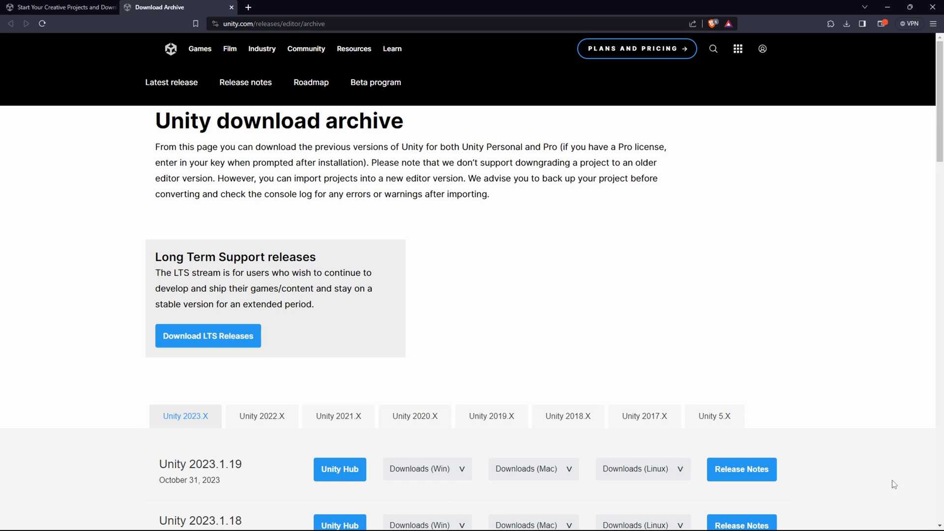
pyautogui.click(339, 469)
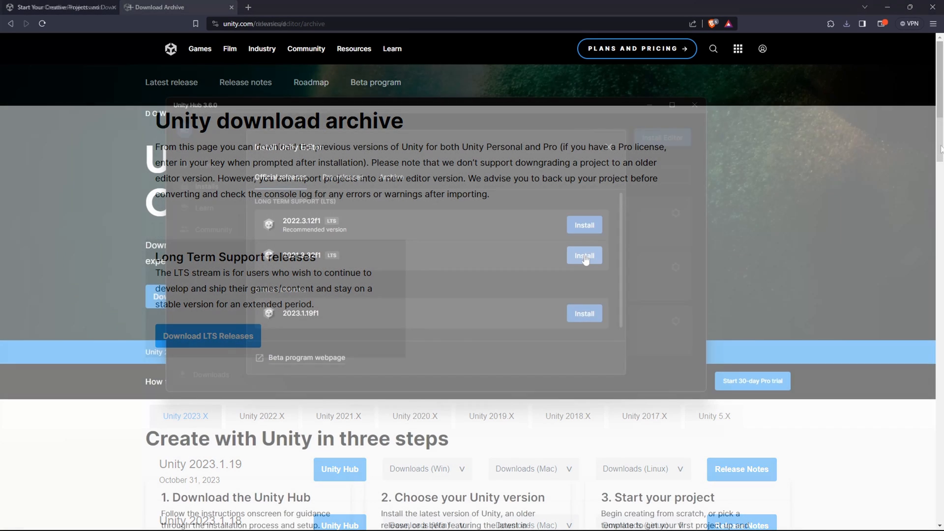
pyautogui.click(584, 256)
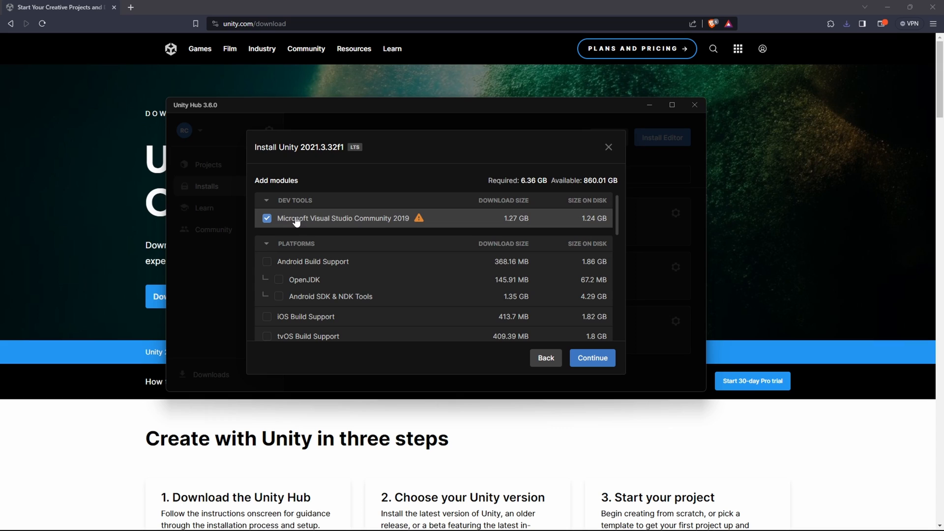
# - Install 2021.3.32f1 without Visual Studio but with Android Build Support, OpenJDK and SDK & NDK Tools, accepting terms
pyautogui.click(266, 218)
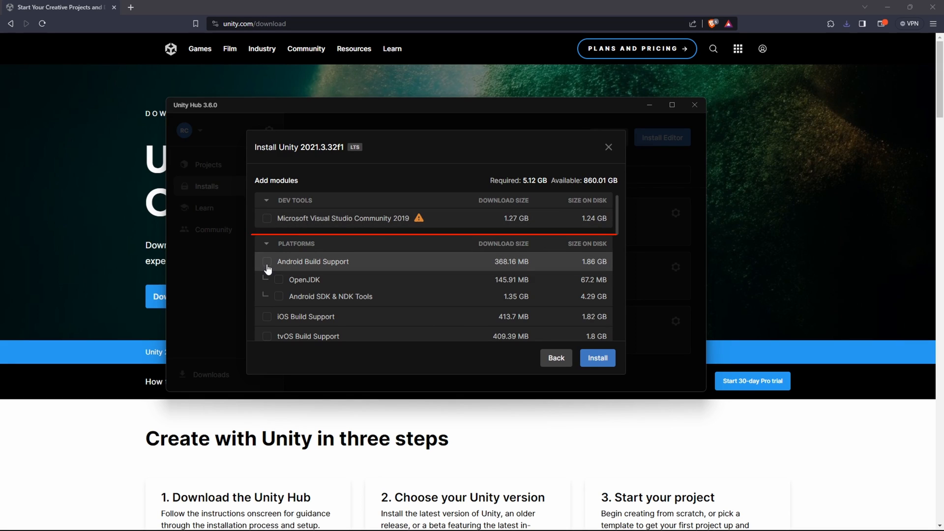
pyautogui.click(267, 262)
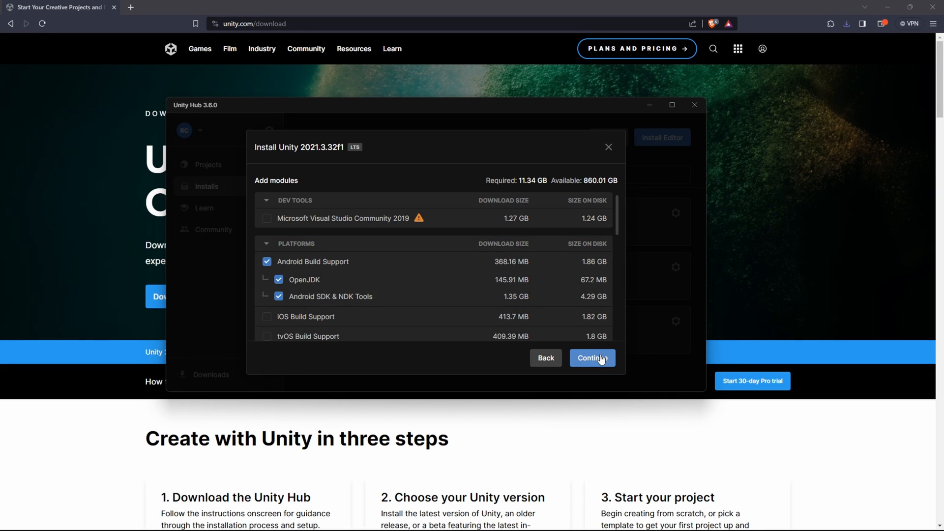
pyautogui.click(593, 358)
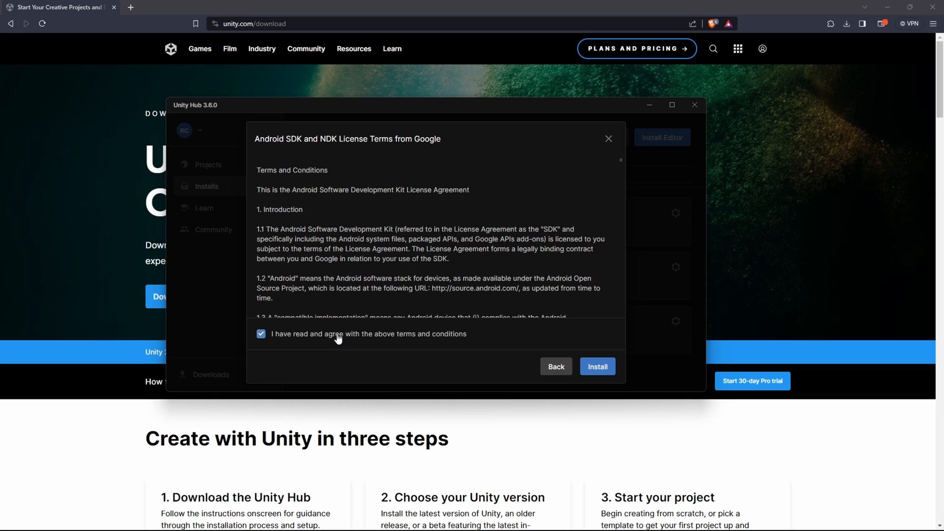
pyautogui.click(598, 365)
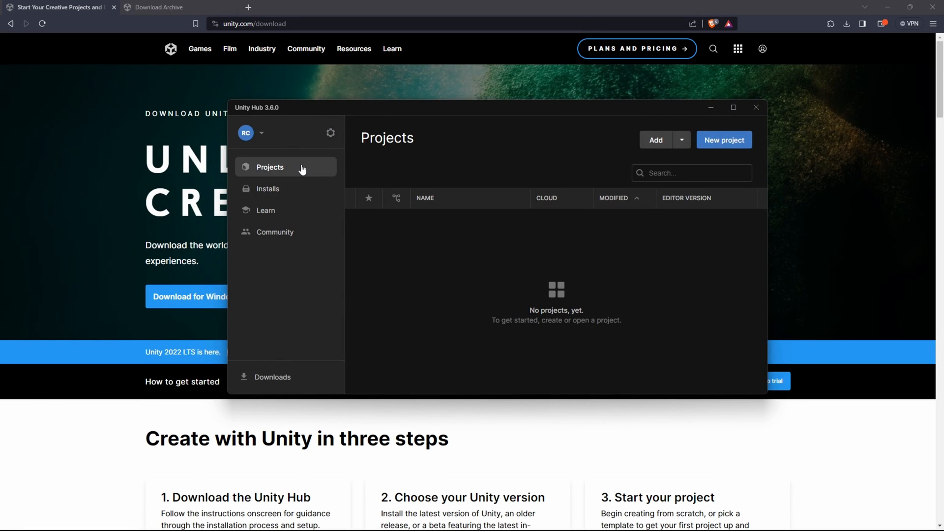
# - Start a new project on editor 2021.3.23f1 using the 3D (URP) template
pyautogui.click(724, 140)
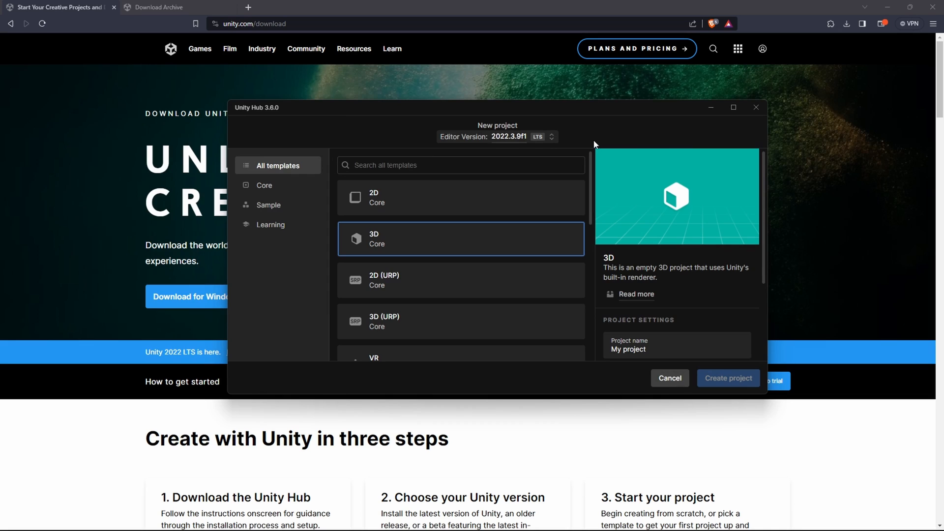
pyautogui.click(553, 136)
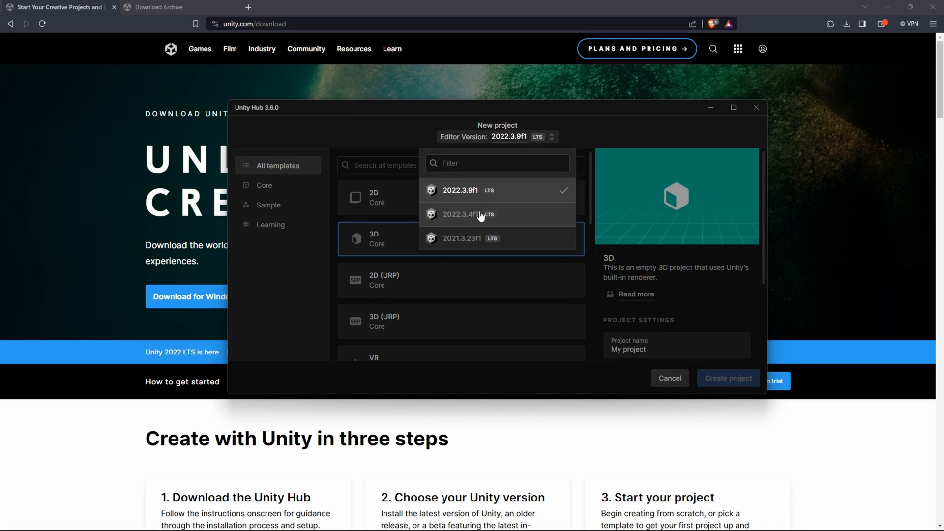
pyautogui.click(462, 238)
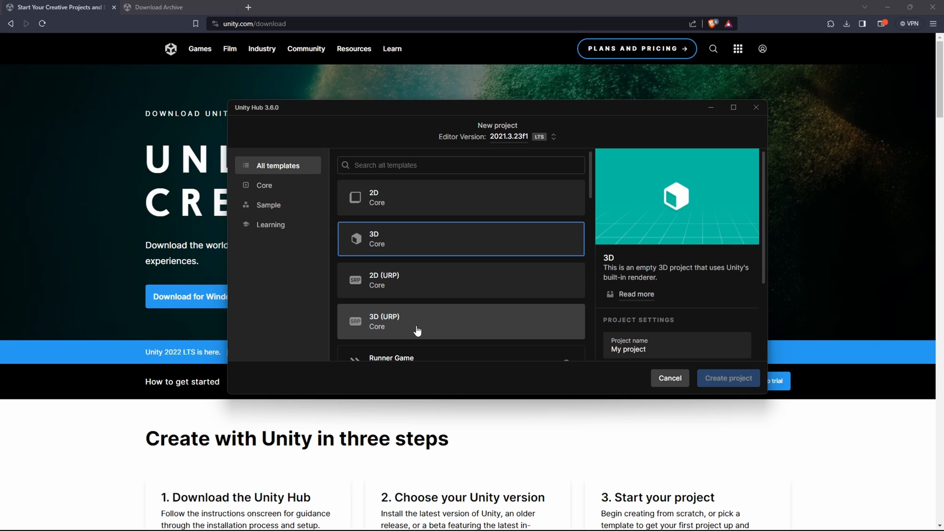
pyautogui.click(460, 321)
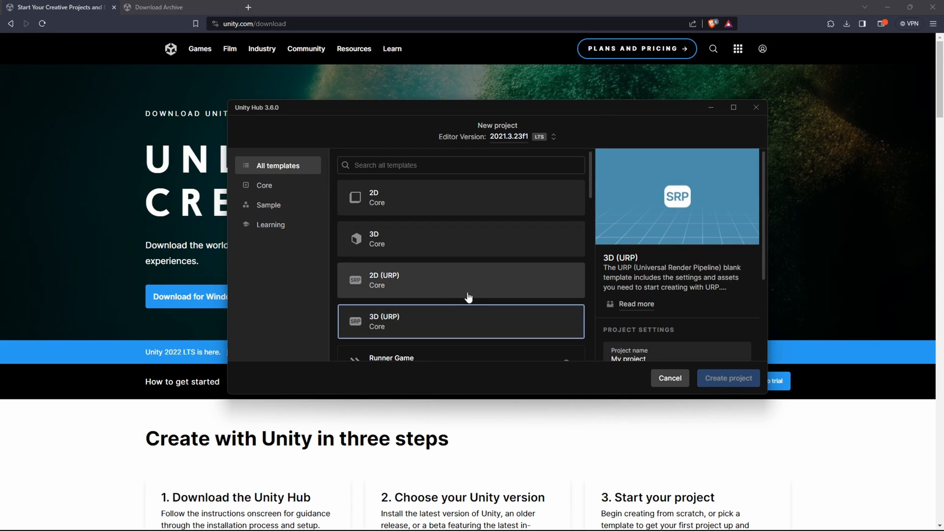
pyautogui.moveTo(762, 236)
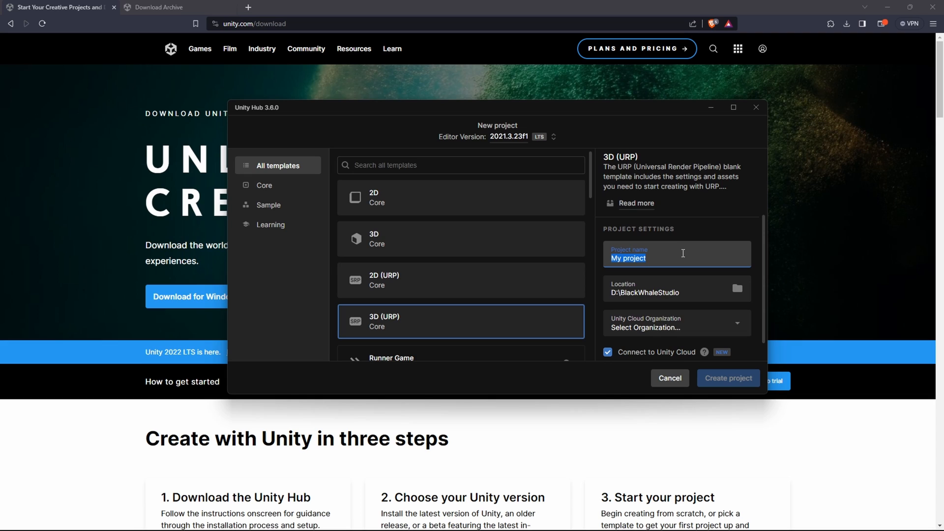
# - Name it MetaQuestDev, assign the personal organization, disable Unity Cloud and create the project
pyautogui.write('MetaQuestDev')
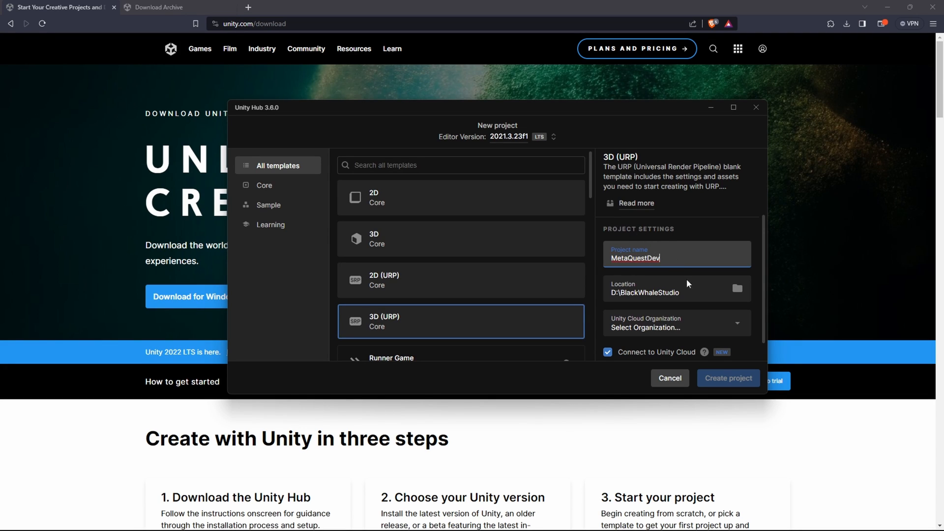
pyautogui.scroll(-3)
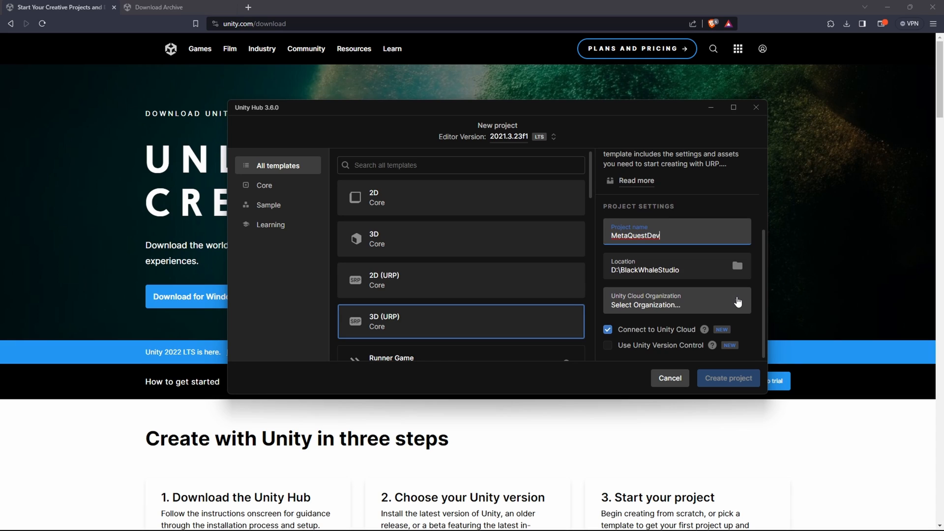
pyautogui.click(677, 301)
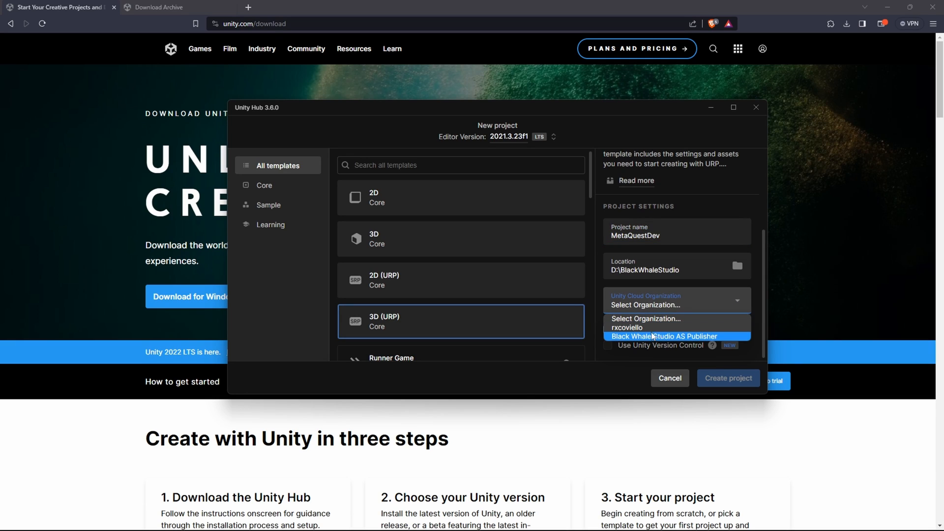
pyautogui.click(626, 327)
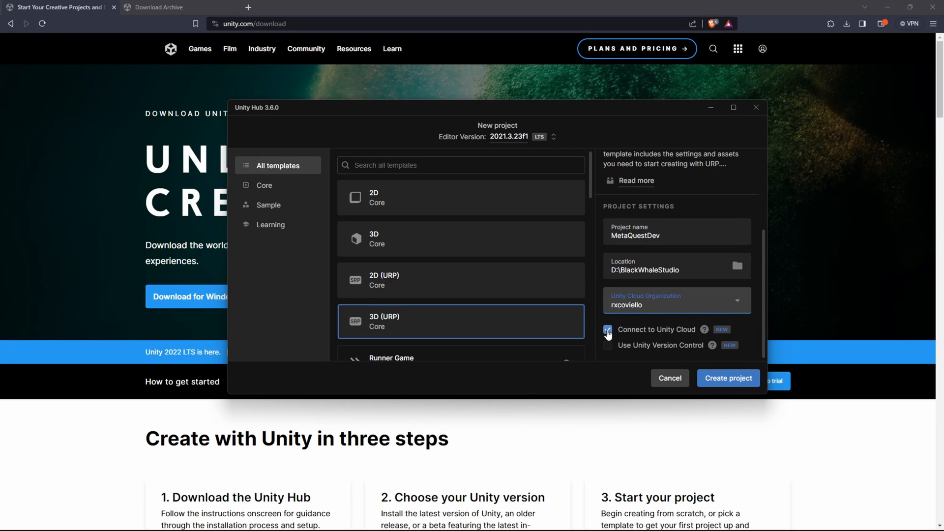
pyautogui.click(608, 329)
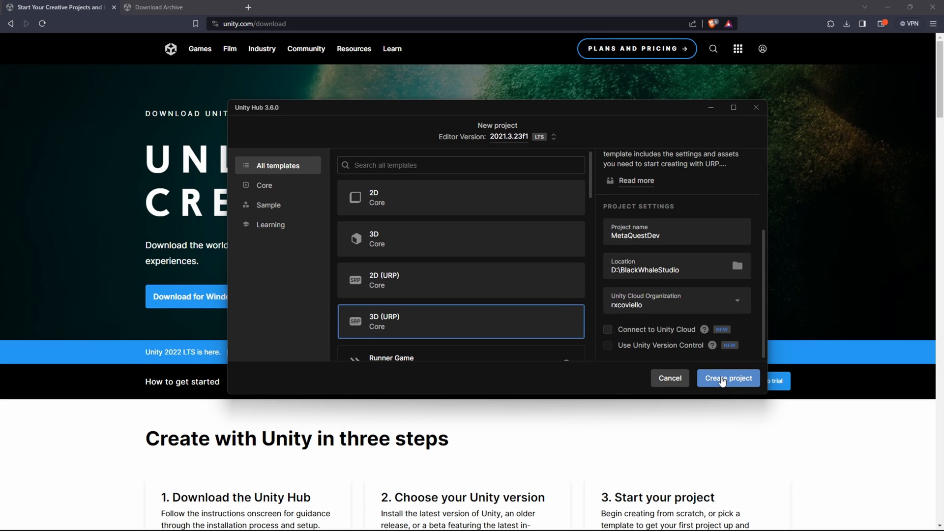
pyautogui.click(728, 378)
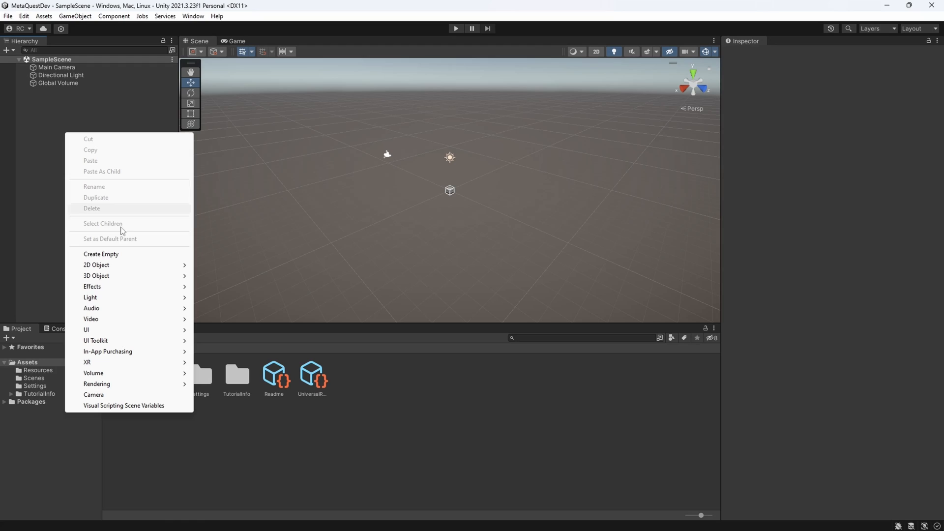
pyautogui.moveTo(97, 275)
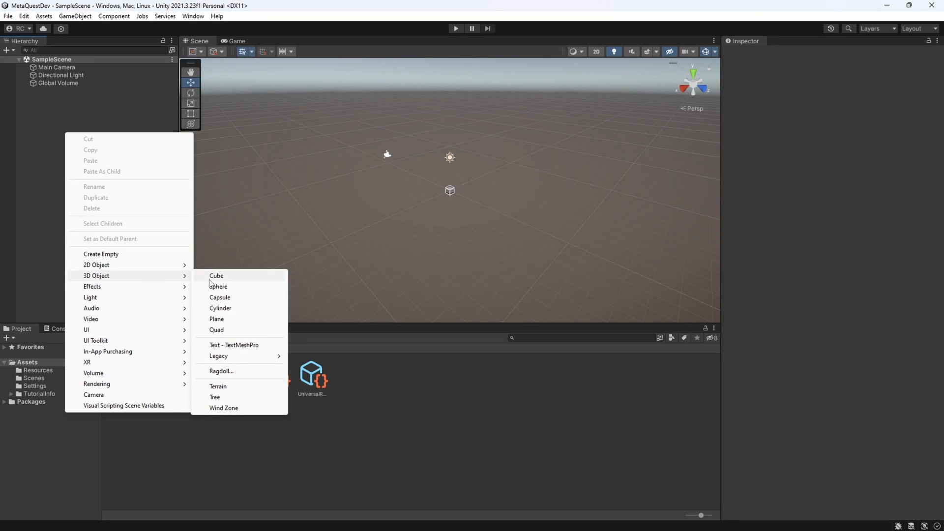
# - Add a sphere to the scene at Position Z 2, scaled to 0.2 on all axes
pyautogui.click(218, 286)
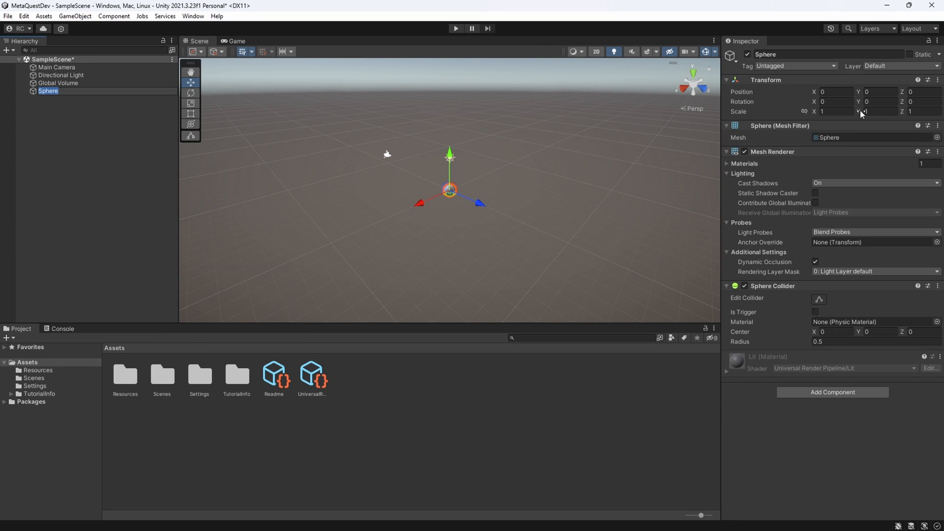
pyautogui.write('2')
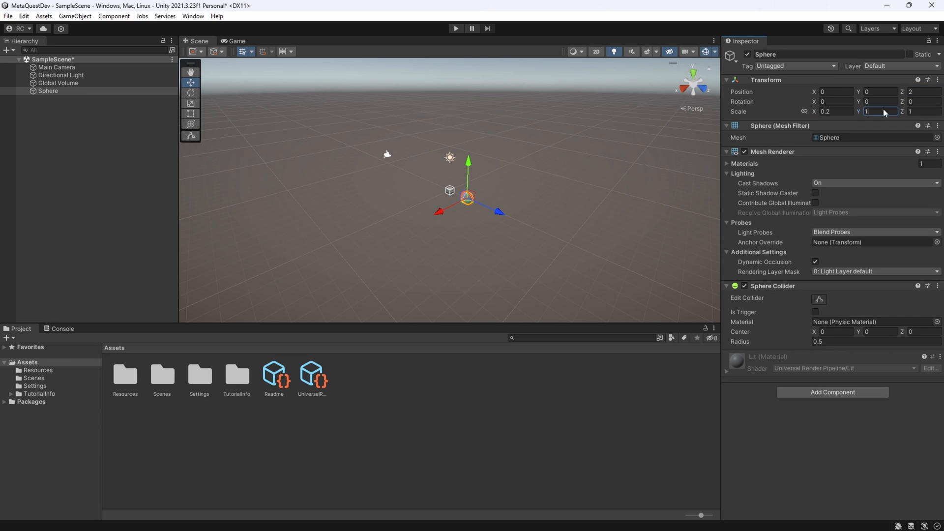
pyautogui.write('0.2')
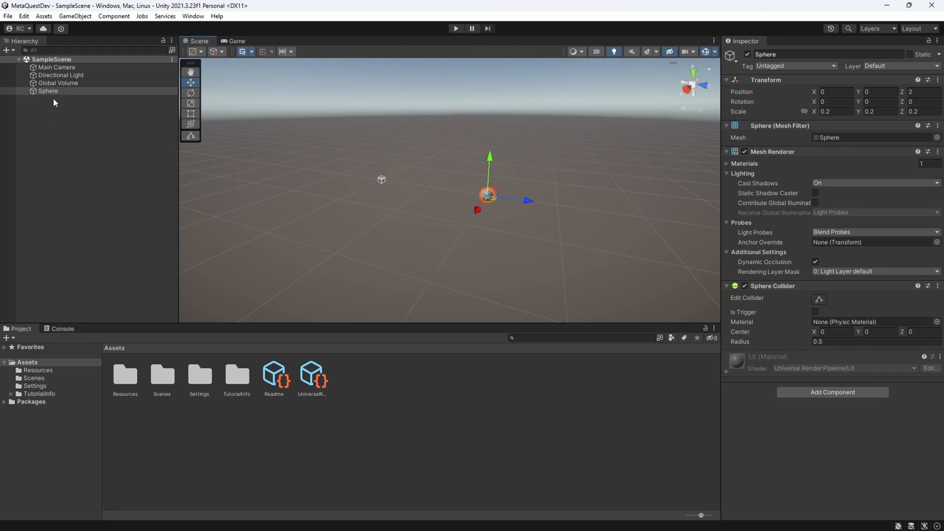
pyautogui.click(8, 19)
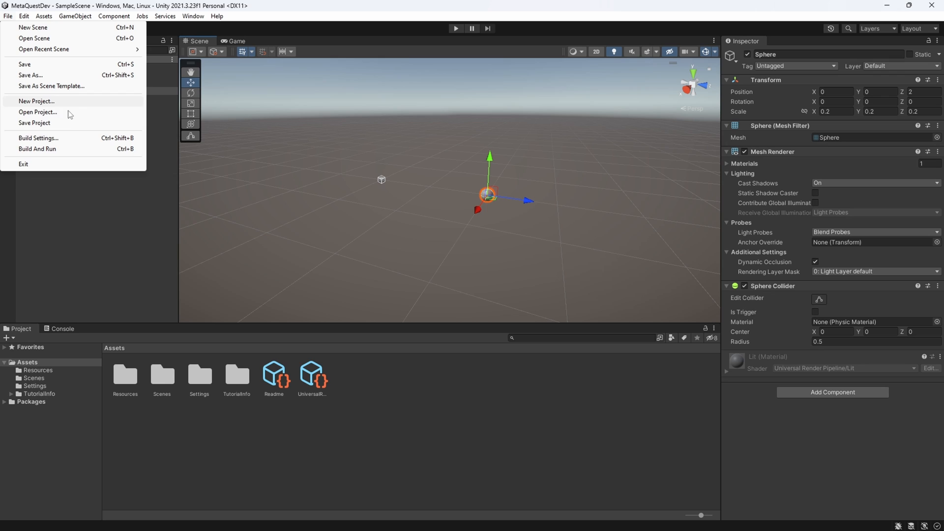
# - Switch the build platform to Android in Build Settings and bring up Player Settings
pyautogui.click(37, 138)
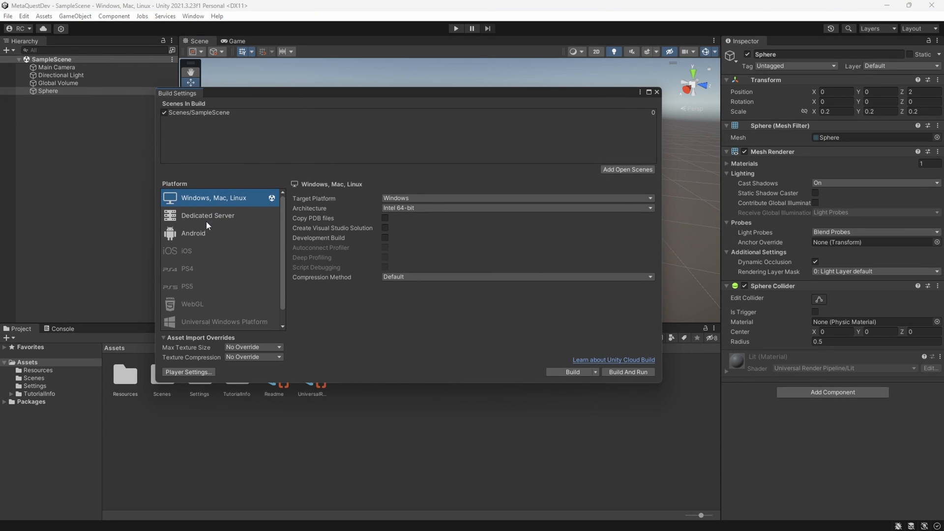
pyautogui.click(193, 233)
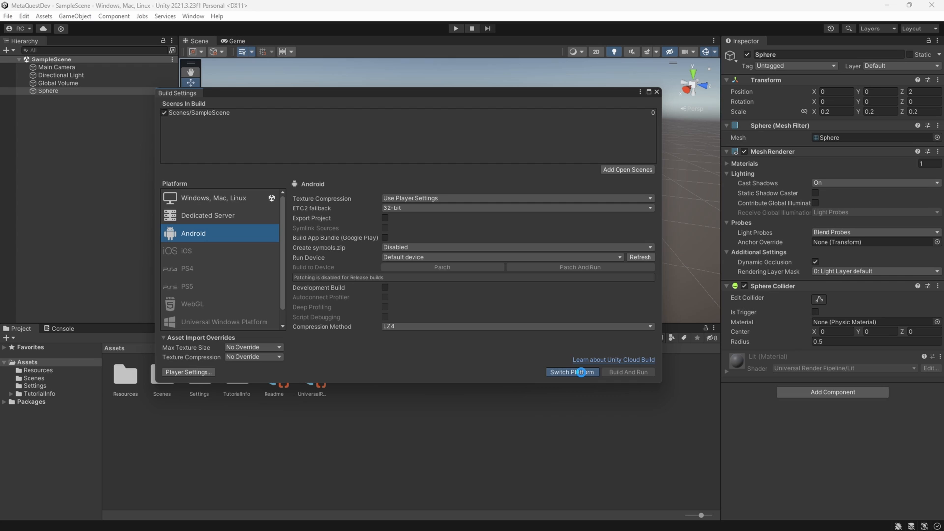
pyautogui.click(573, 372)
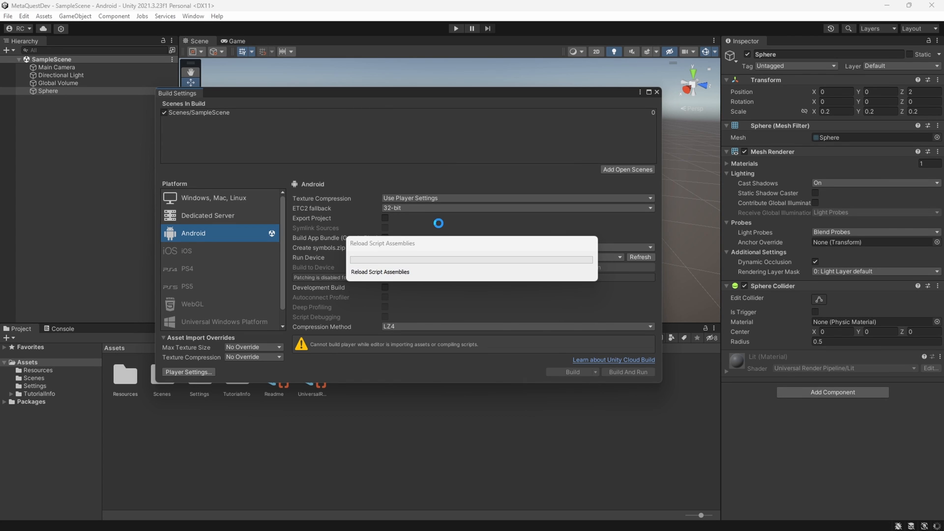
pyautogui.click(23, 17)
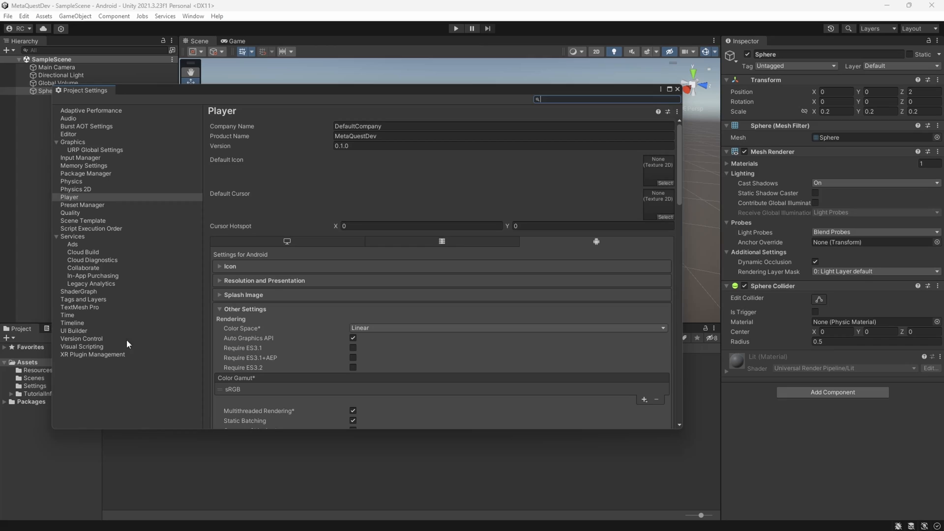
# - Install XR Plug-in Management, enable the Oculus provider for Android and show the Oculus Android settings
pyautogui.click(93, 354)
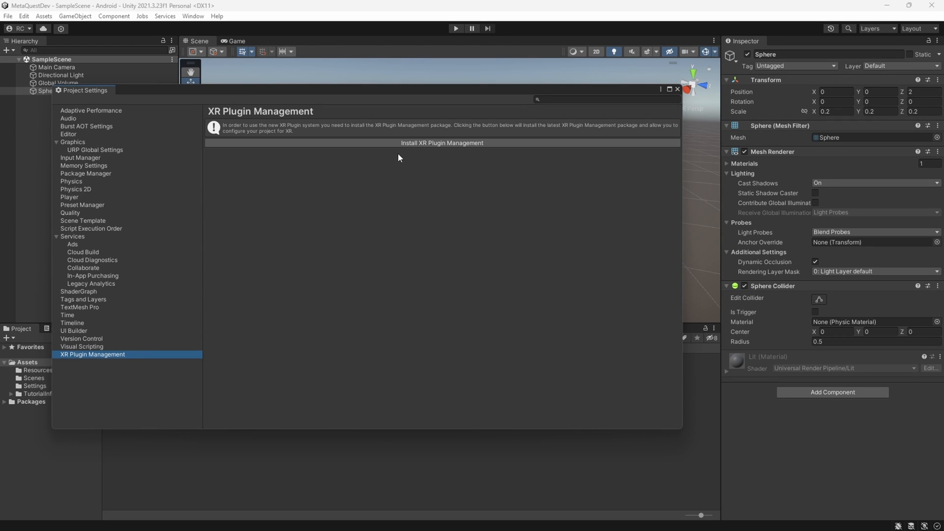
pyautogui.click(441, 143)
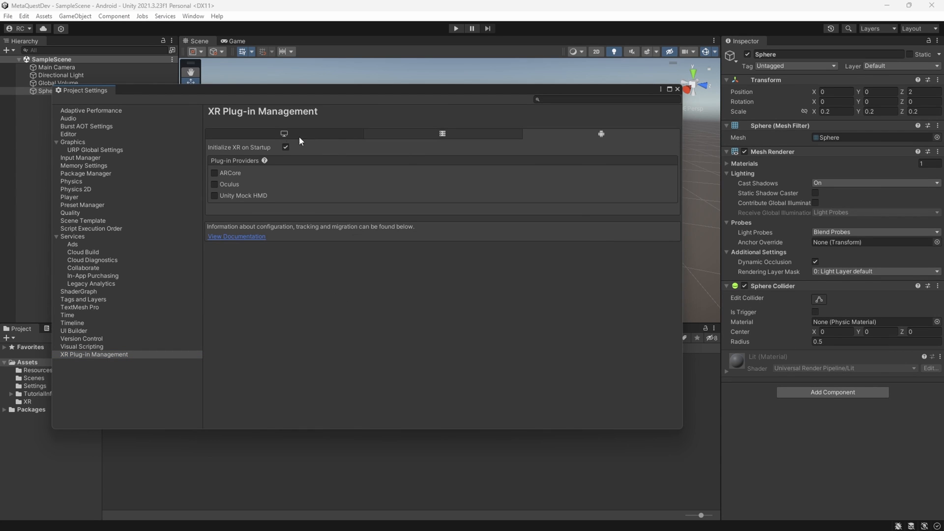
pyautogui.click(214, 185)
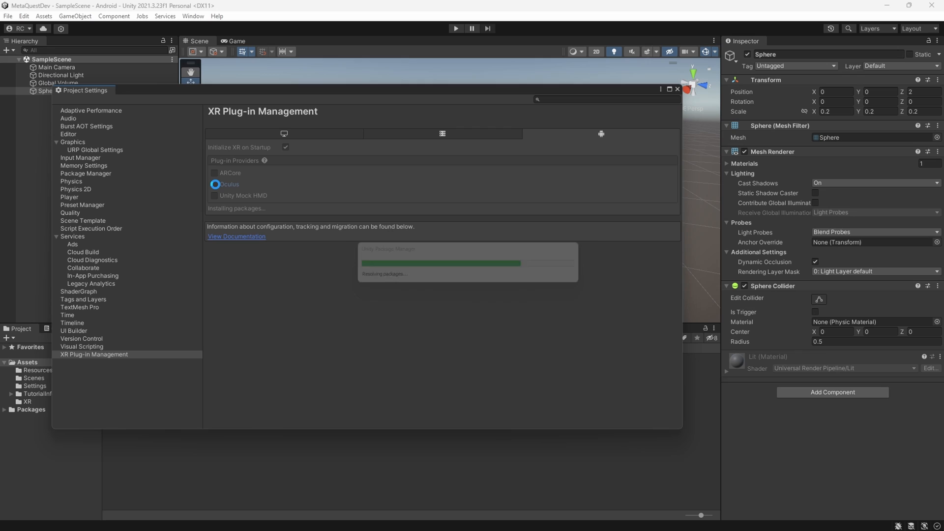
pyautogui.click(214, 185)
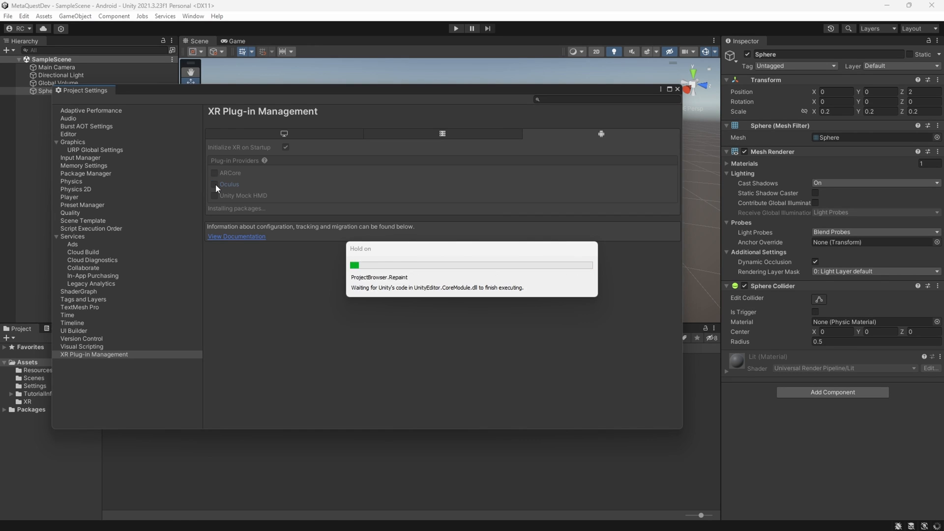
pyautogui.click(214, 185)
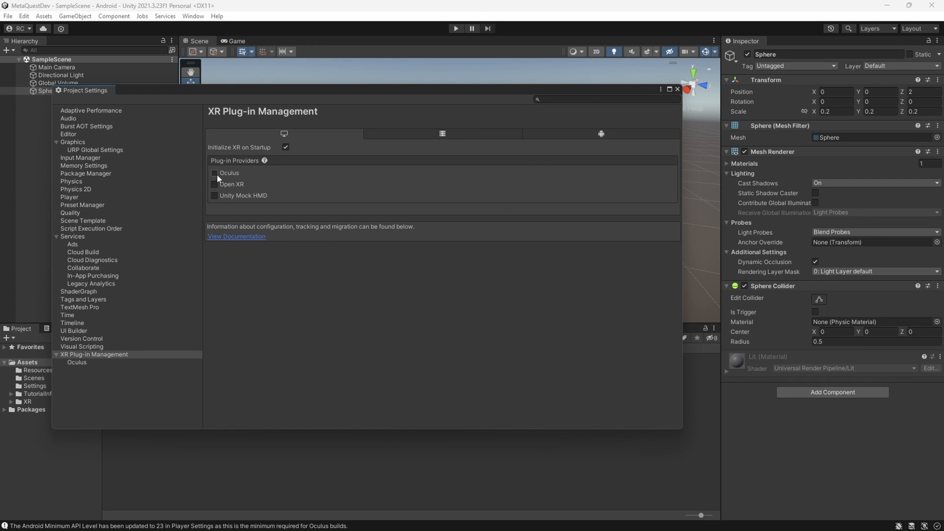
pyautogui.click(76, 362)
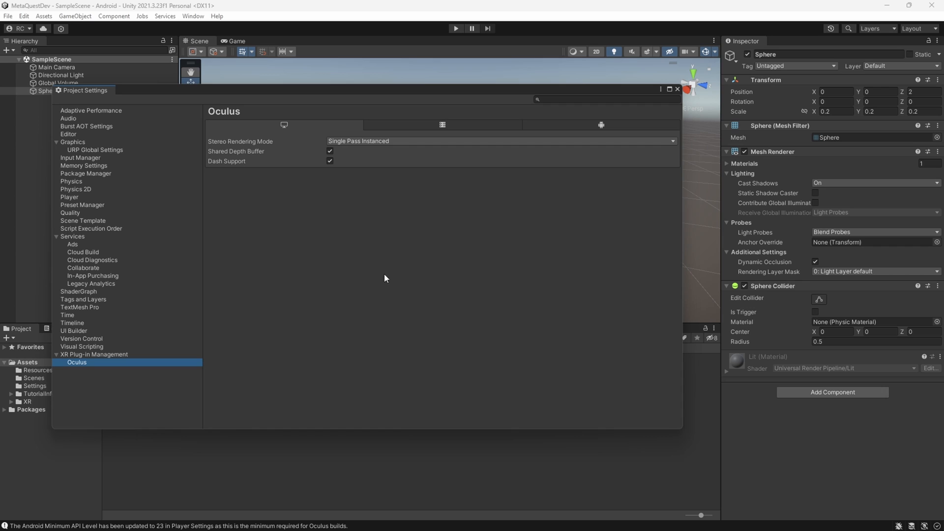
pyautogui.click(601, 125)
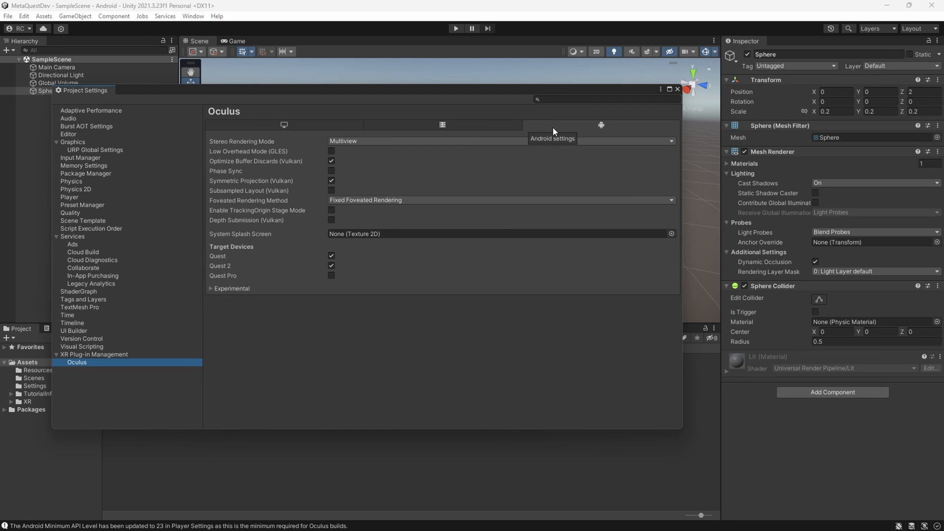
pyautogui.moveTo(537, 123)
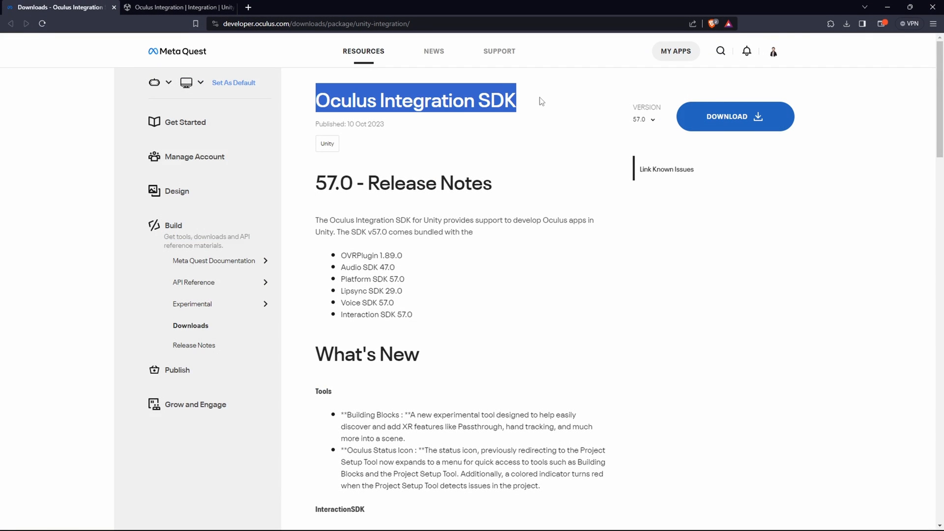
# - Download the Oculus Integration SDK 57.0, landing on its free Unity Asset Store listing
pyautogui.click(643, 119)
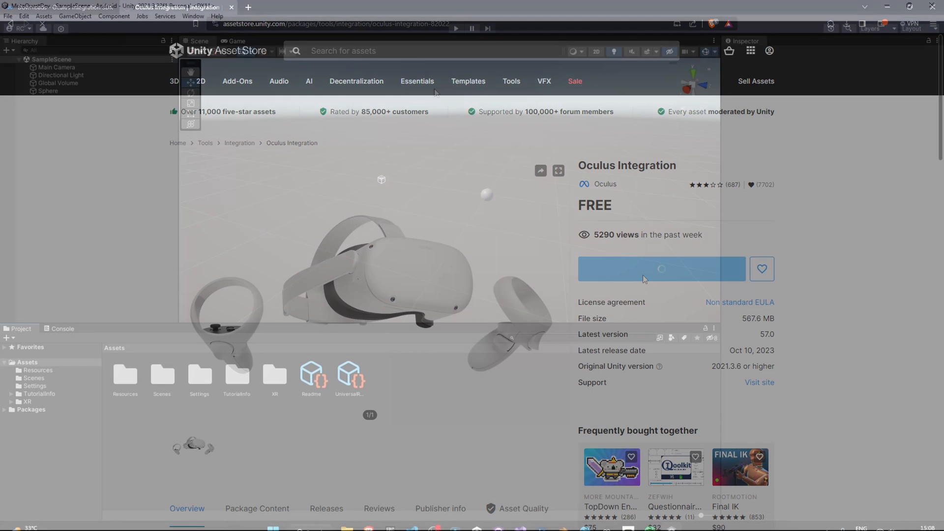
# - From Package Manager's My Assets, import Oculus Integration to bring up its Import Unity Package dialog
pyautogui.click(192, 16)
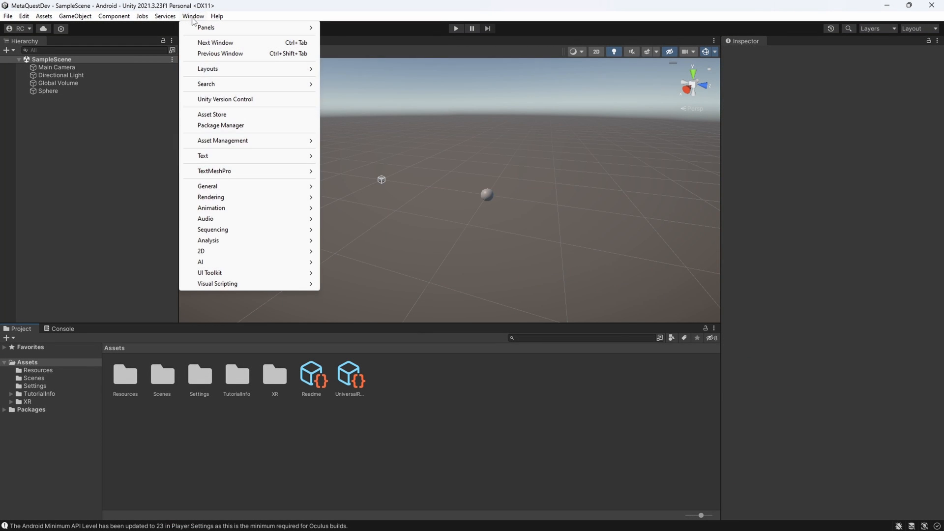
pyautogui.click(220, 125)
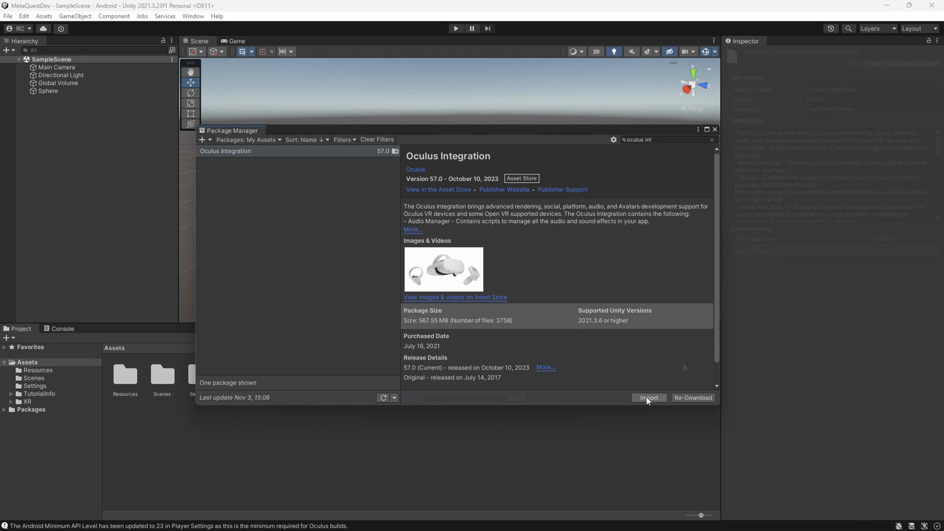
pyautogui.click(649, 397)
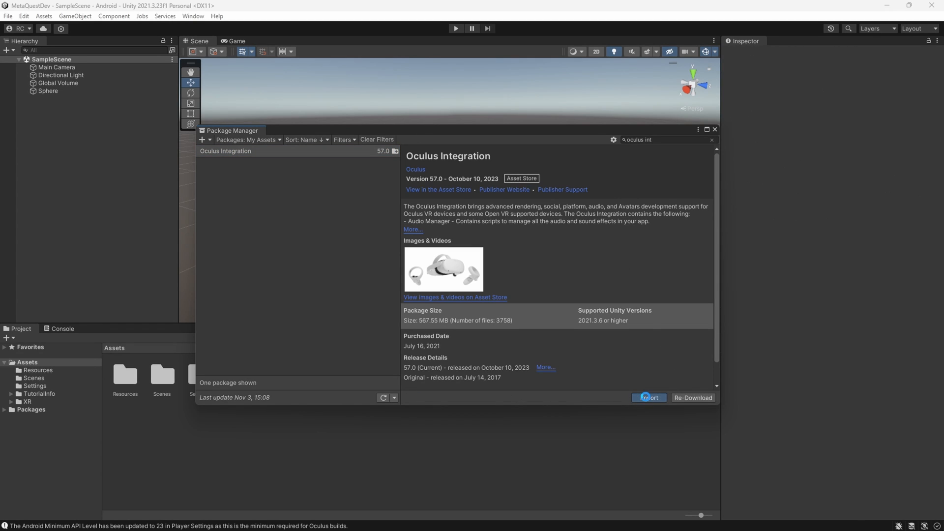
pyautogui.click(650, 397)
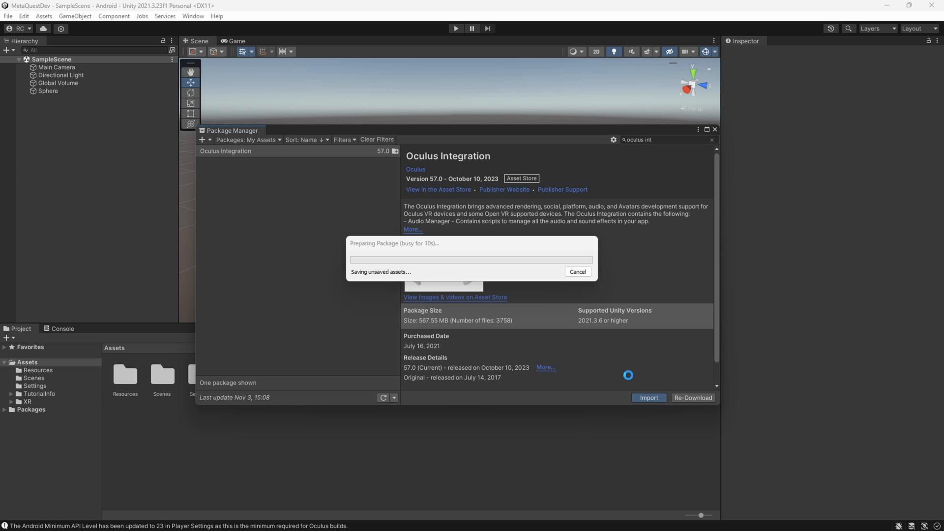
pyautogui.click(649, 397)
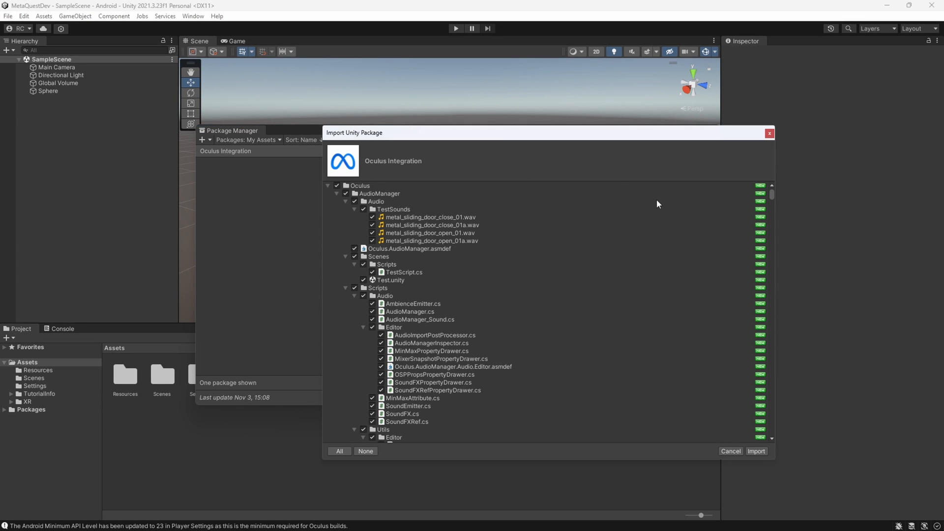
pyautogui.moveTo(337, 204)
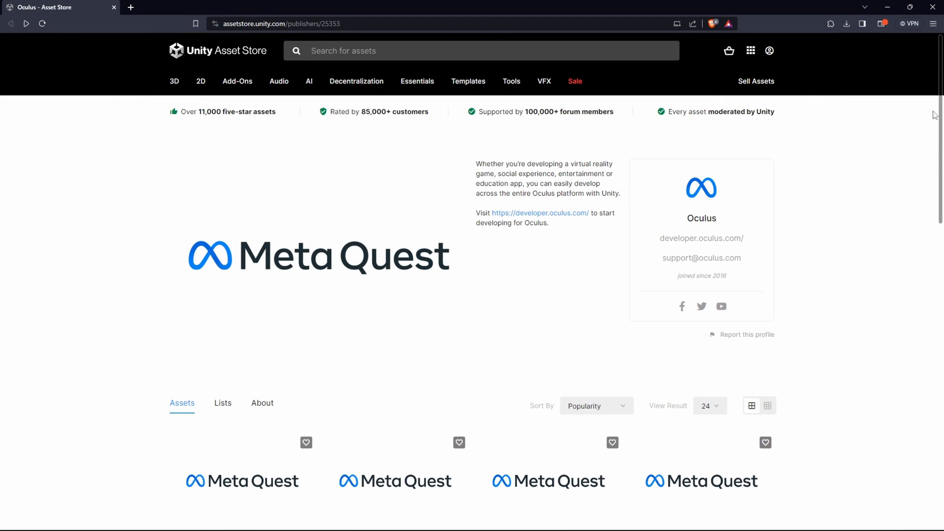
# - Scroll through the Oculus publisher's Asset Store packages and the Meta UPM blog post
pyautogui.scroll(-3)
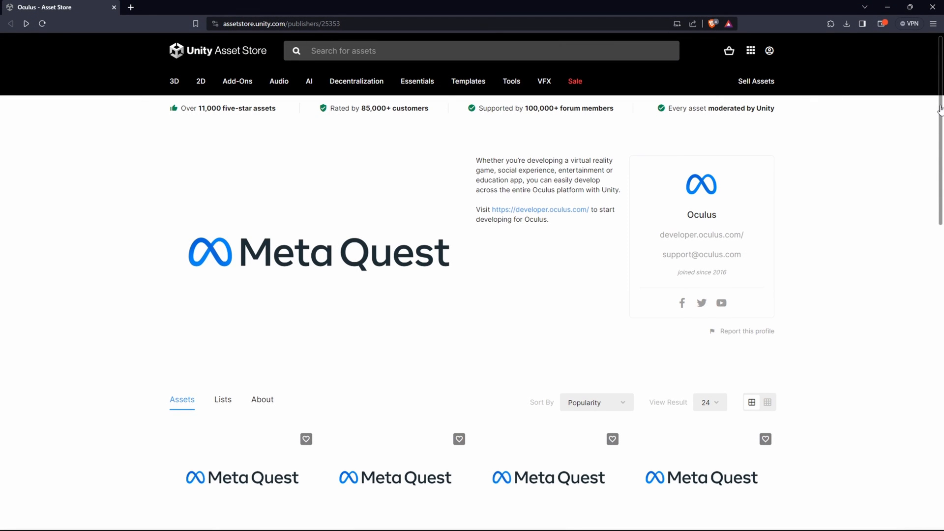
pyautogui.scroll(-3)
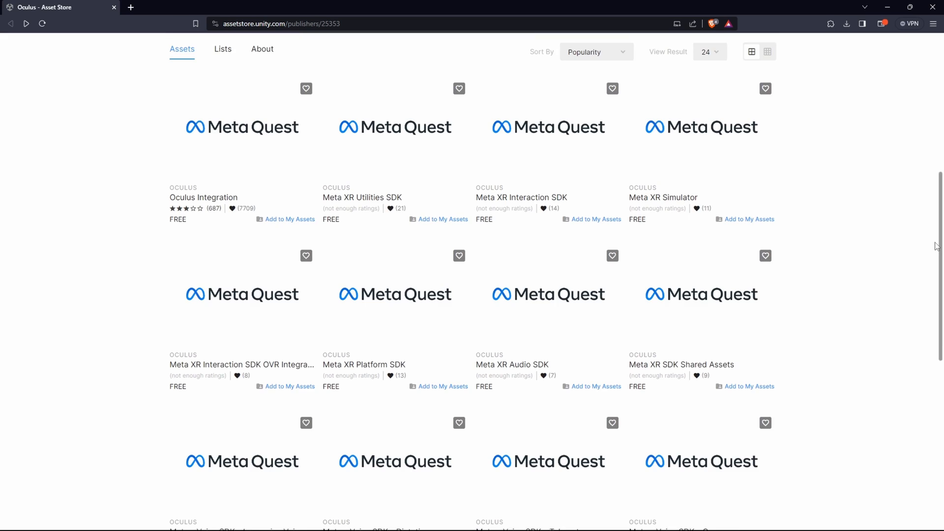
pyautogui.scroll(-3)
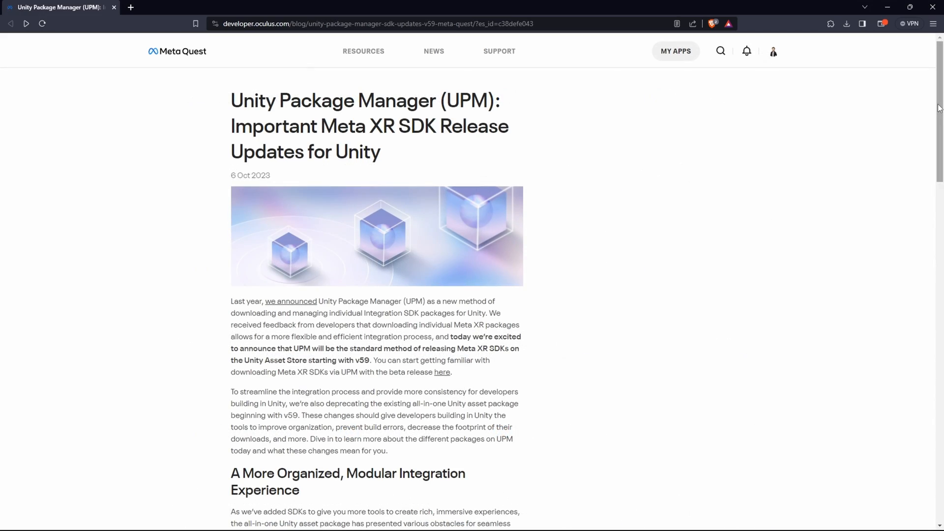
pyautogui.scroll(-3)
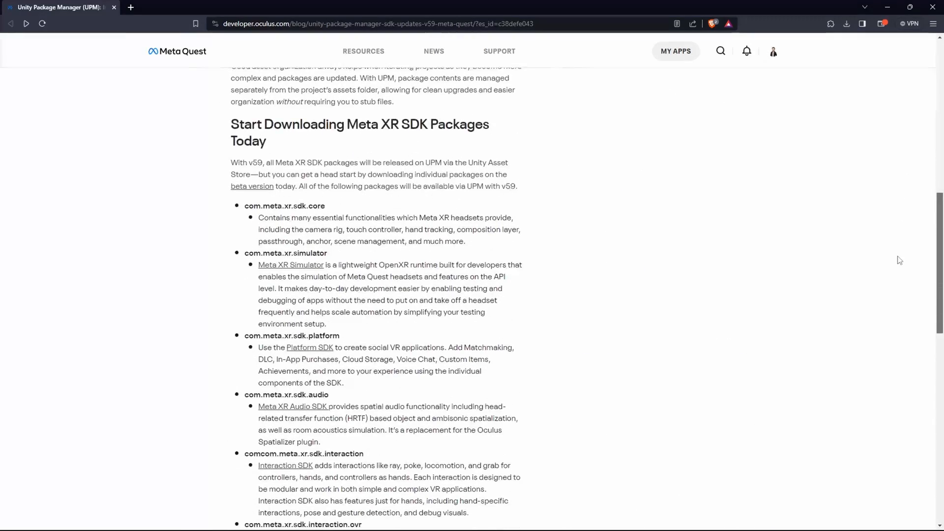
pyautogui.scroll(-3)
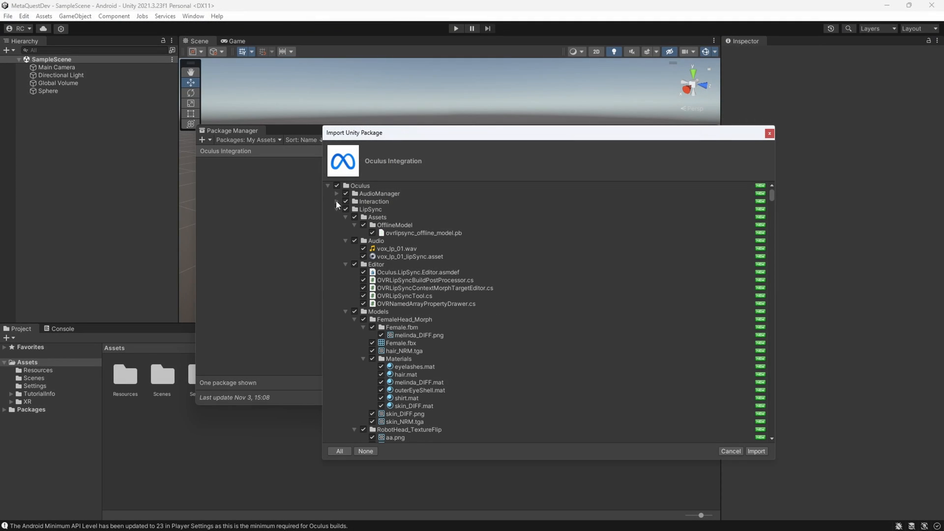
# - Import all checked files of the Oculus Integration package into the project
pyautogui.click(338, 208)
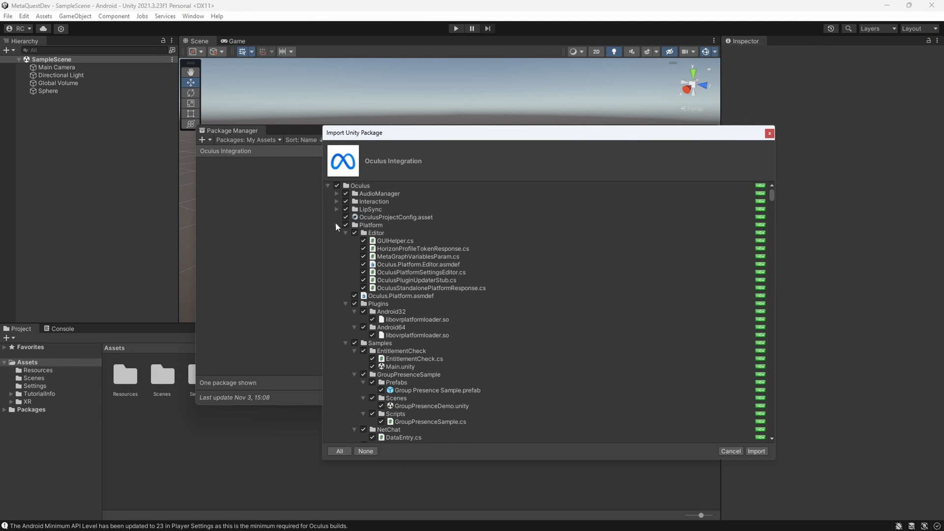
pyautogui.click(336, 225)
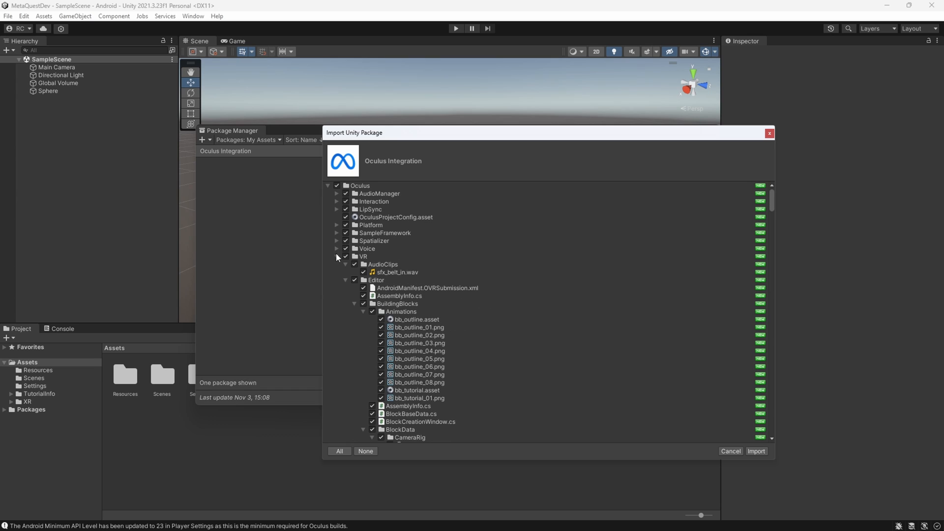
pyautogui.click(337, 256)
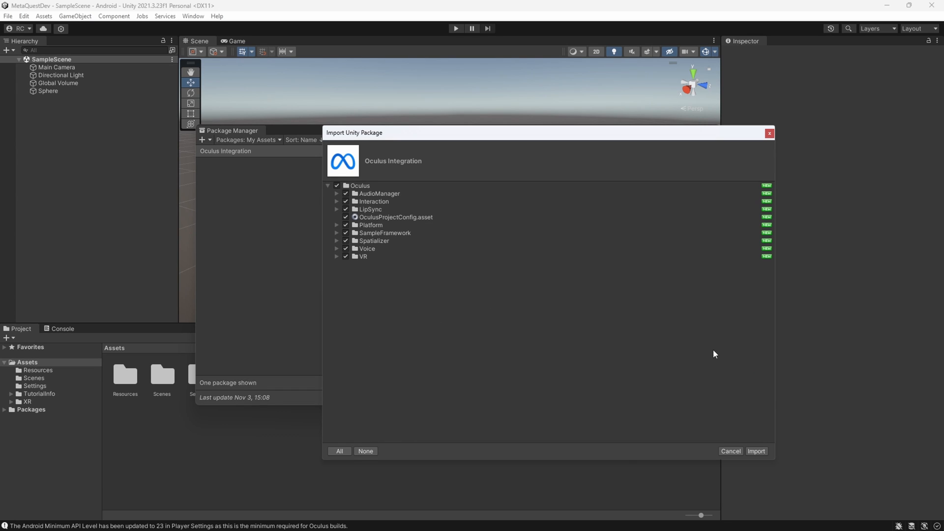
pyautogui.click(756, 450)
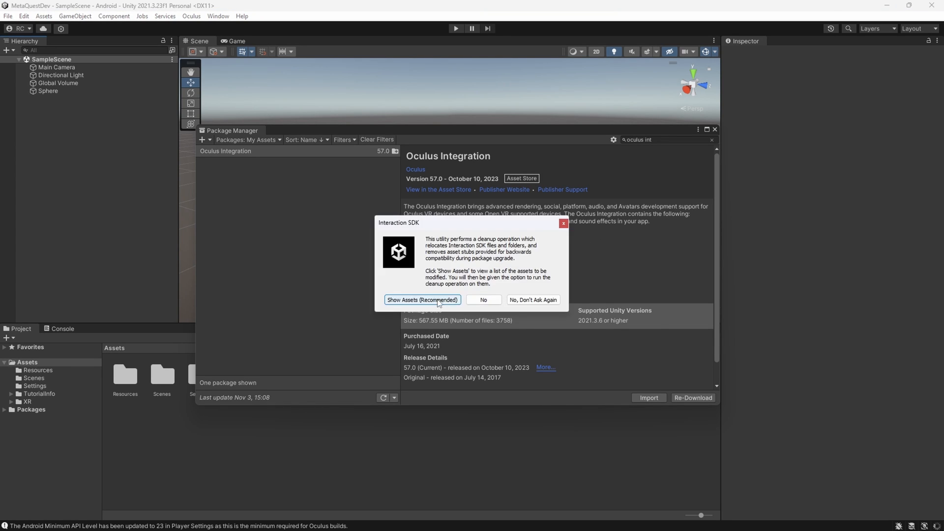
# - Choose Show Assets on the Interaction SDK cleanup prompt and close Package Manager
pyautogui.click(423, 299)
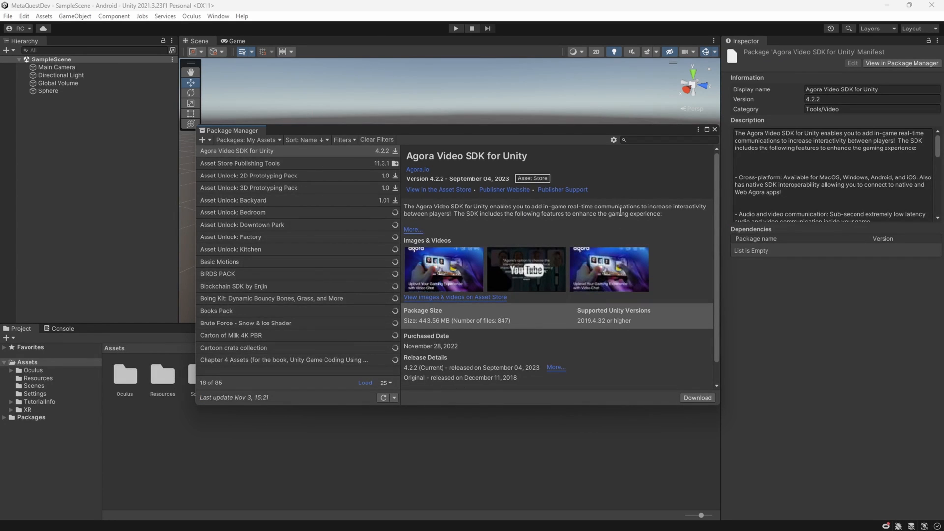
pyautogui.click(714, 130)
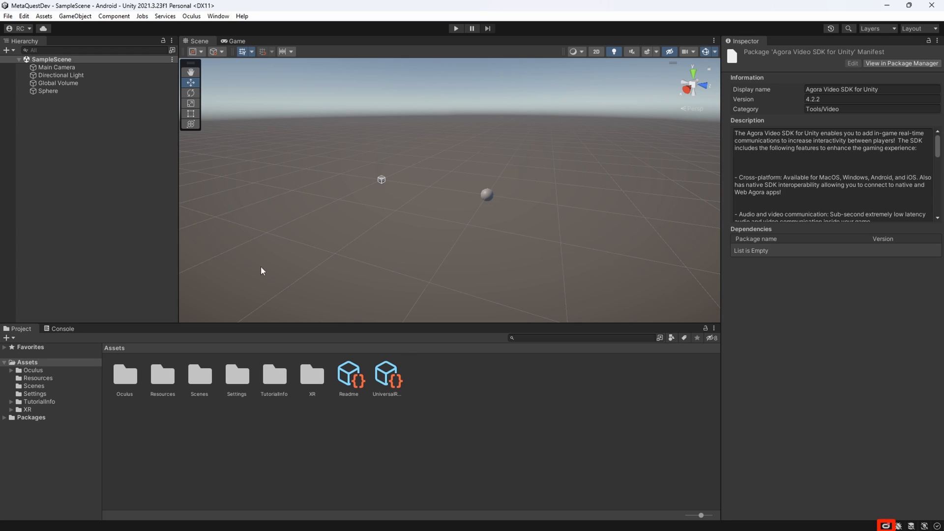
# - Review the Oculus Project Setup Tool checklist of outstanding issues
pyautogui.click(887, 525)
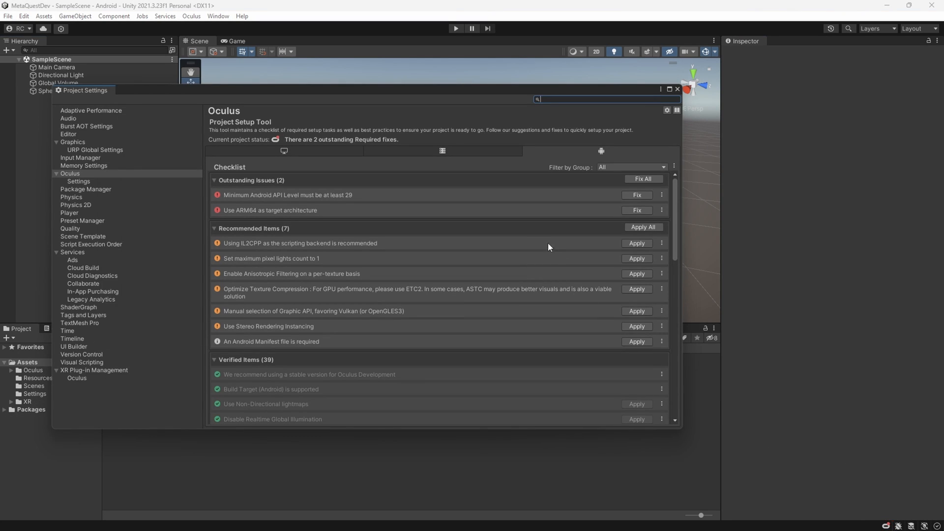
pyautogui.moveTo(675, 195)
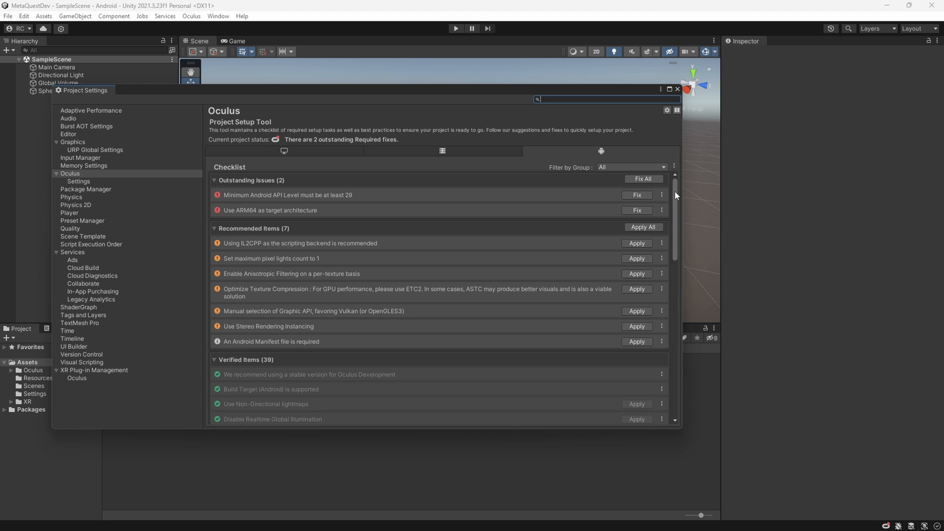
pyautogui.scroll(-3)
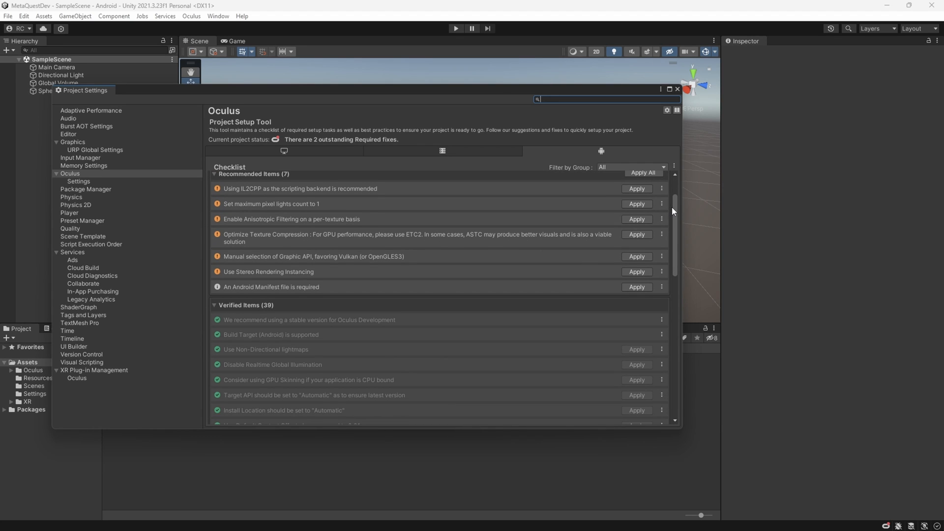
pyautogui.scroll(-3)
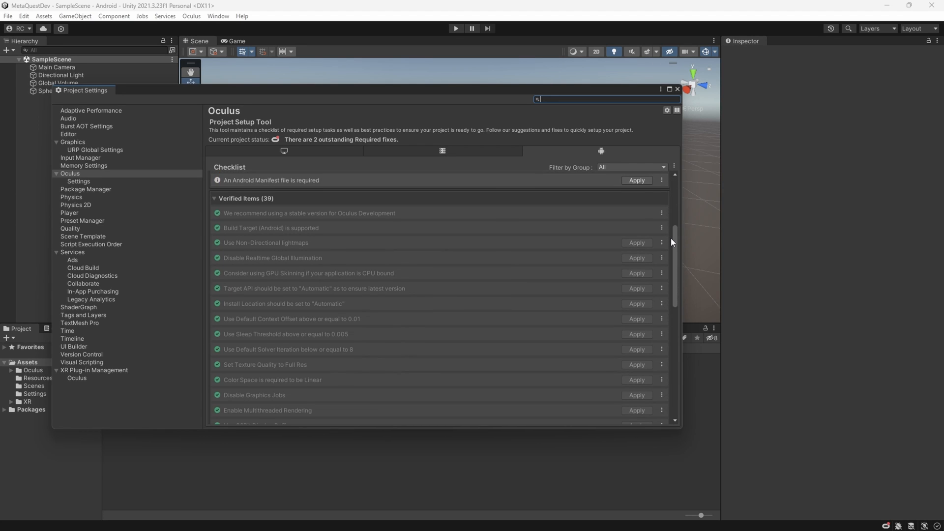
pyautogui.scroll(-3)
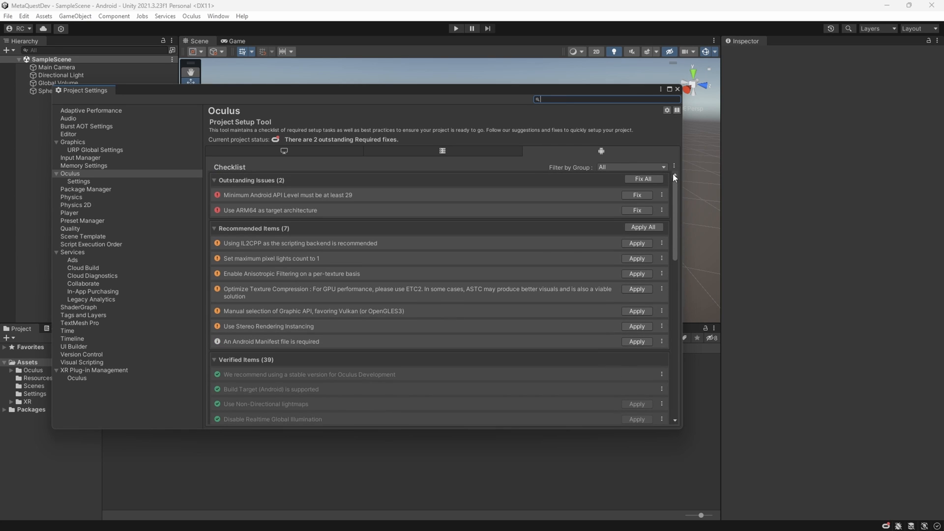
pyautogui.moveTo(647, 183)
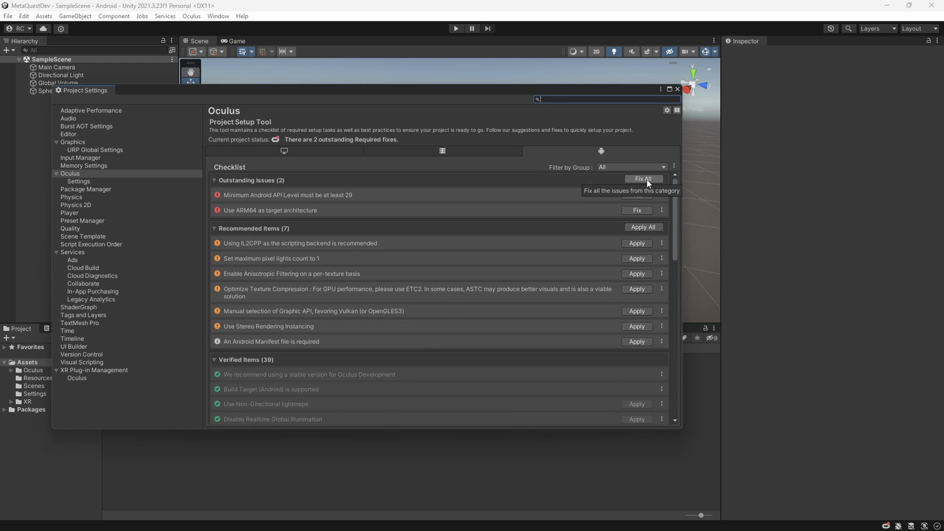
# - Fix all required issues and apply all recommended items so the project reads Oculus-Ready for Android
pyautogui.click(643, 178)
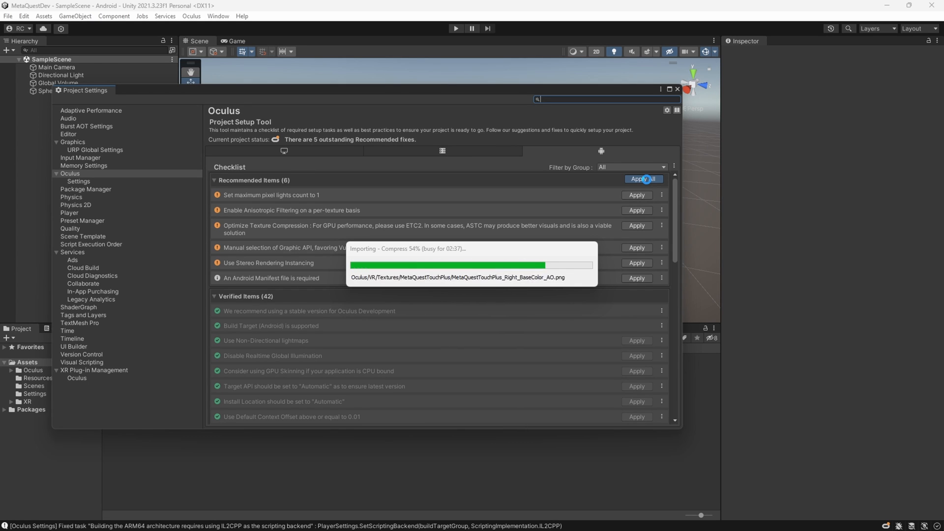
pyautogui.click(644, 178)
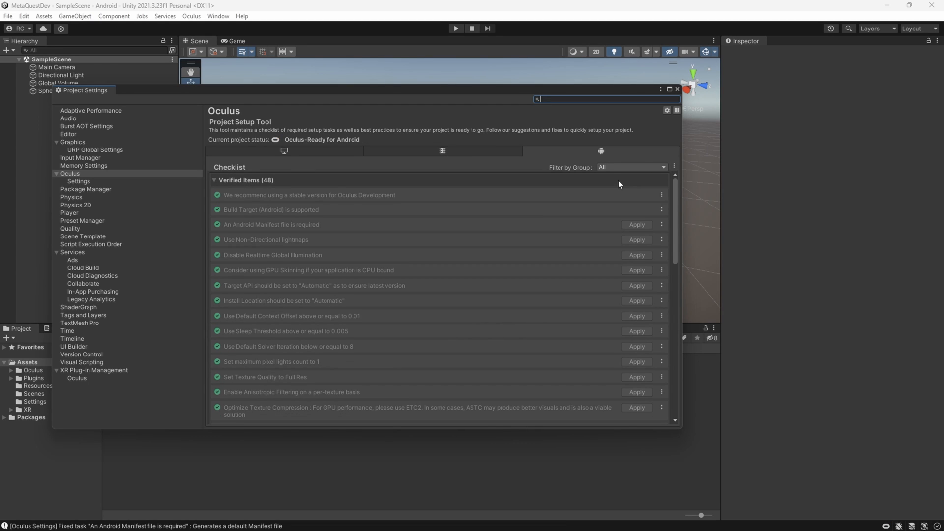
pyautogui.moveTo(664, 119)
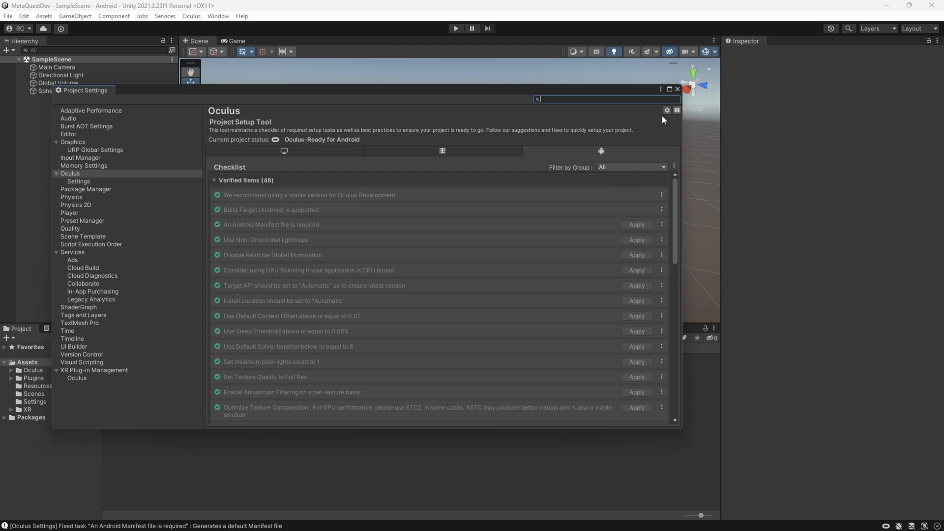
pyautogui.click(677, 88)
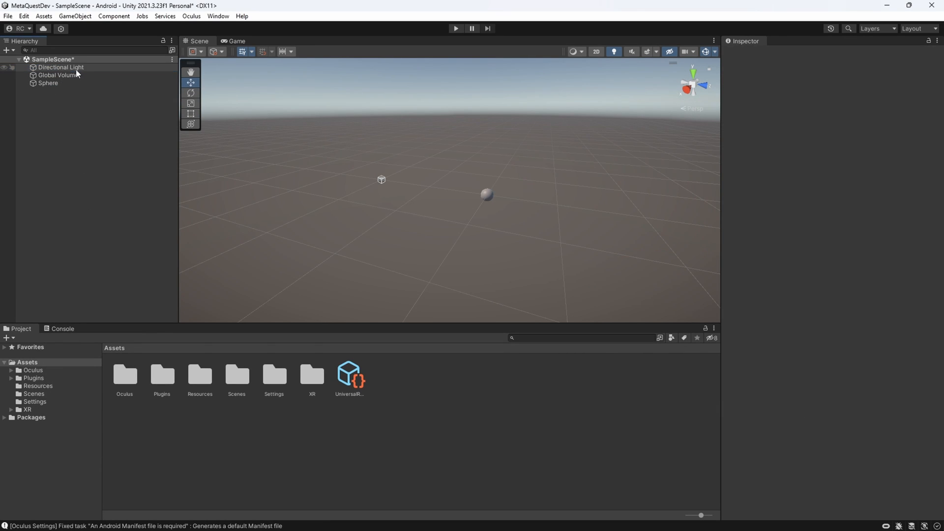
# - Find the OVRCameraRig via asset search 'ovrcamer' and add Quest 3 as a target device
pyautogui.click(581, 338)
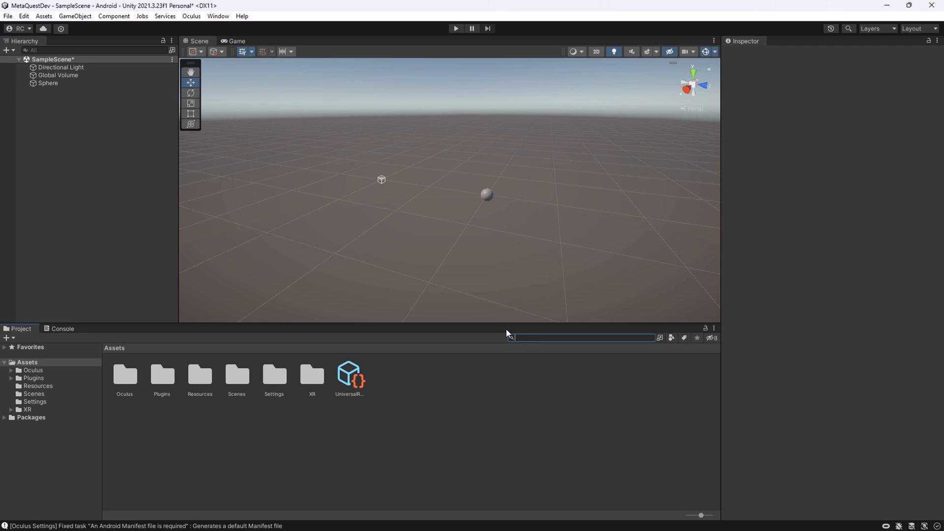
pyautogui.write('ovrcamera')
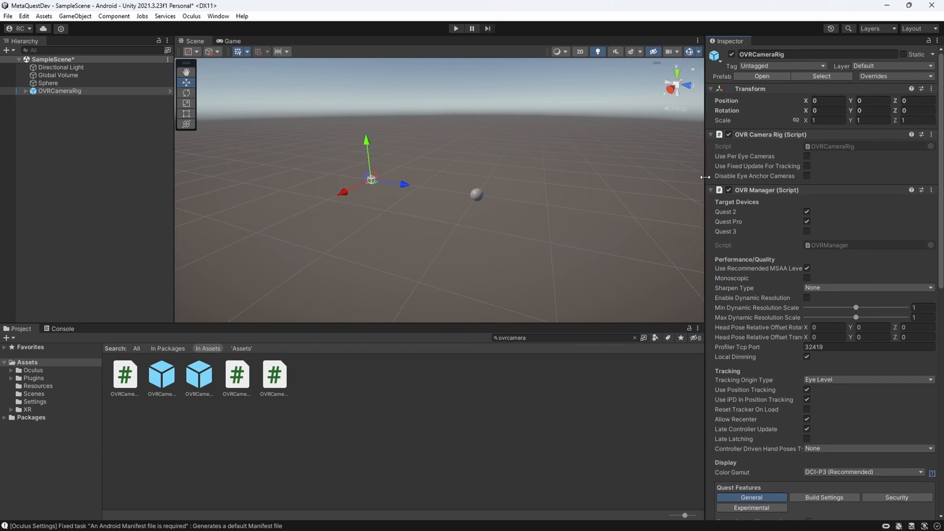
pyautogui.click(807, 232)
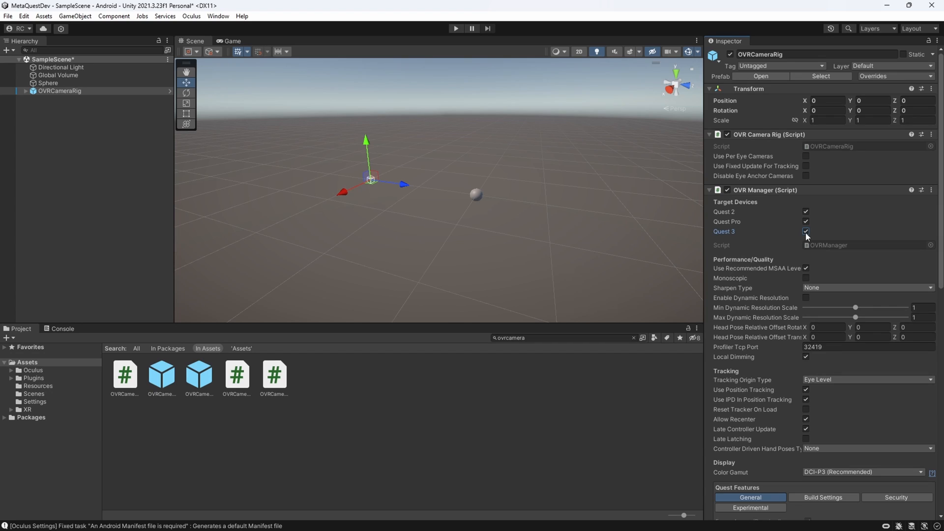
pyautogui.moveTo(829, 284)
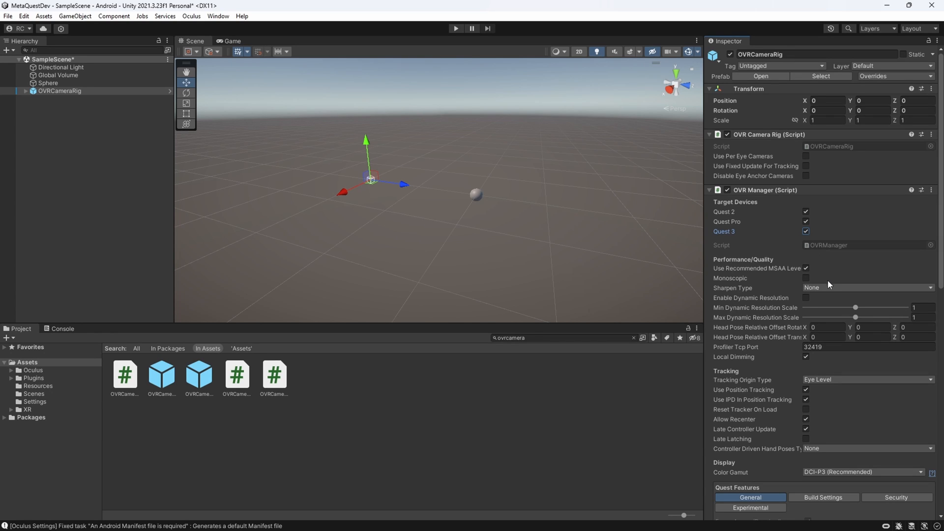
# - Set the OVR Manager Tracking Origin Type to Floor Level
pyautogui.click(868, 379)
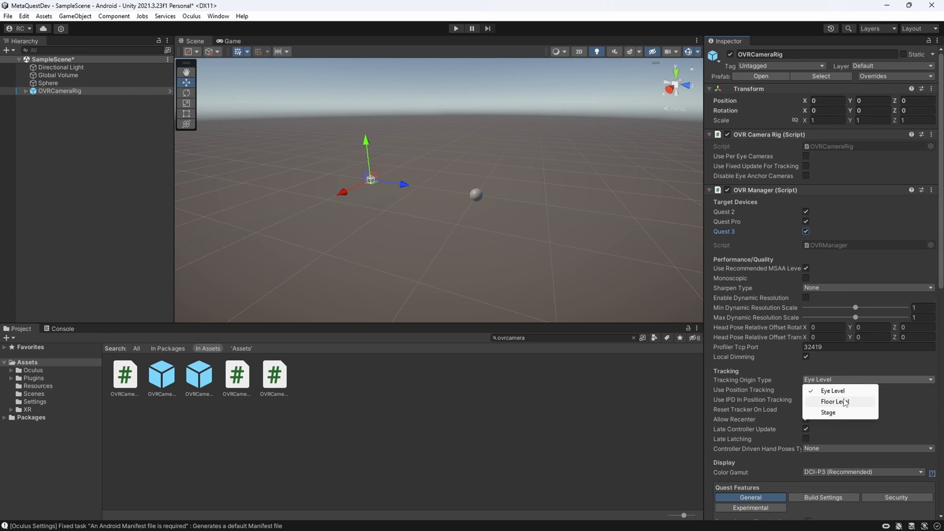
pyautogui.click(834, 401)
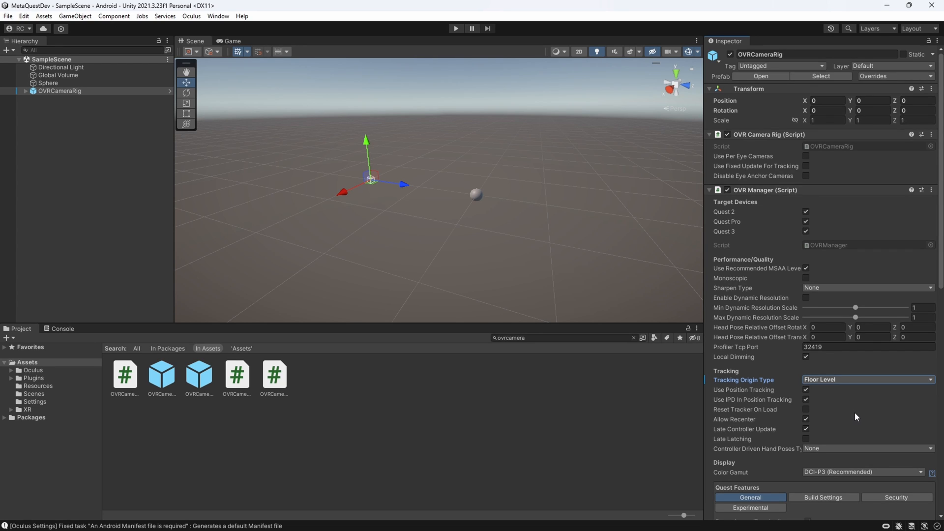
pyautogui.moveTo(853, 414)
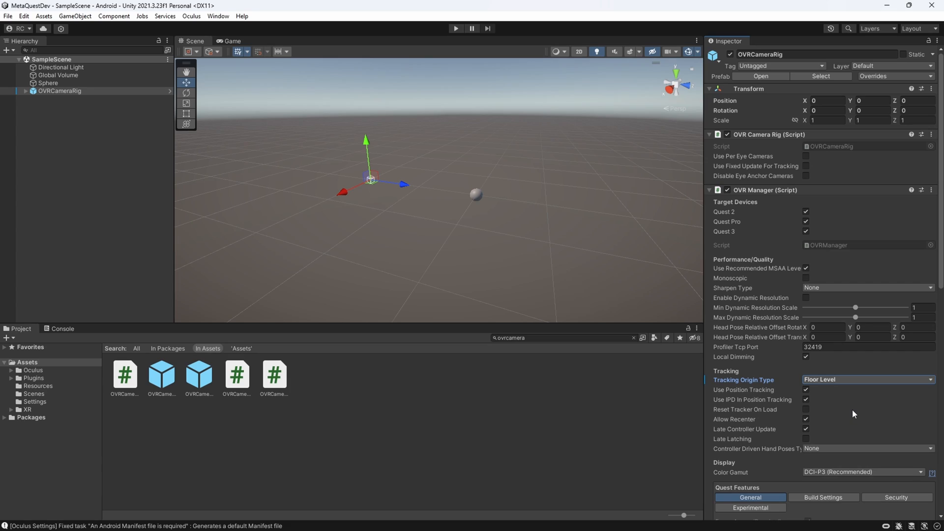
pyautogui.click(6, 18)
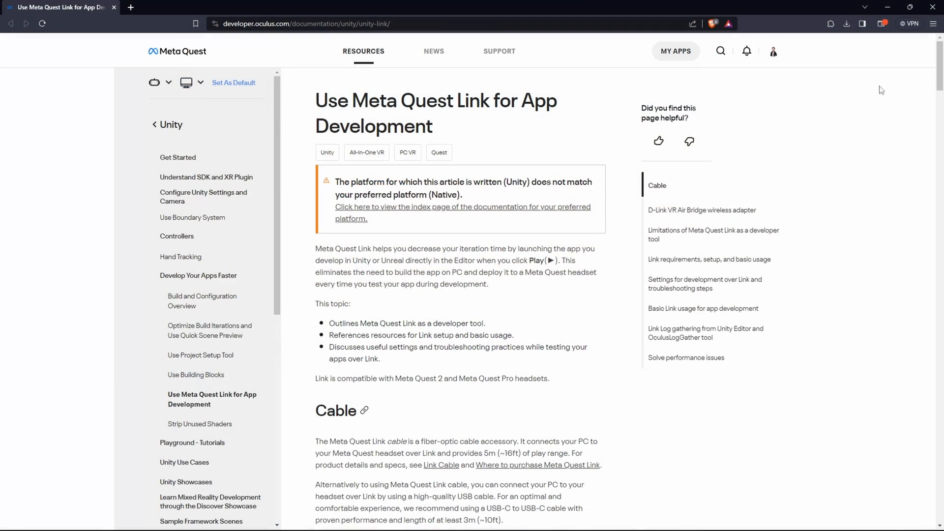
# - Review the Link PC and GPU requirements on the Meta Quest Link docs page
pyautogui.scroll(-3)
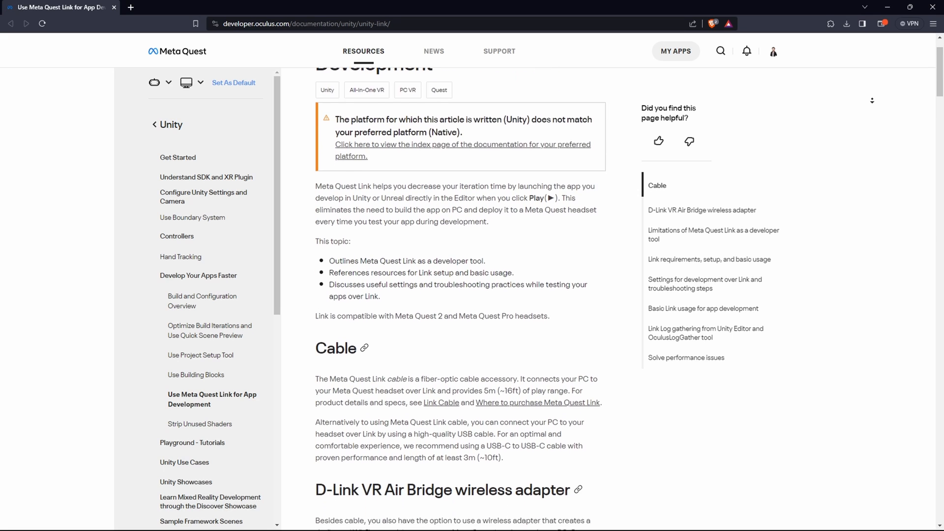
pyautogui.scroll(-3)
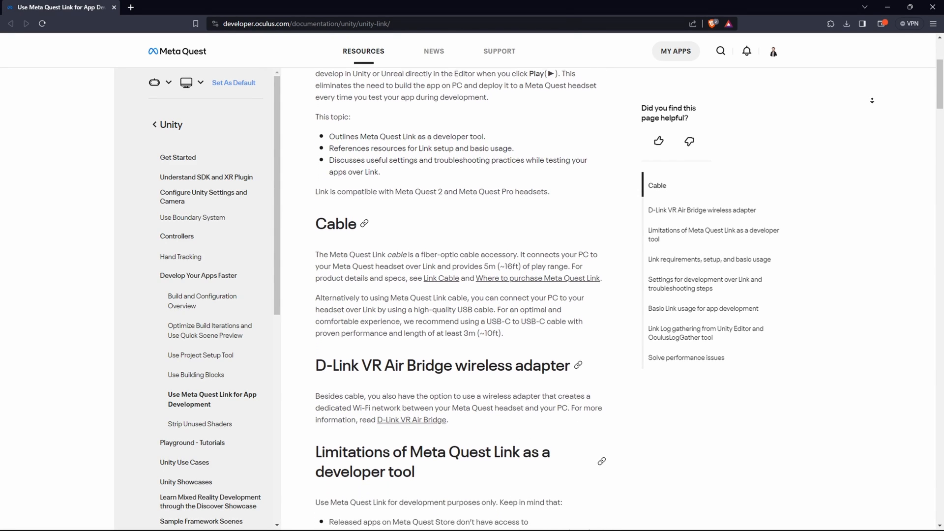
pyautogui.scroll(-3)
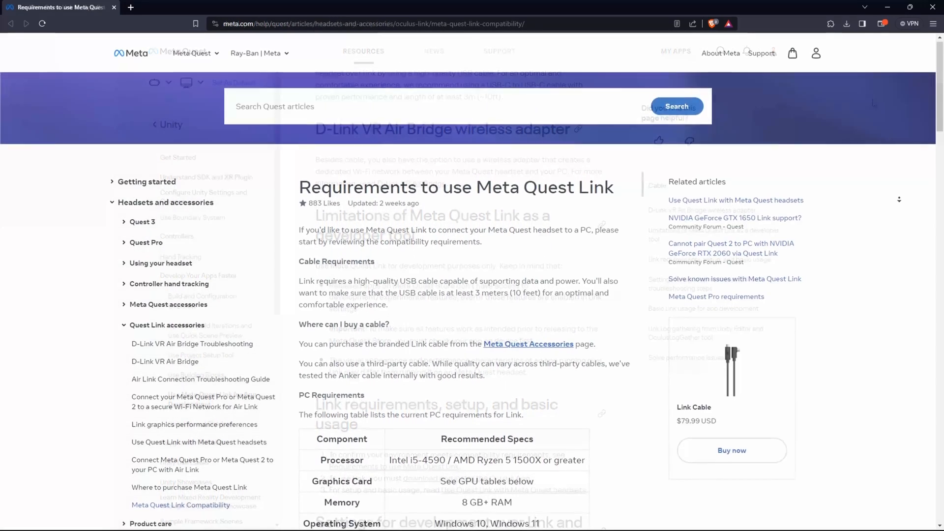
pyautogui.scroll(-3)
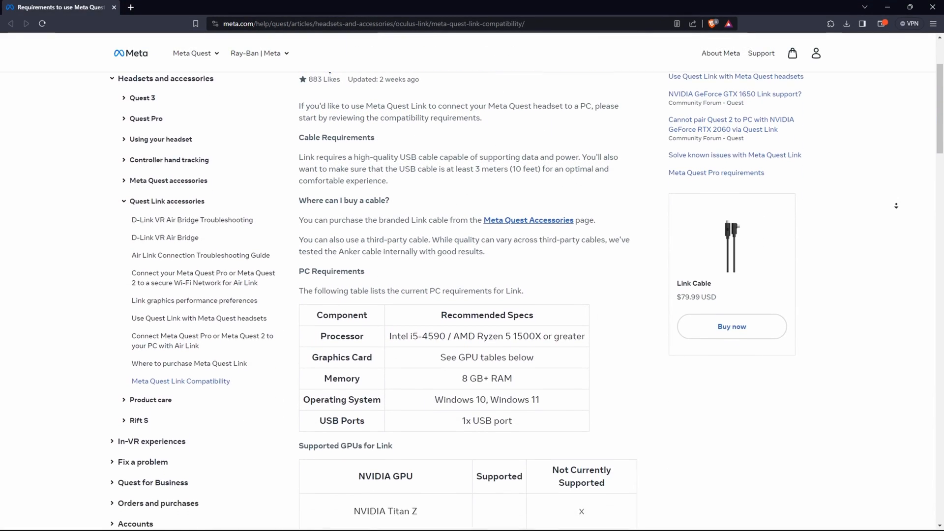
pyautogui.scroll(-3)
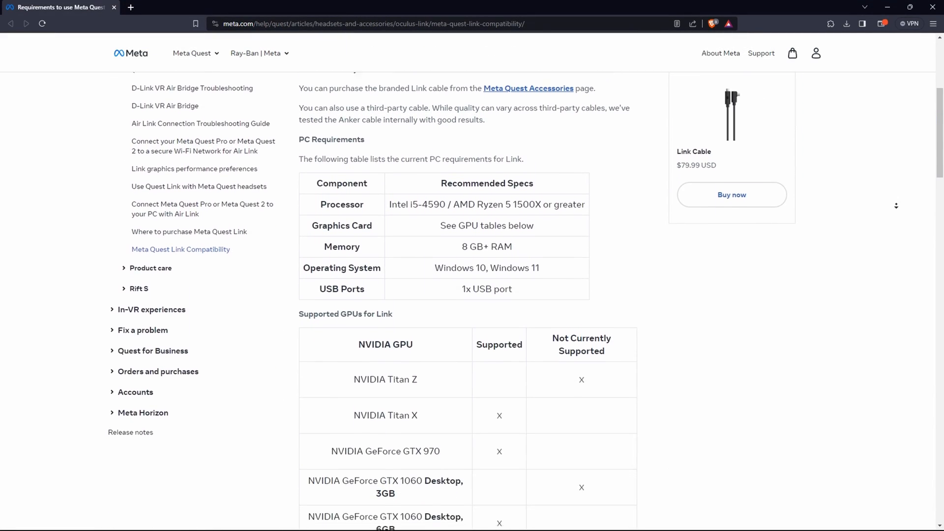
pyautogui.scroll(-3)
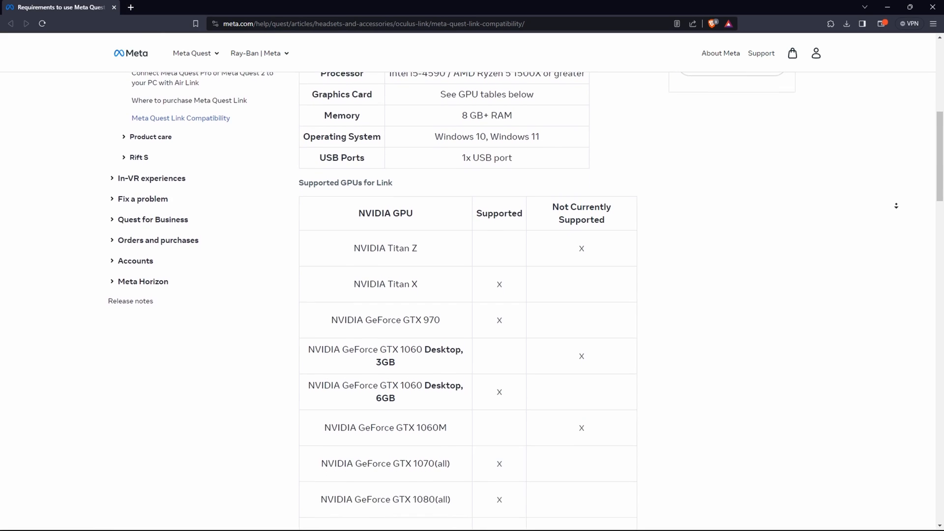
pyautogui.scroll(-3)
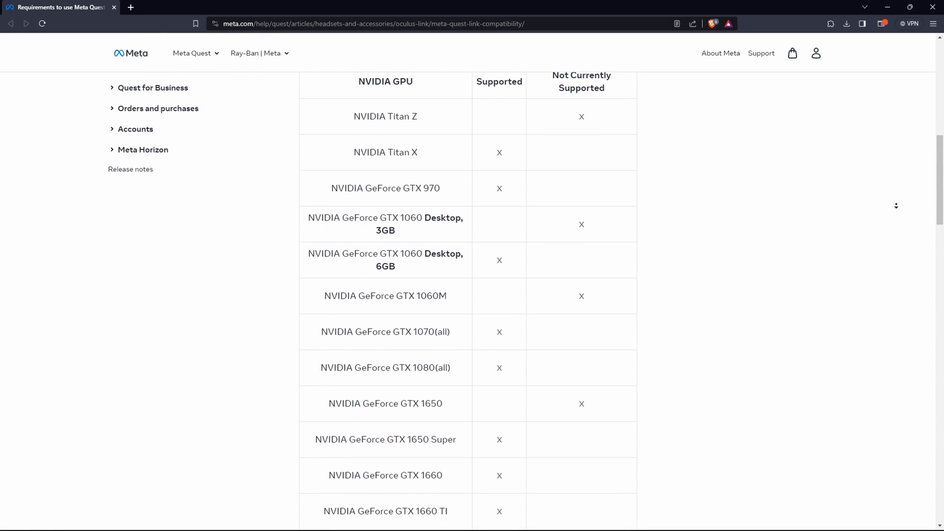
pyautogui.scroll(-3)
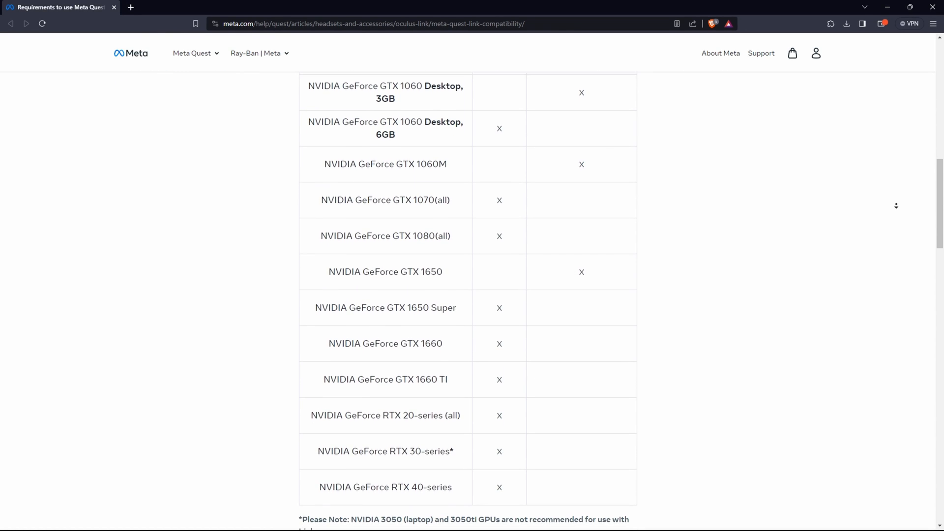
pyautogui.scroll(-3)
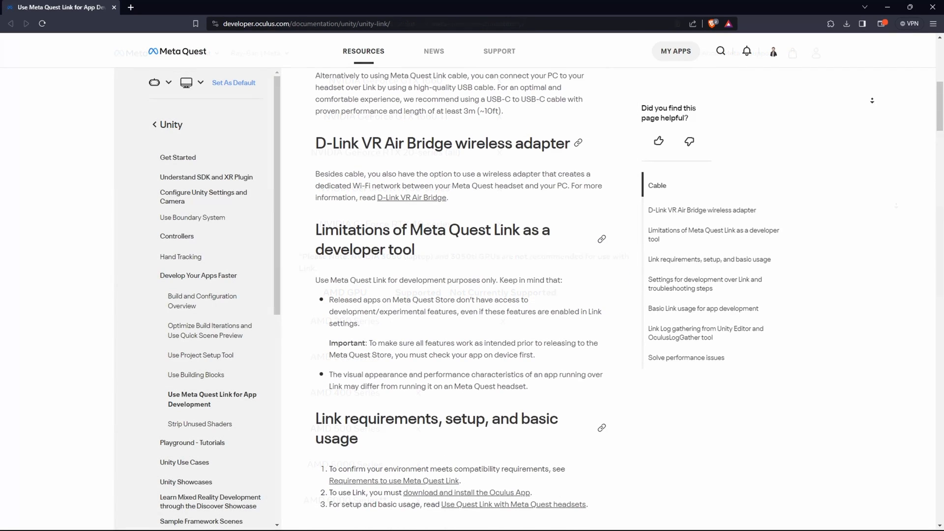
pyautogui.scroll(-3)
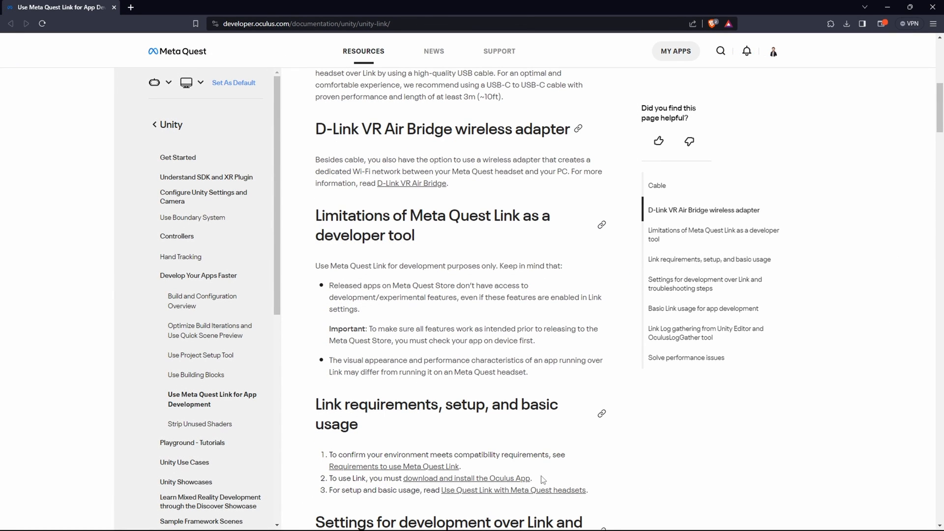
# - Follow the 'download and install the Oculus App' link from the docs page
pyautogui.click(466, 478)
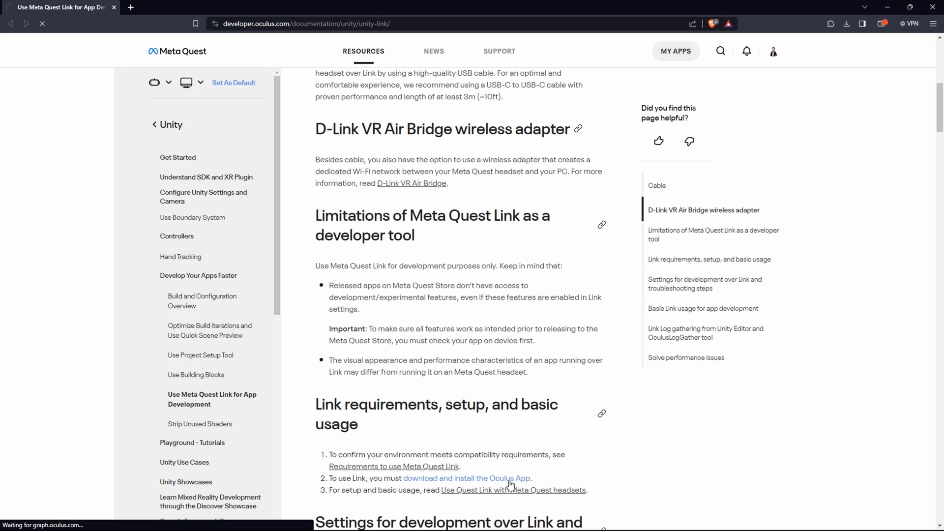
pyautogui.click(486, 478)
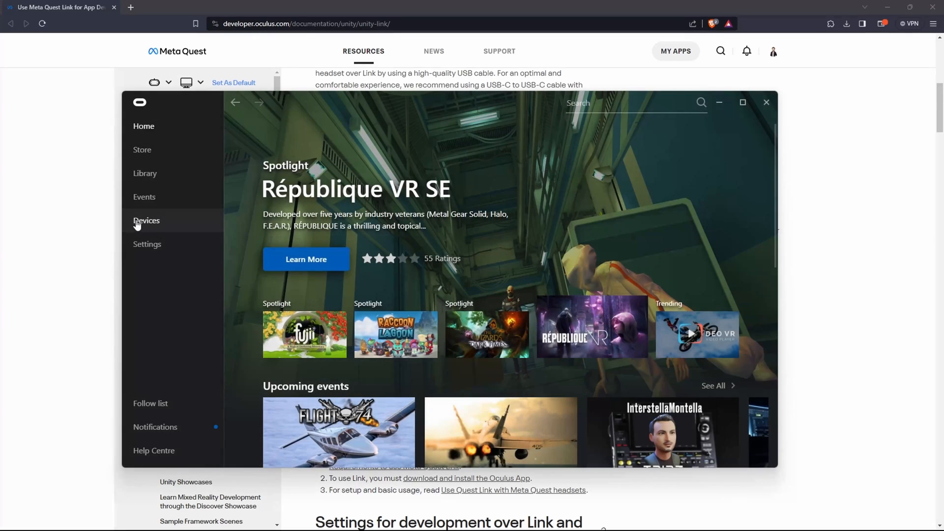
pyautogui.moveTo(148, 248)
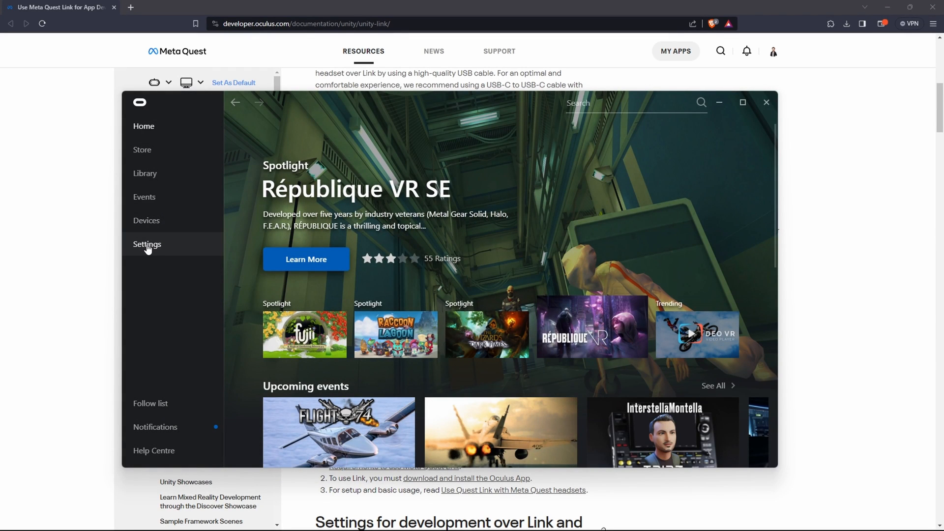
# - Review General settings showing Unknown Sources enabled and Oculus as the active OpenXR runtime
pyautogui.click(148, 243)
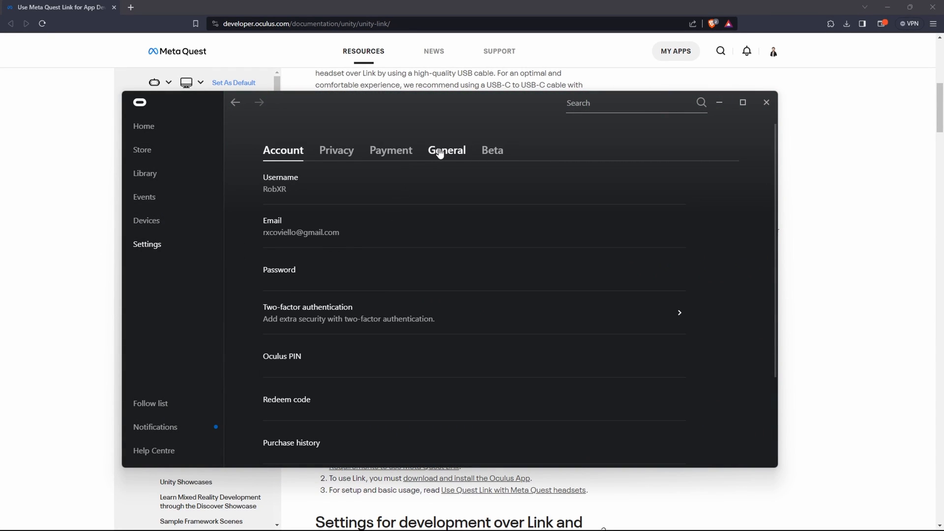
pyautogui.click(447, 150)
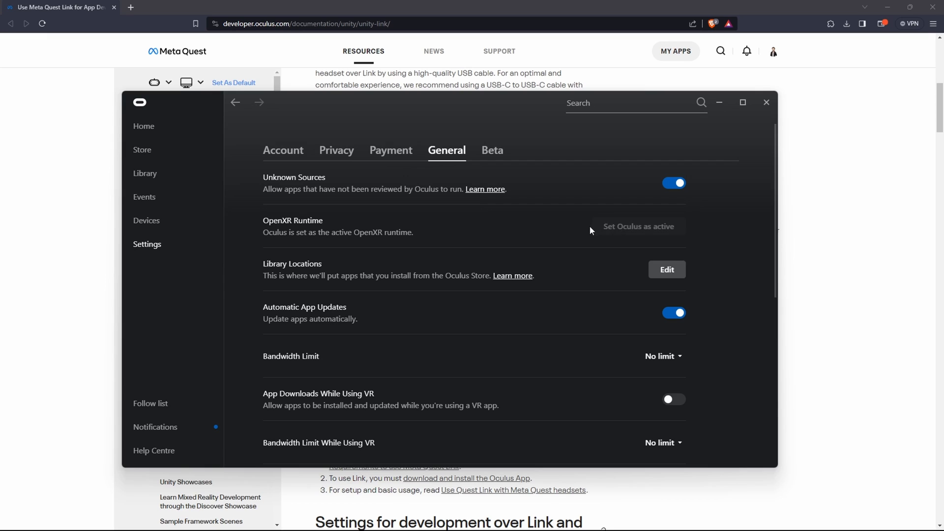
pyautogui.moveTo(536, 228)
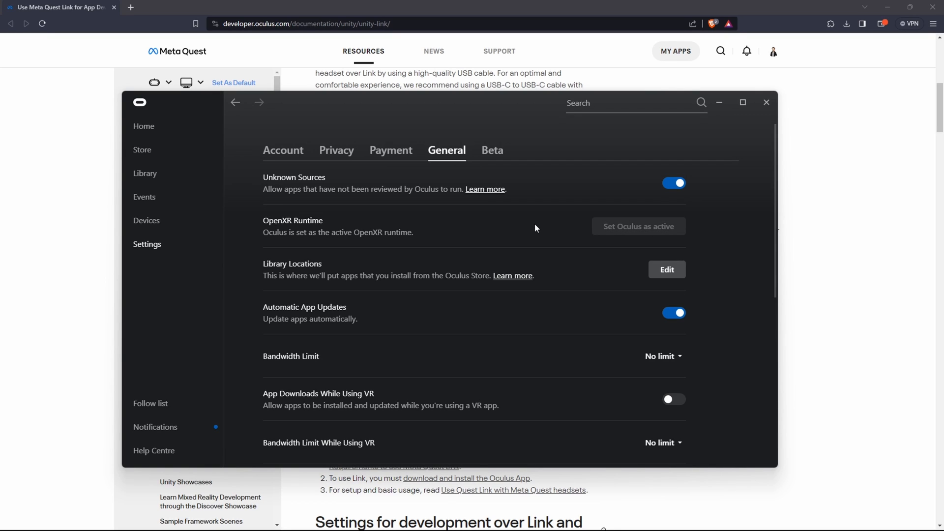
pyautogui.click(145, 220)
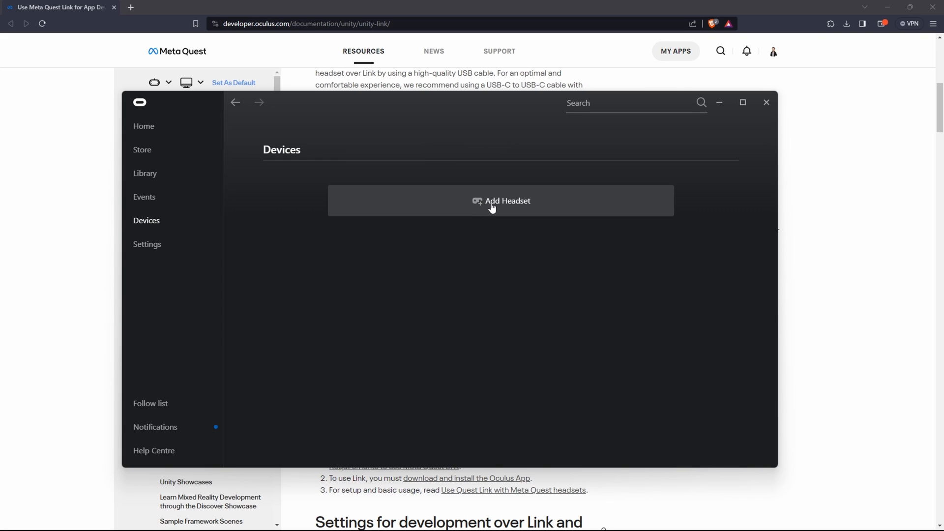
# - Add a Quest 3 headset over Link (Cable) until it is listed as connected
pyautogui.click(500, 201)
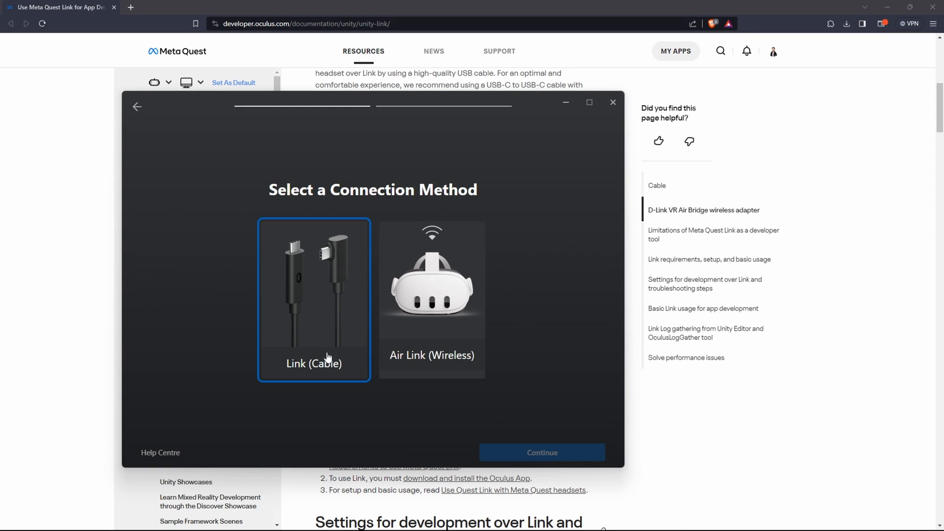
pyautogui.click(542, 453)
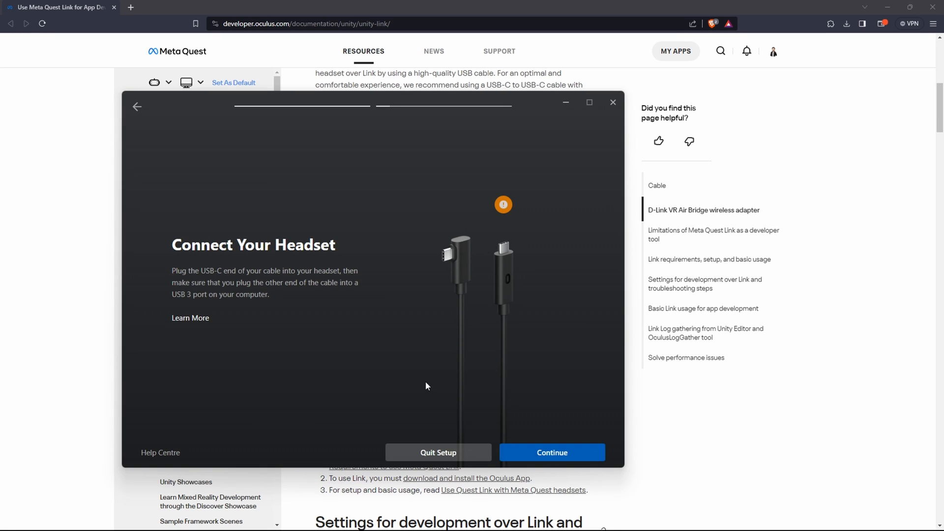
pyautogui.click(553, 452)
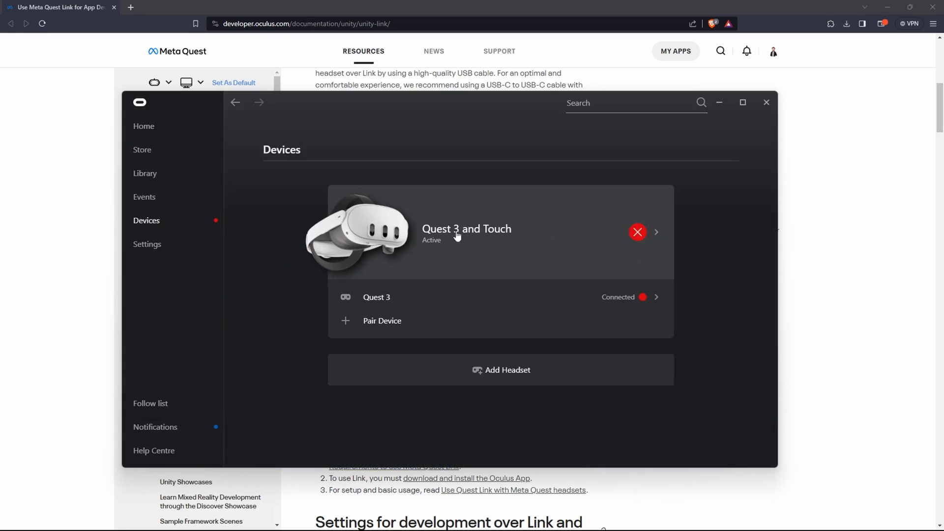
pyautogui.click(657, 232)
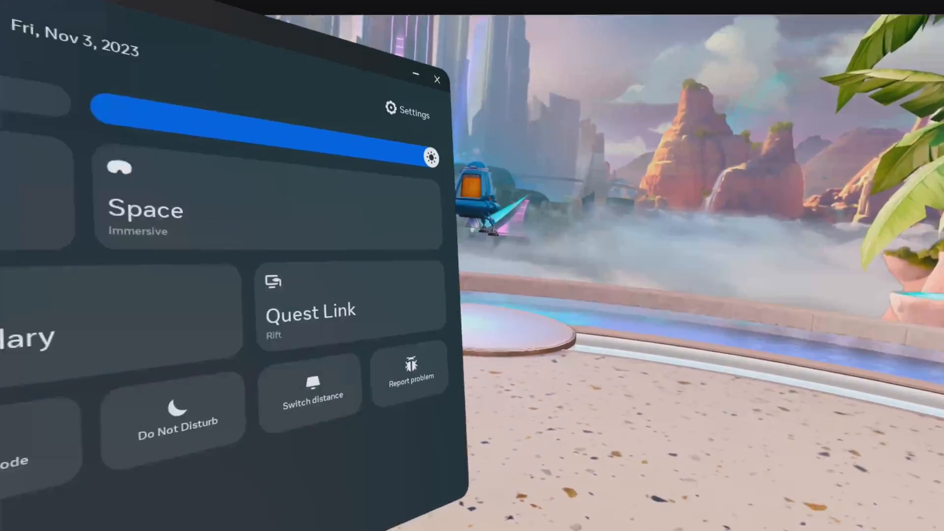
# - Launch Quest Link from the headset's Quick Settings to the connected PC
pyautogui.click(311, 311)
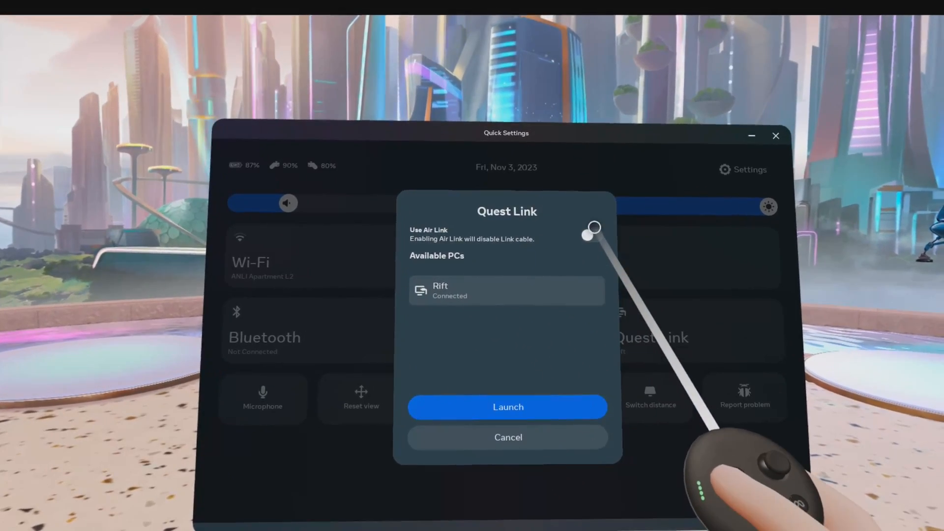
pyautogui.click(508, 407)
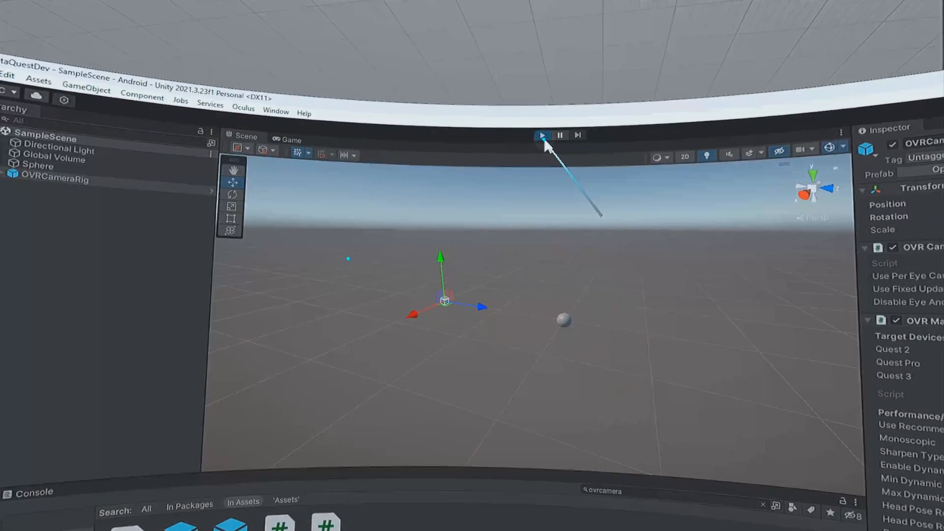
# - Play the sample scene and view the sphere inside the headset over Link
pyautogui.click(543, 136)
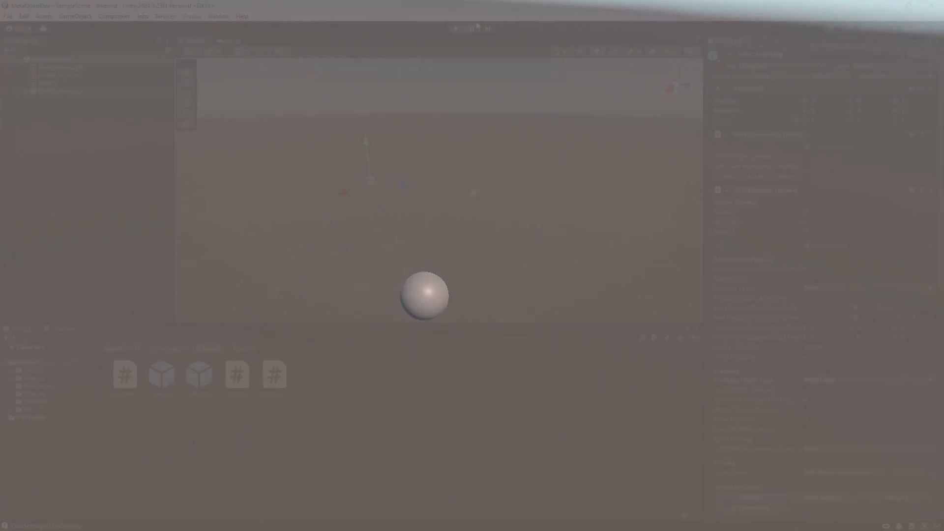
pyautogui.click(456, 28)
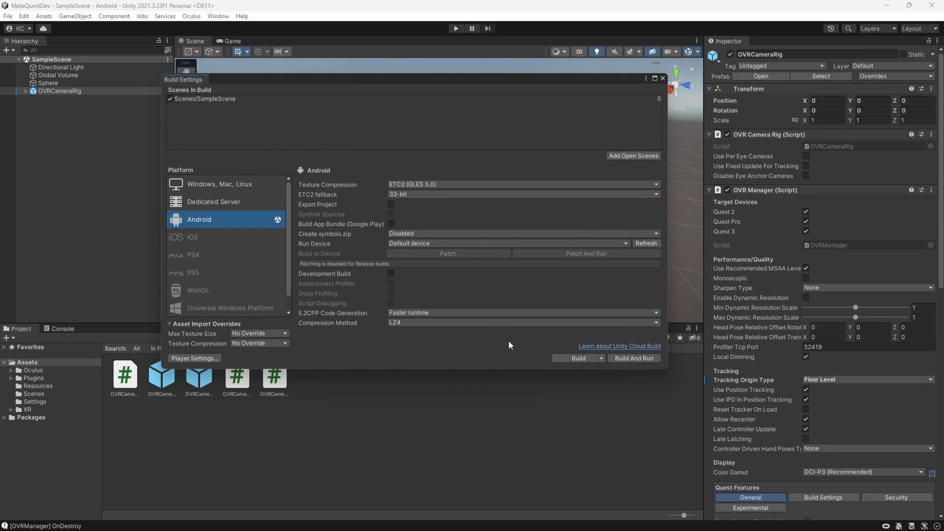
pyautogui.moveTo(635, 240)
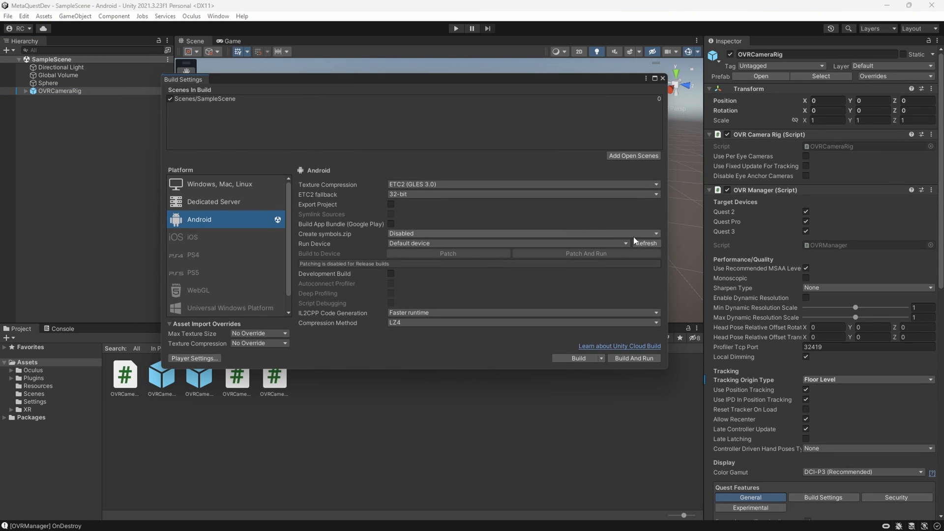
# - Set Run Device to the connected Oculus Quest 3 and start Build And Run of the APK
pyautogui.click(509, 244)
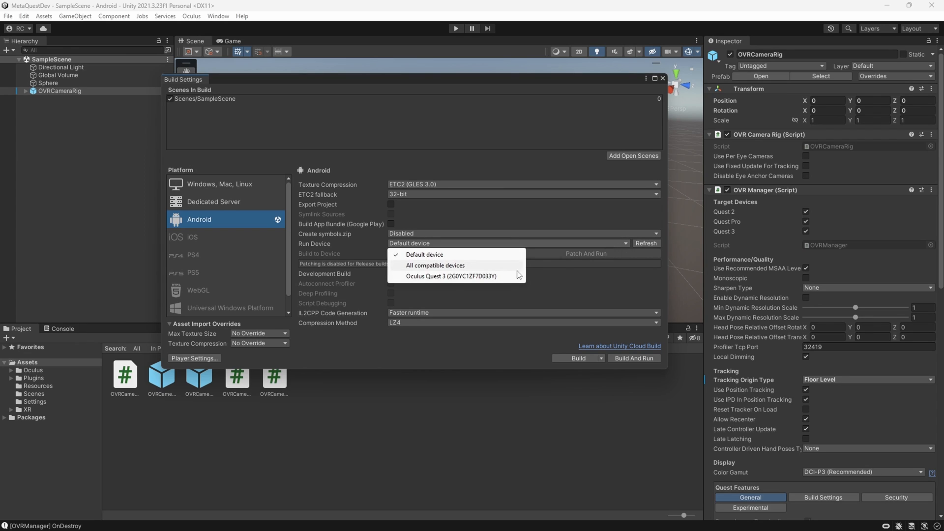
pyautogui.click(450, 275)
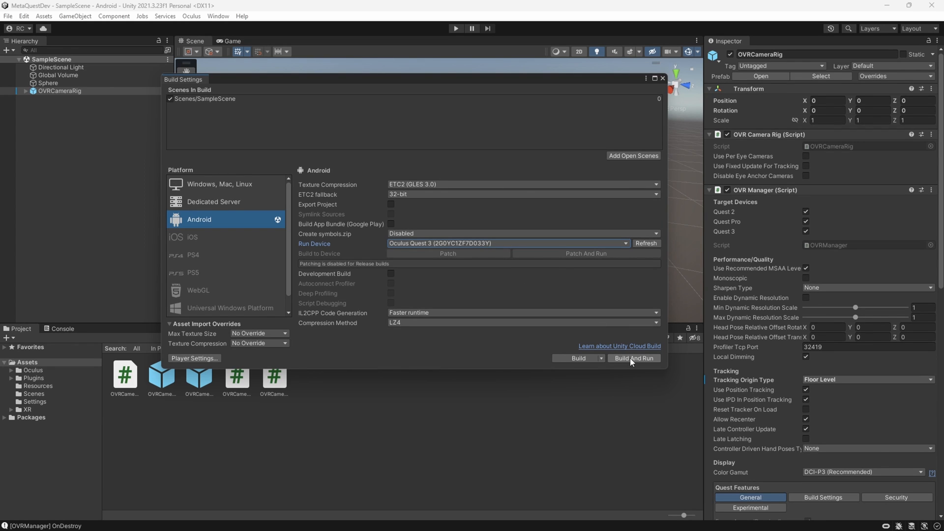
pyautogui.click(633, 358)
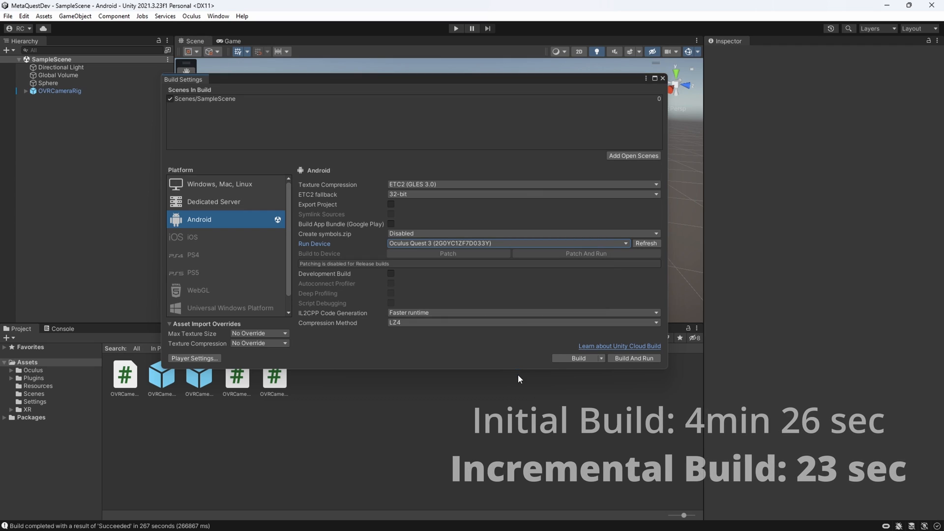
pyautogui.click(574, 358)
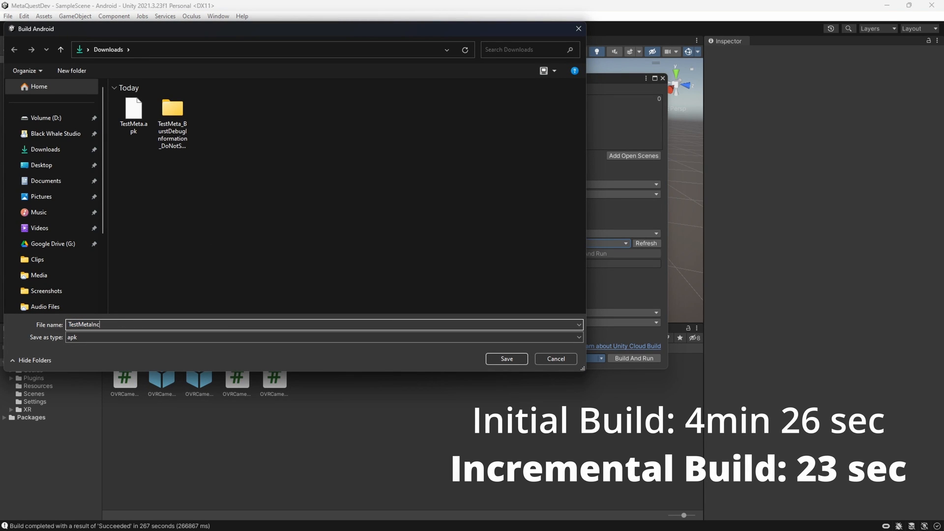
# - Save the incremental Android build as TestMetaInc in the Downloads folder
pyautogui.click(506, 359)
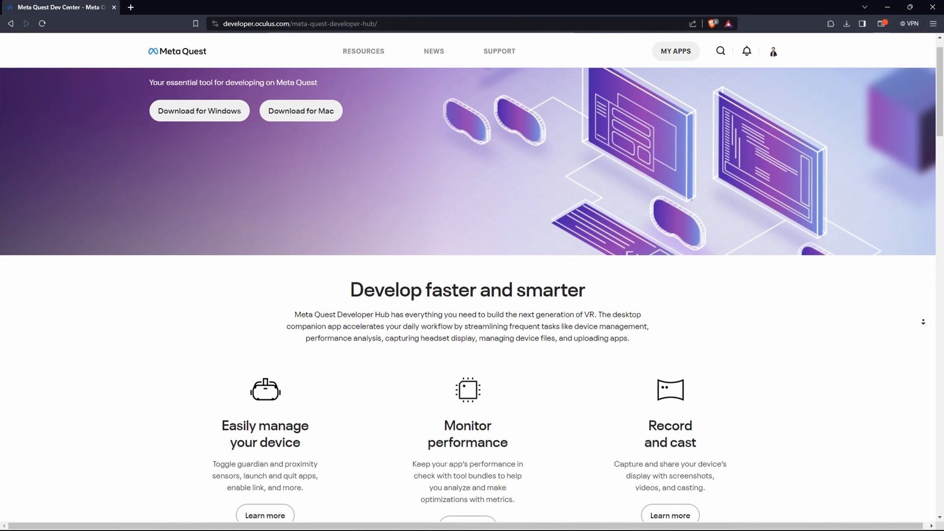
# - Scroll down the Developer Hub product page and follow the Unity setup documentation link
pyautogui.scroll(-3)
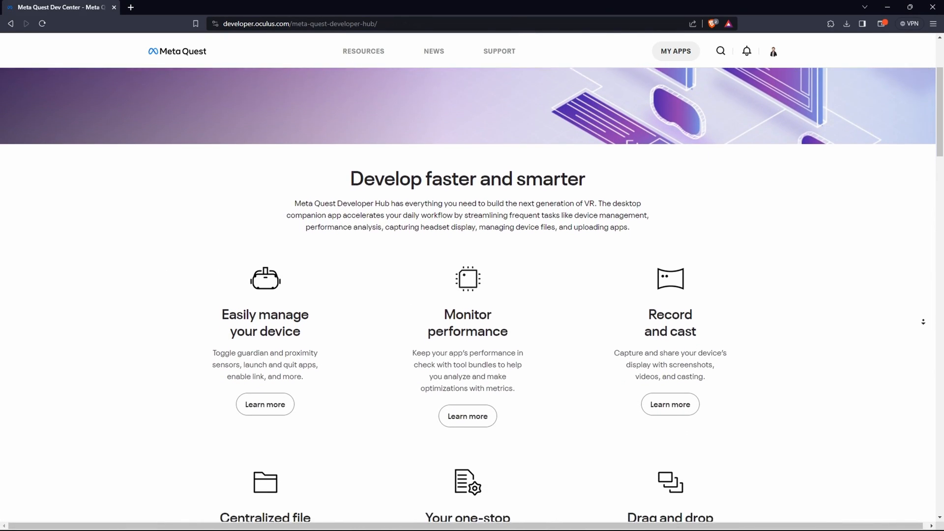
pyautogui.scroll(-3)
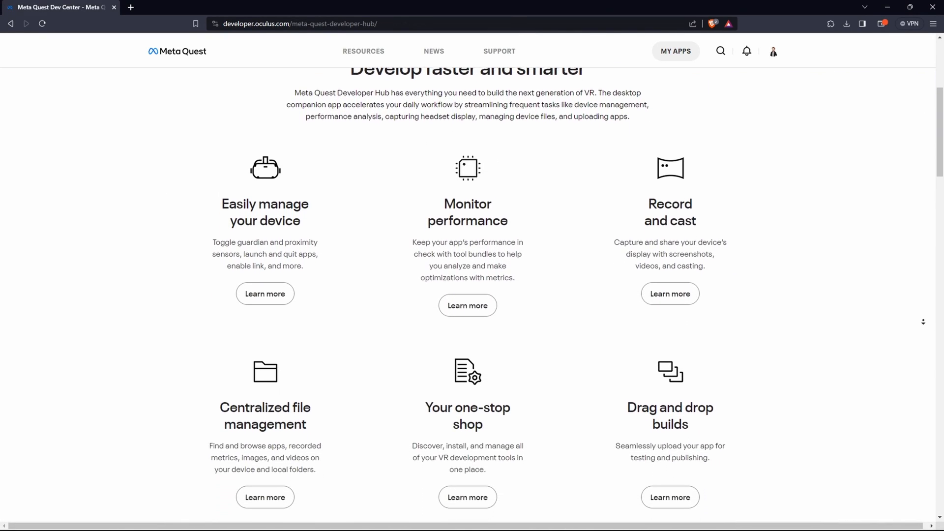
pyautogui.scroll(-3)
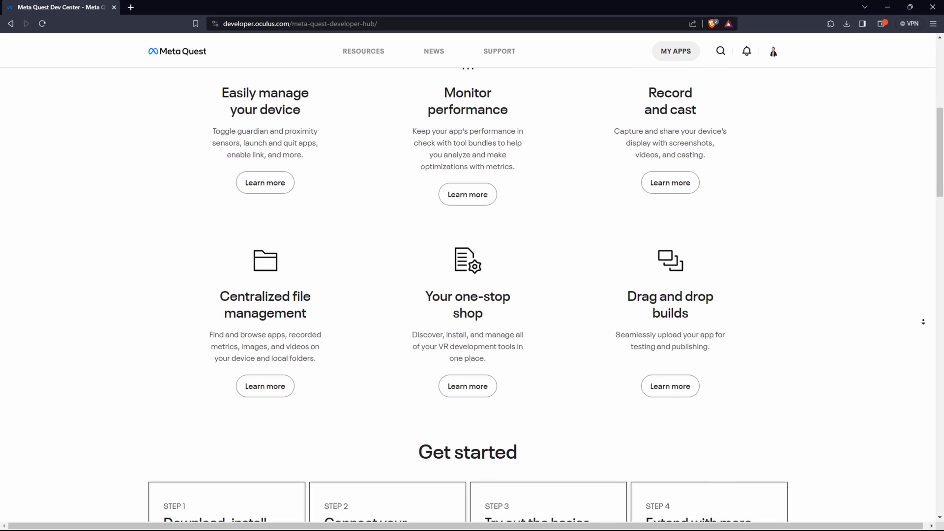
pyautogui.scroll(-3)
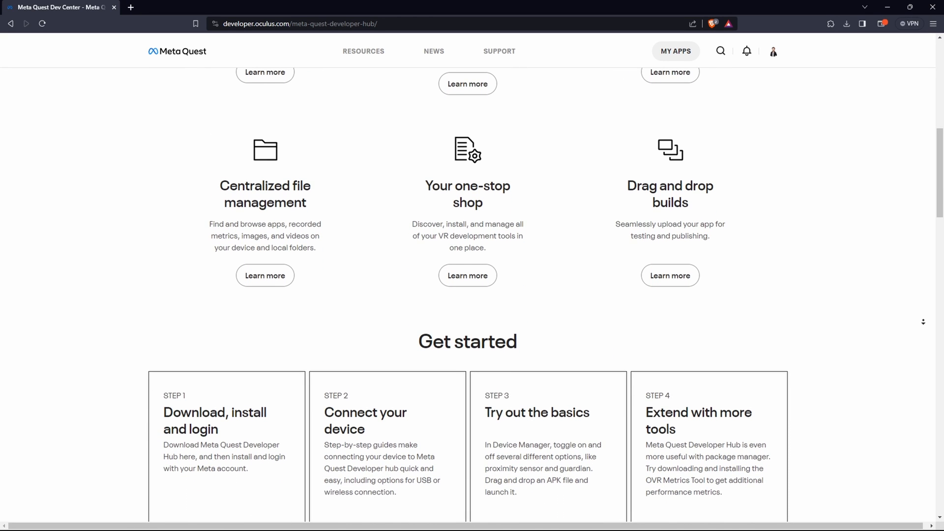
pyautogui.scroll(-3)
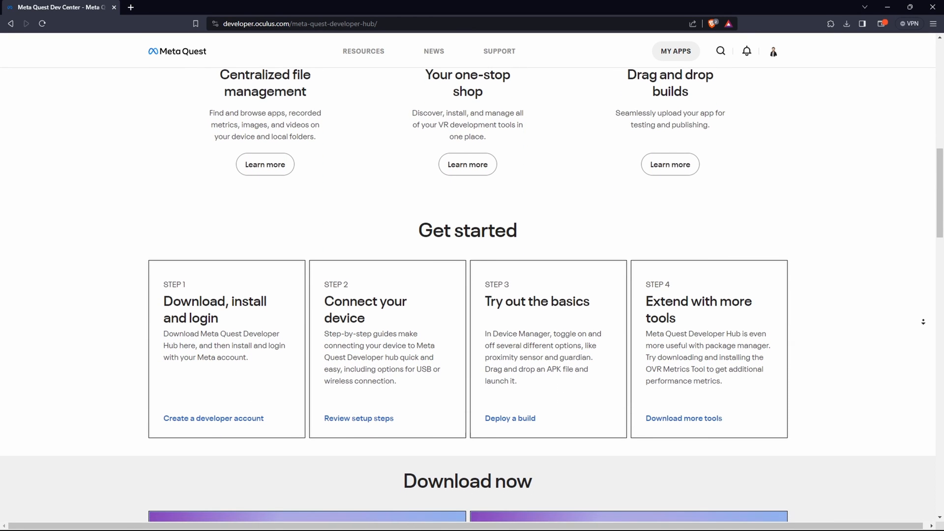
pyautogui.scroll(-3)
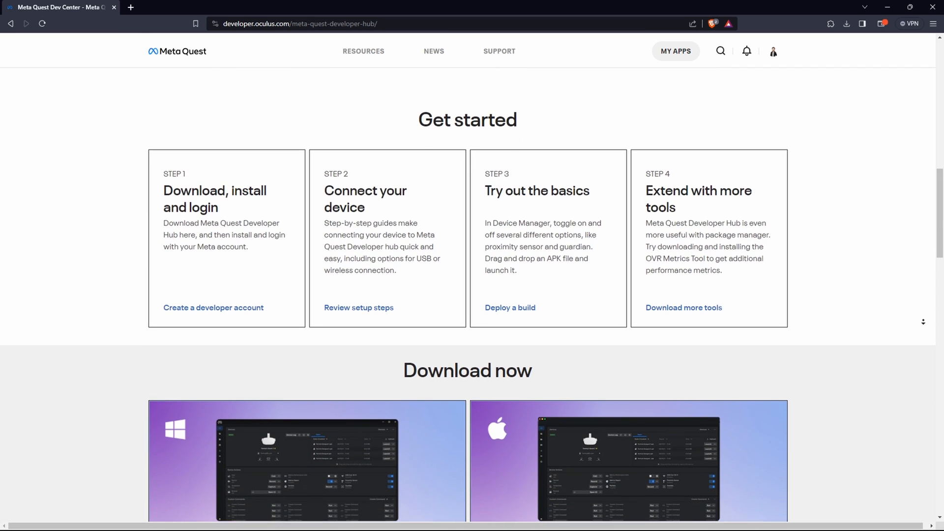
pyautogui.scroll(-3)
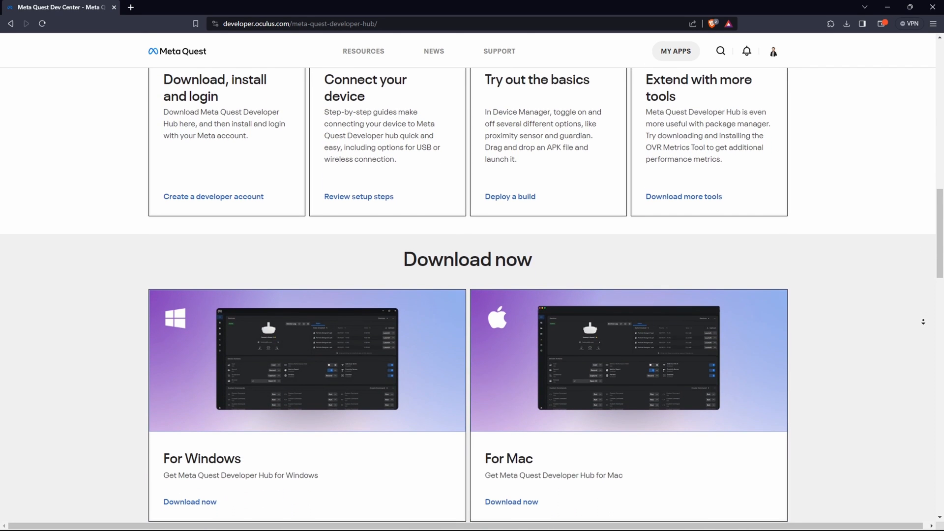
pyautogui.scroll(-3)
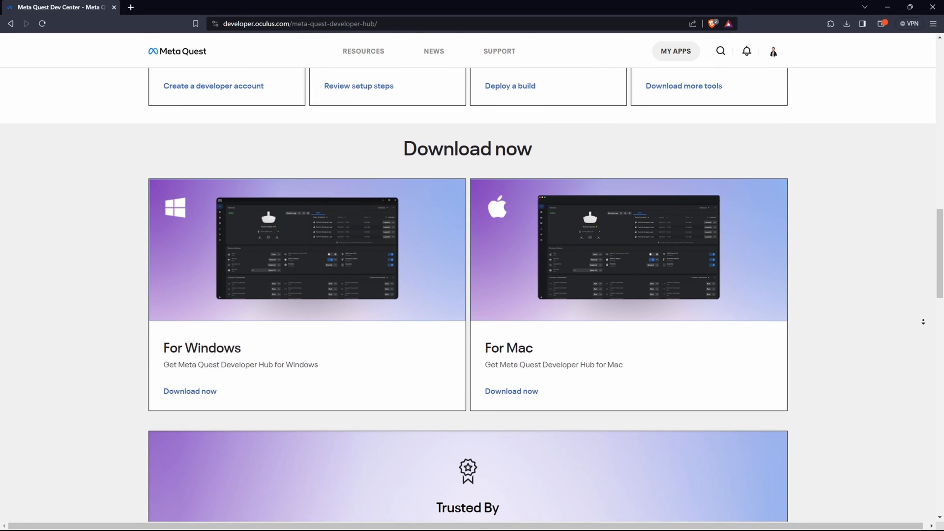
pyautogui.scroll(-3)
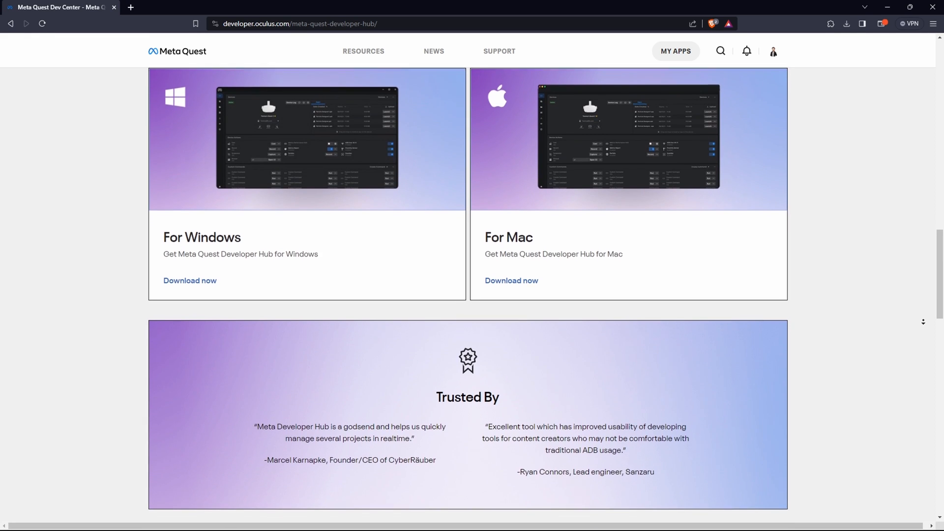
pyautogui.scroll(-3)
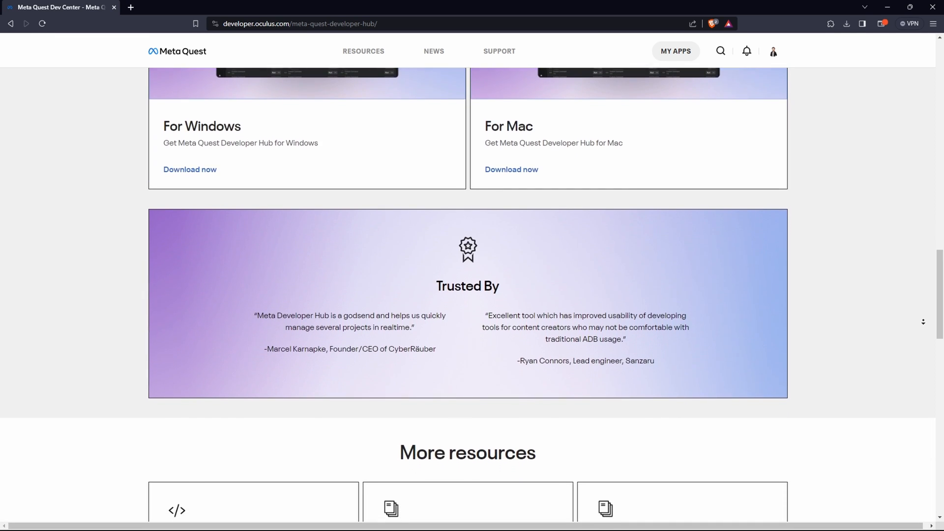
pyautogui.scroll(-3)
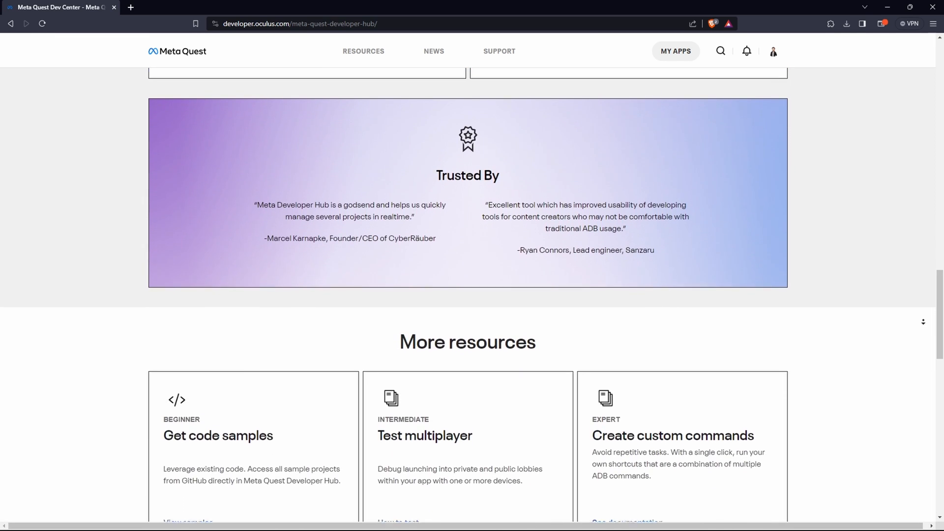
pyautogui.scroll(-3)
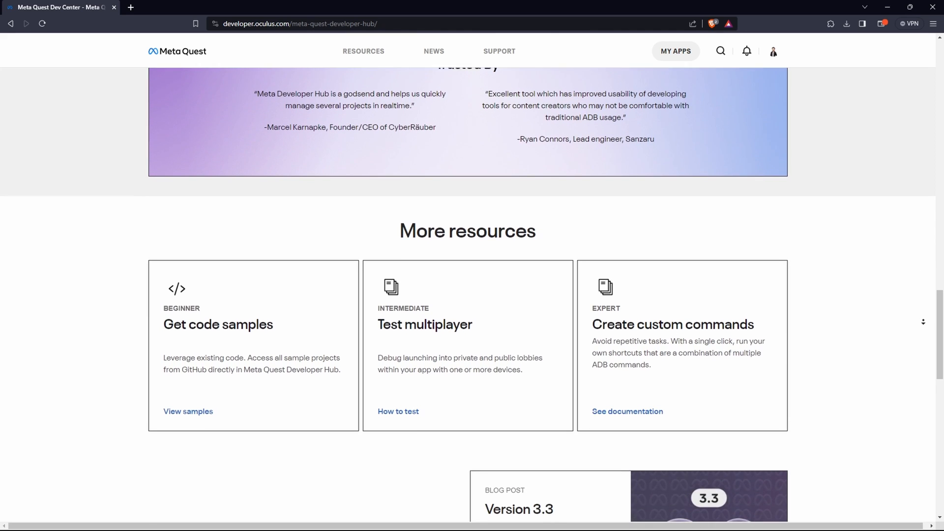
pyautogui.scroll(-3)
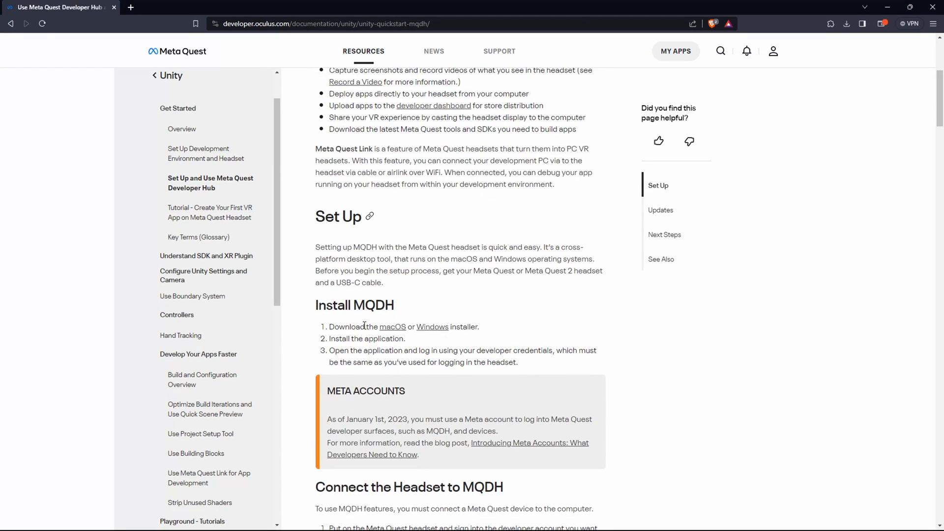
pyautogui.click(433, 327)
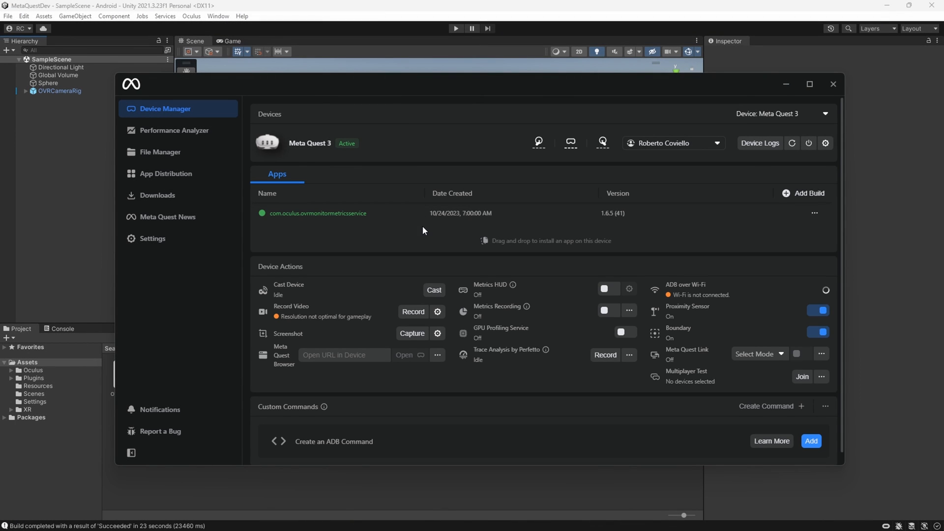
pyautogui.moveTo(447, 246)
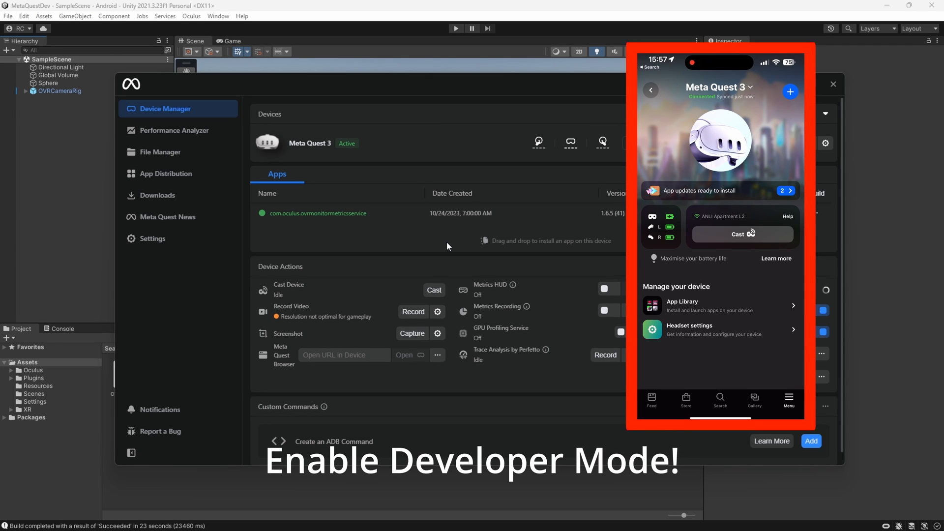
# - Turn on the Developer mode toggle in the Quest 3 headset's Developer Mode settings
pyautogui.click(690, 329)
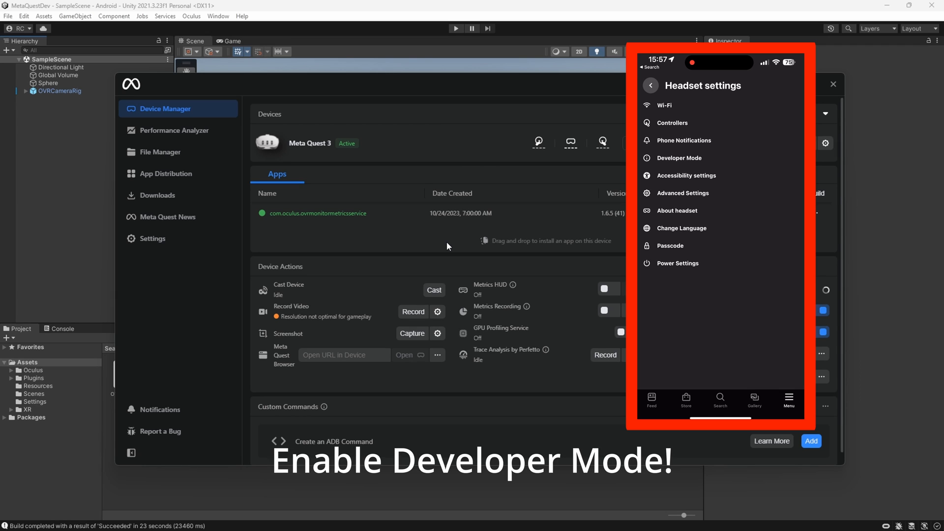
pyautogui.click(678, 157)
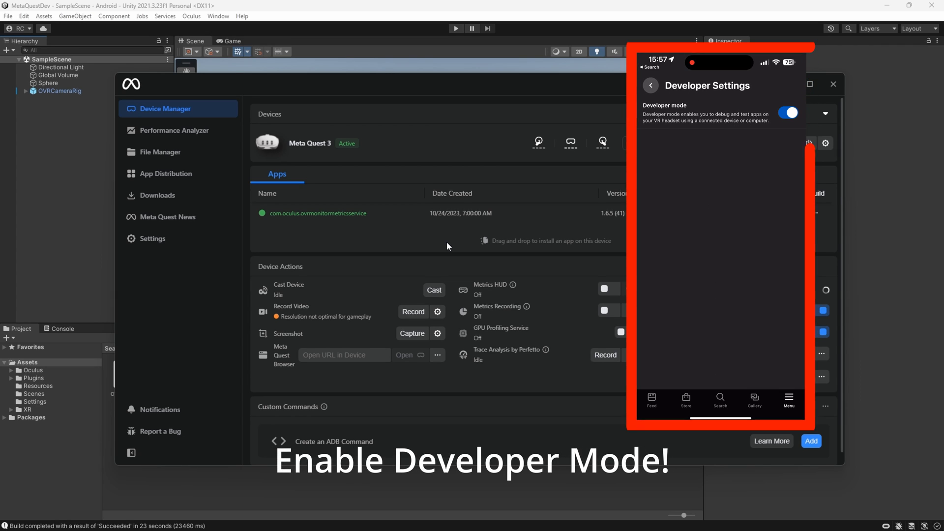
pyautogui.click(833, 84)
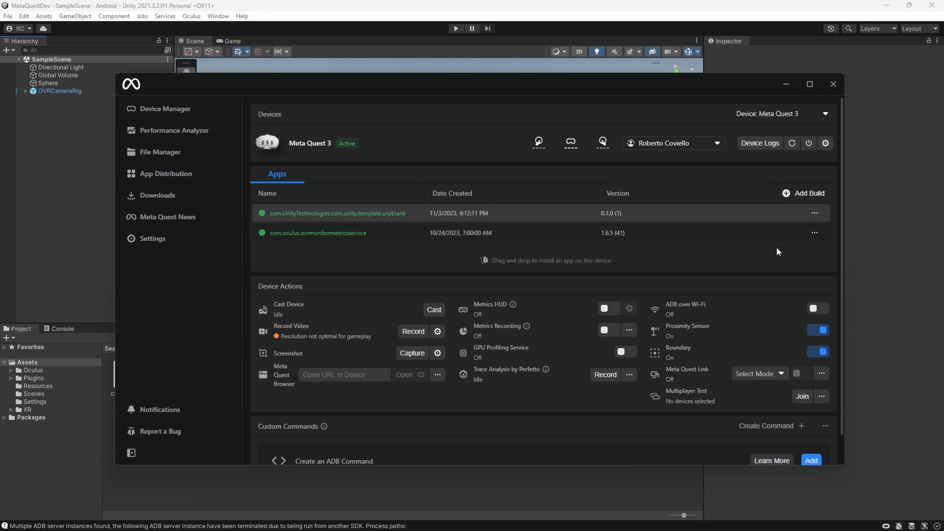
# - Stop and uninstall the Unity template app from the Quest 3 via its options menu
pyautogui.click(815, 212)
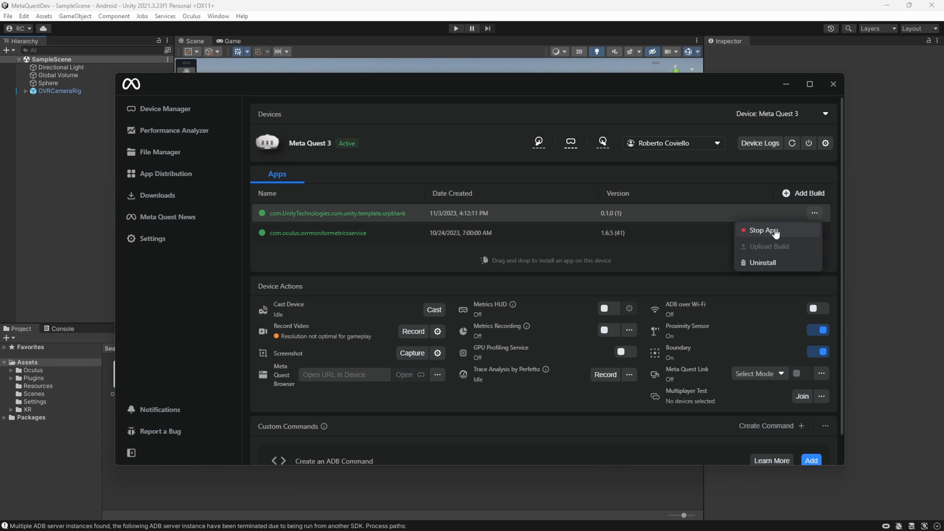
pyautogui.click(762, 230)
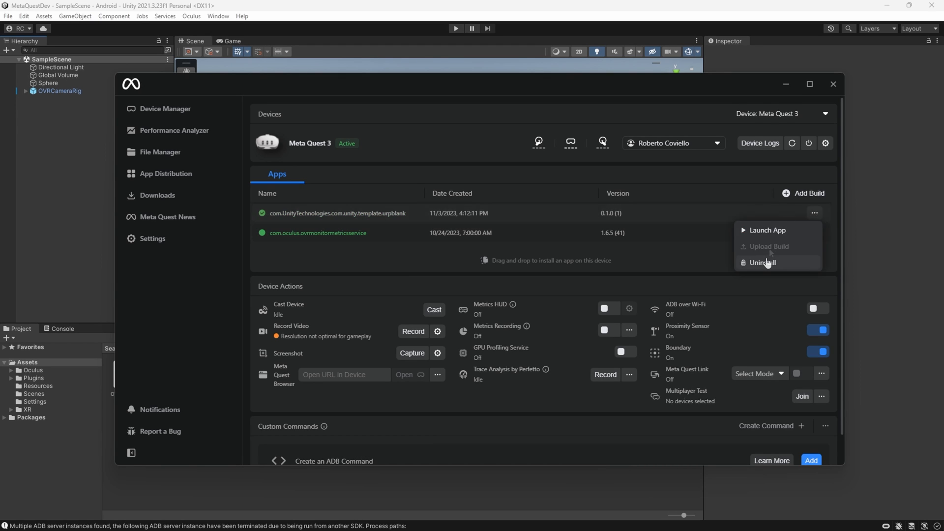
pyautogui.click(762, 263)
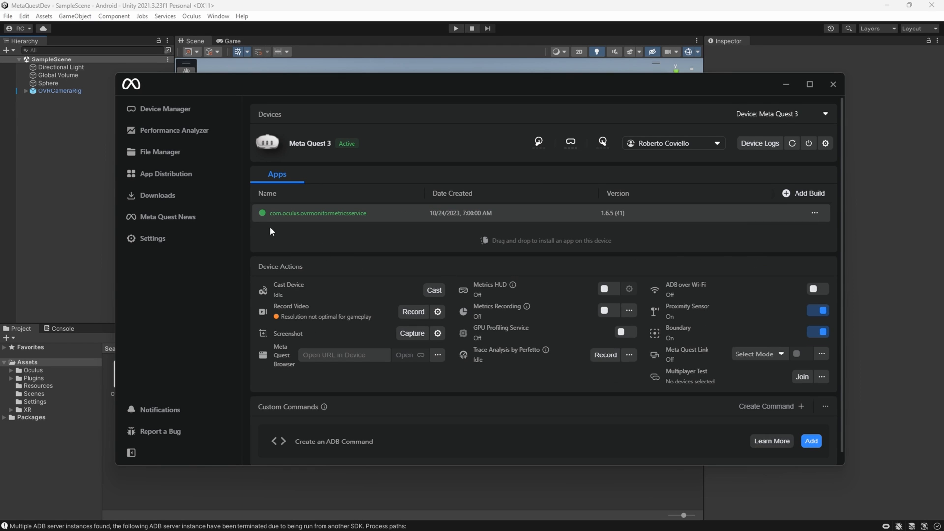
pyautogui.click(160, 151)
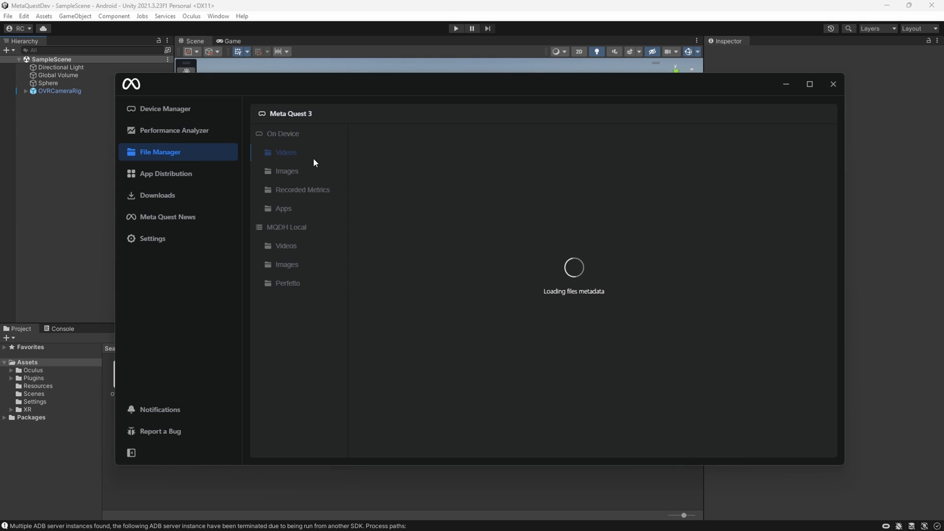
# - Show the recorded shellenv video's folder on the computer and select the video file
pyautogui.click(820, 152)
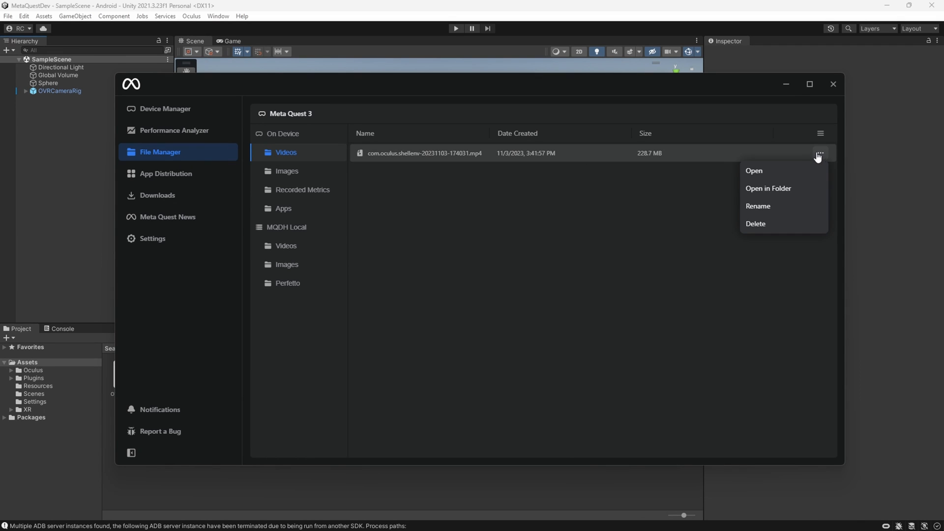
pyautogui.click(769, 188)
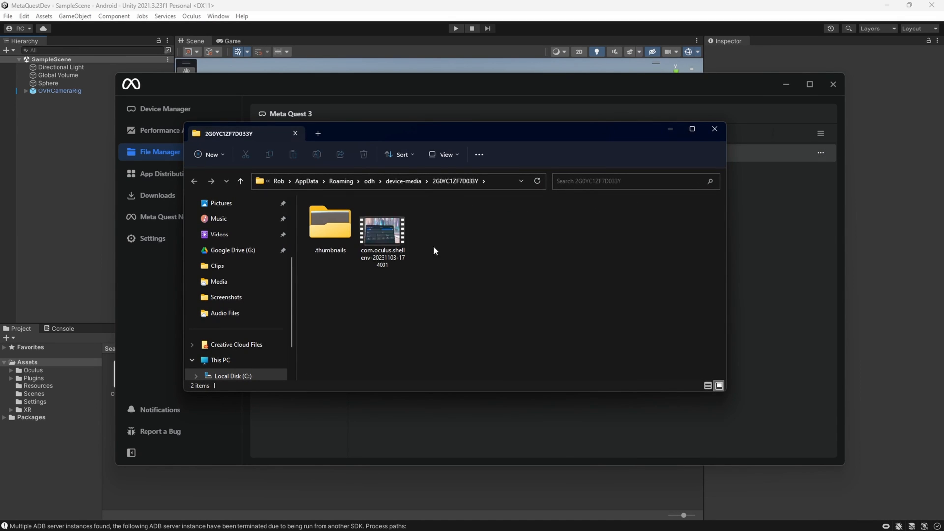
pyautogui.click(382, 231)
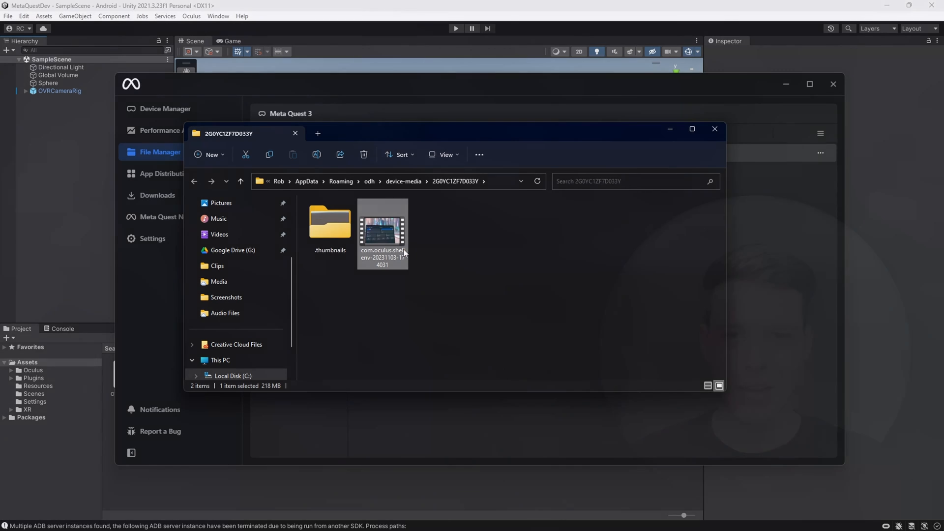